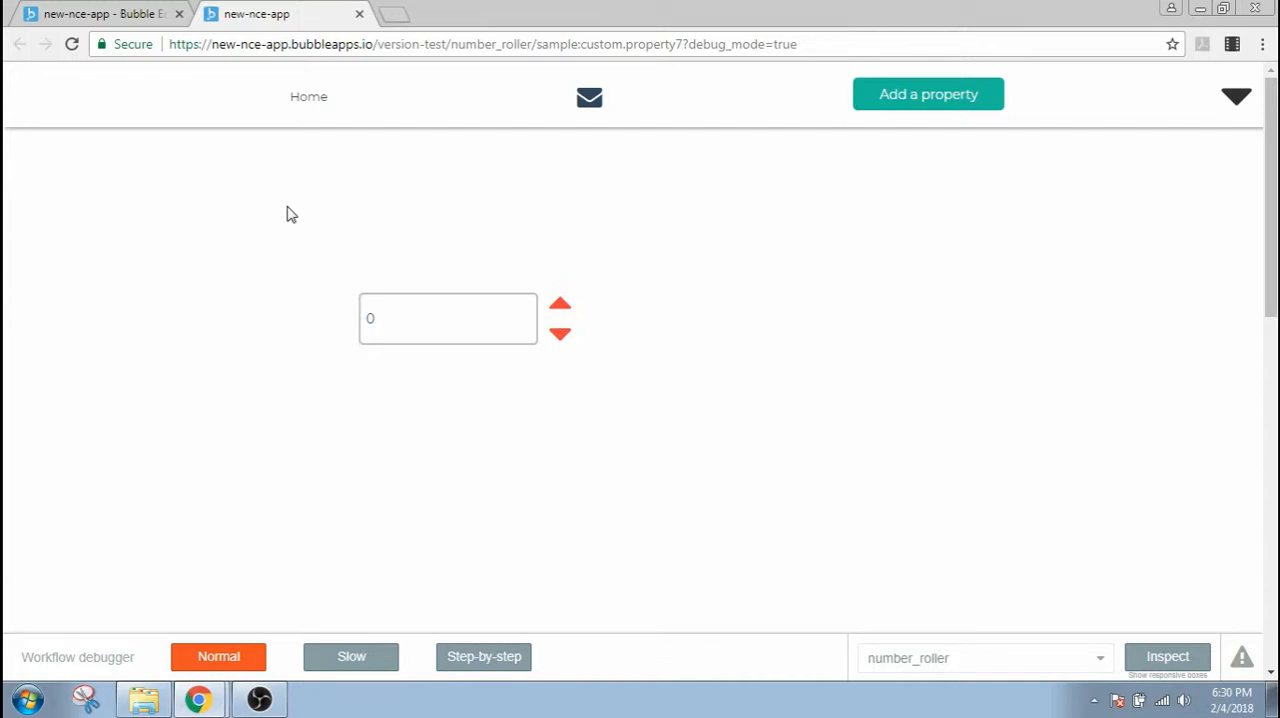
pyautogui.moveTo(480, 294)
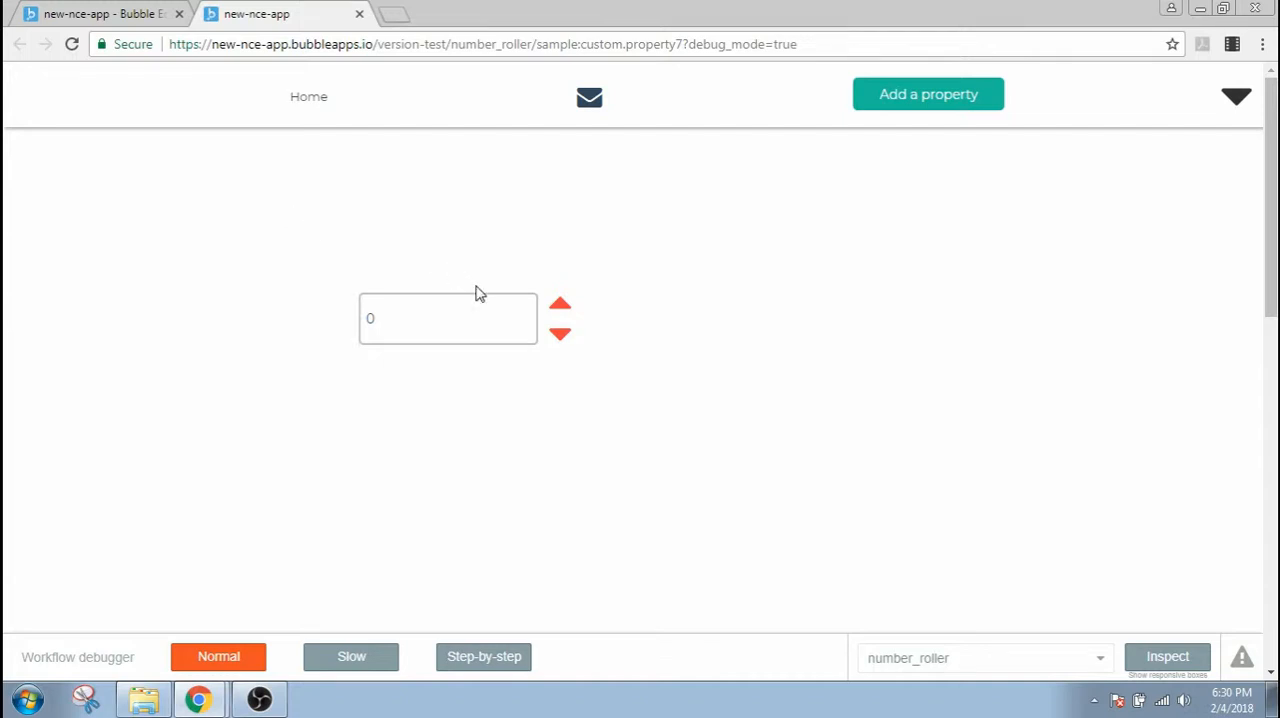
# - Raise the preview counter with the red up arrow until the number field reaches 10
pyautogui.click(560, 304)
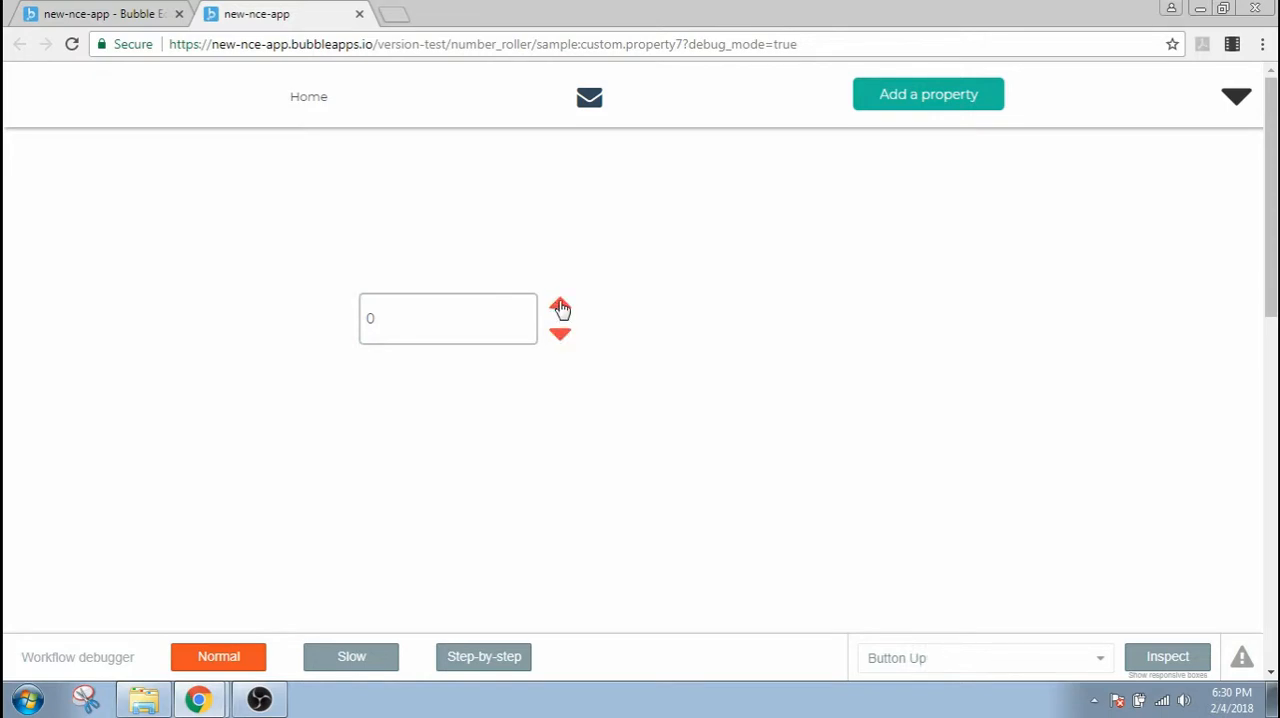
pyautogui.click(560, 308)
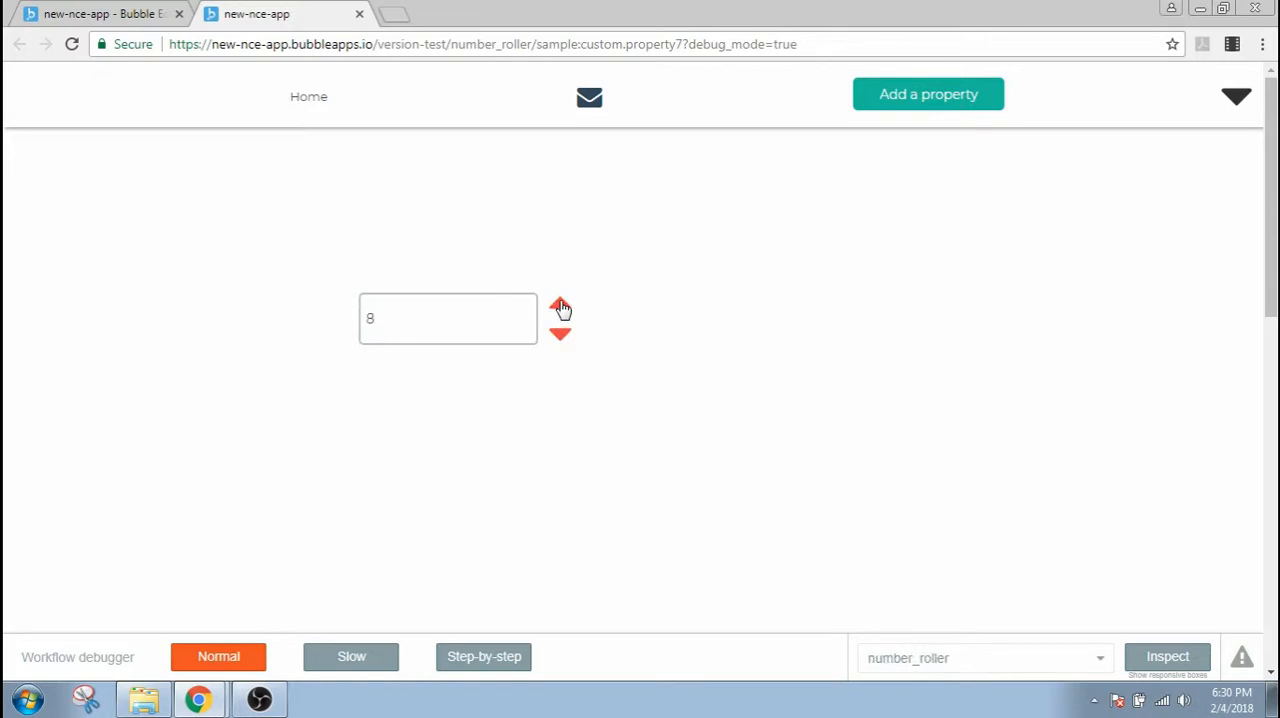
pyautogui.click(560, 308)
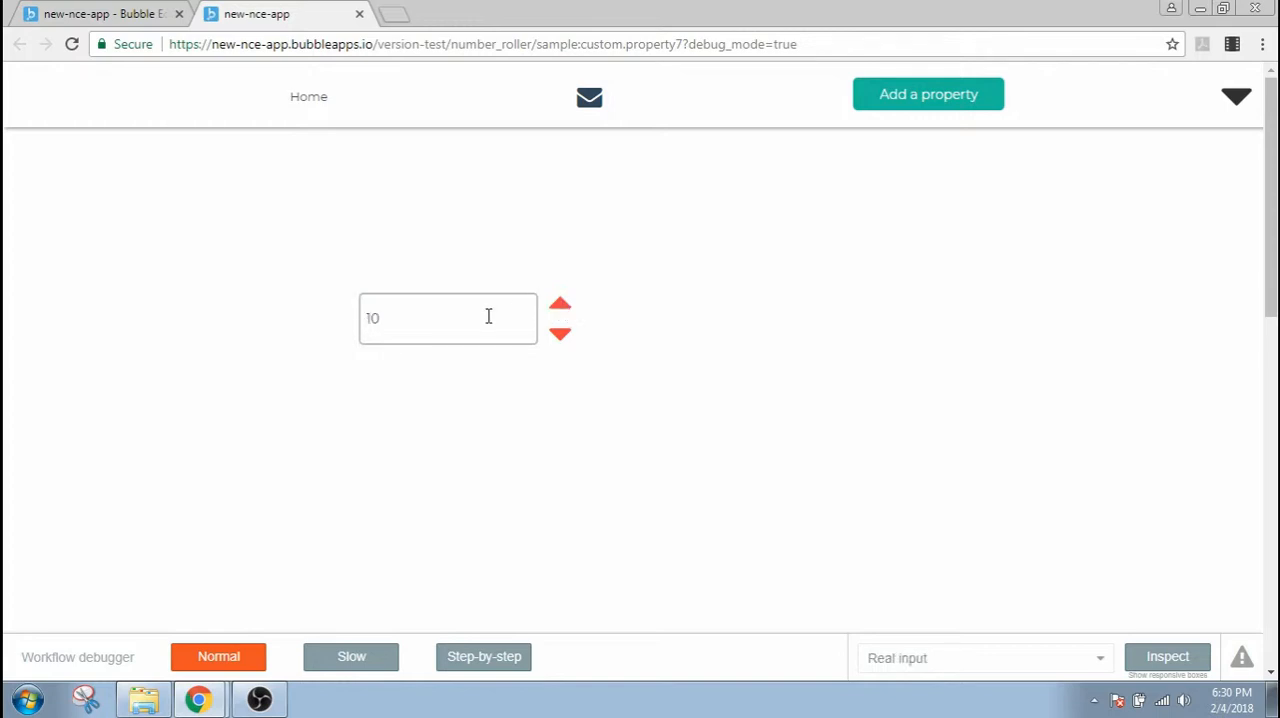
pyautogui.click(560, 332)
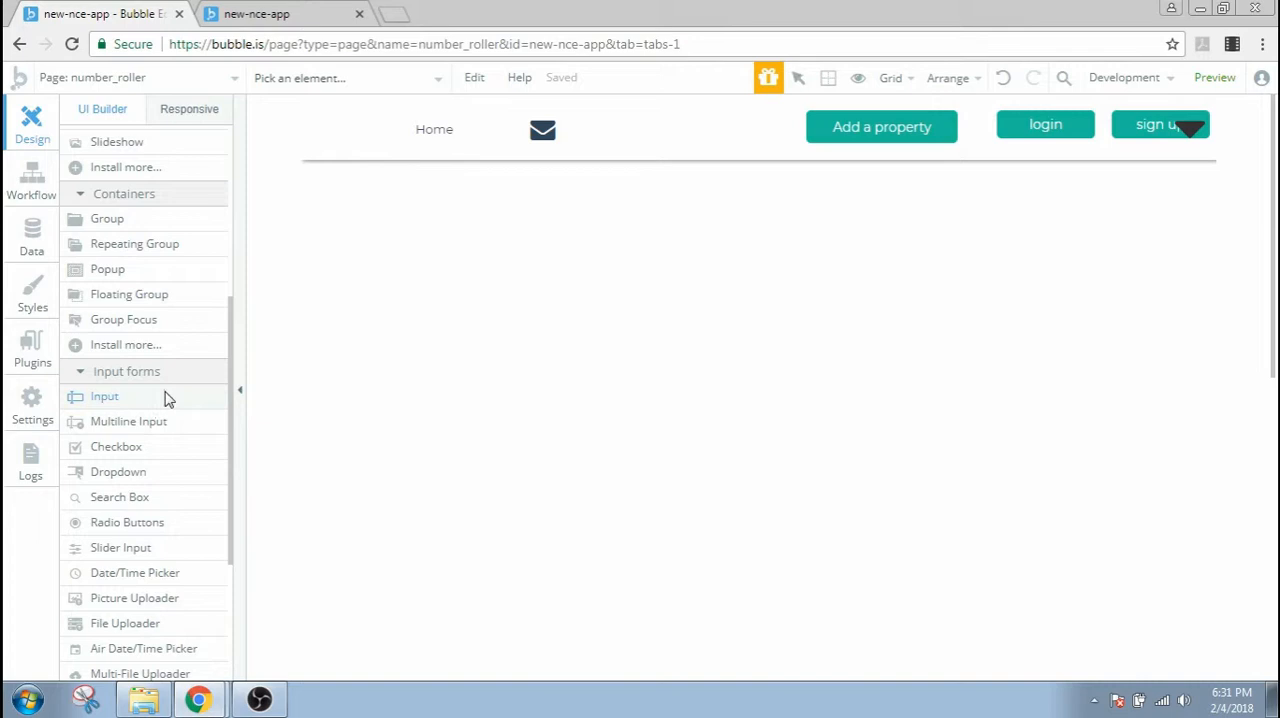
# - Drop an Input onto the canvas and give it the placeholder 'Number'
pyautogui.moveTo(104, 396); pyautogui.dragTo(696, 332)
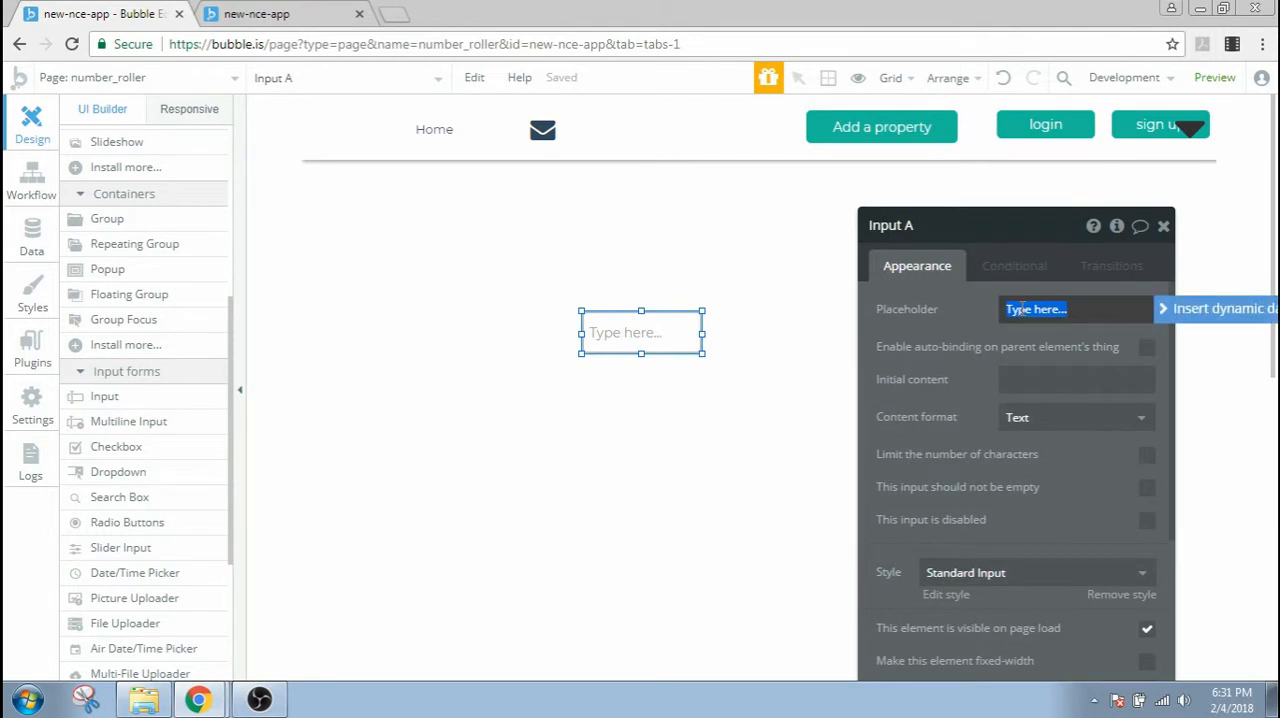
pyautogui.write('N')
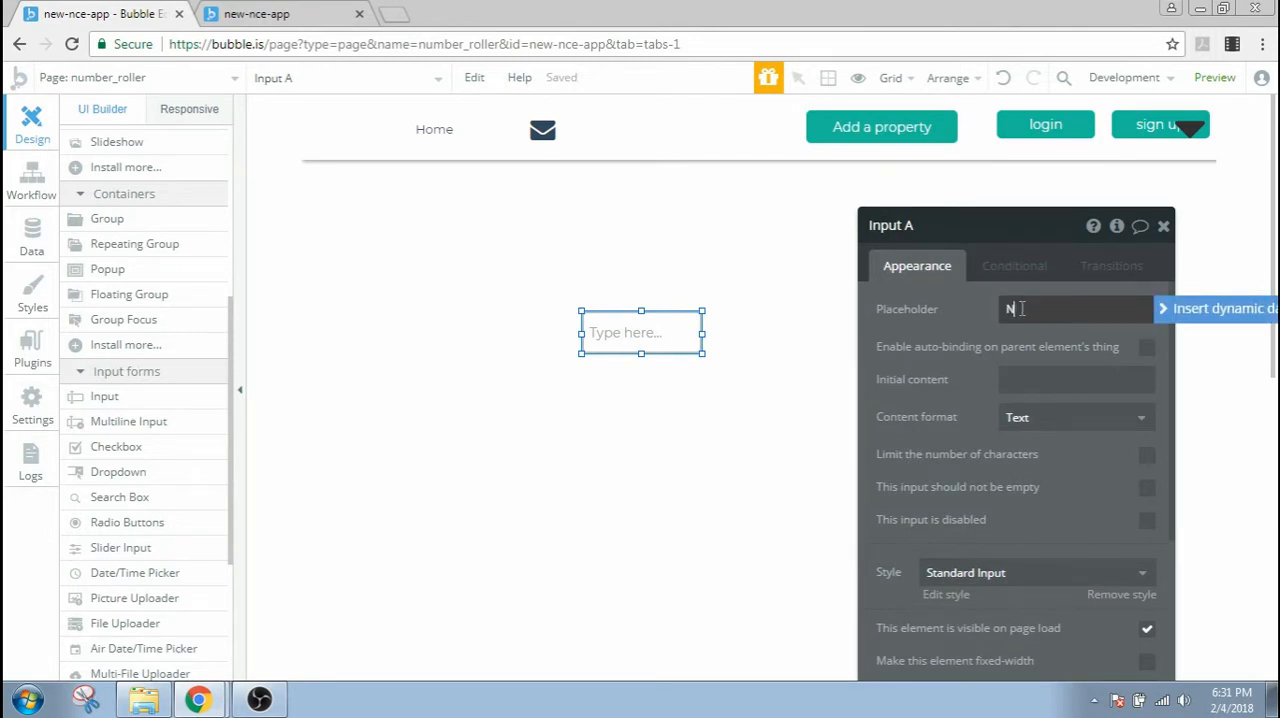
pyautogui.write('Number')
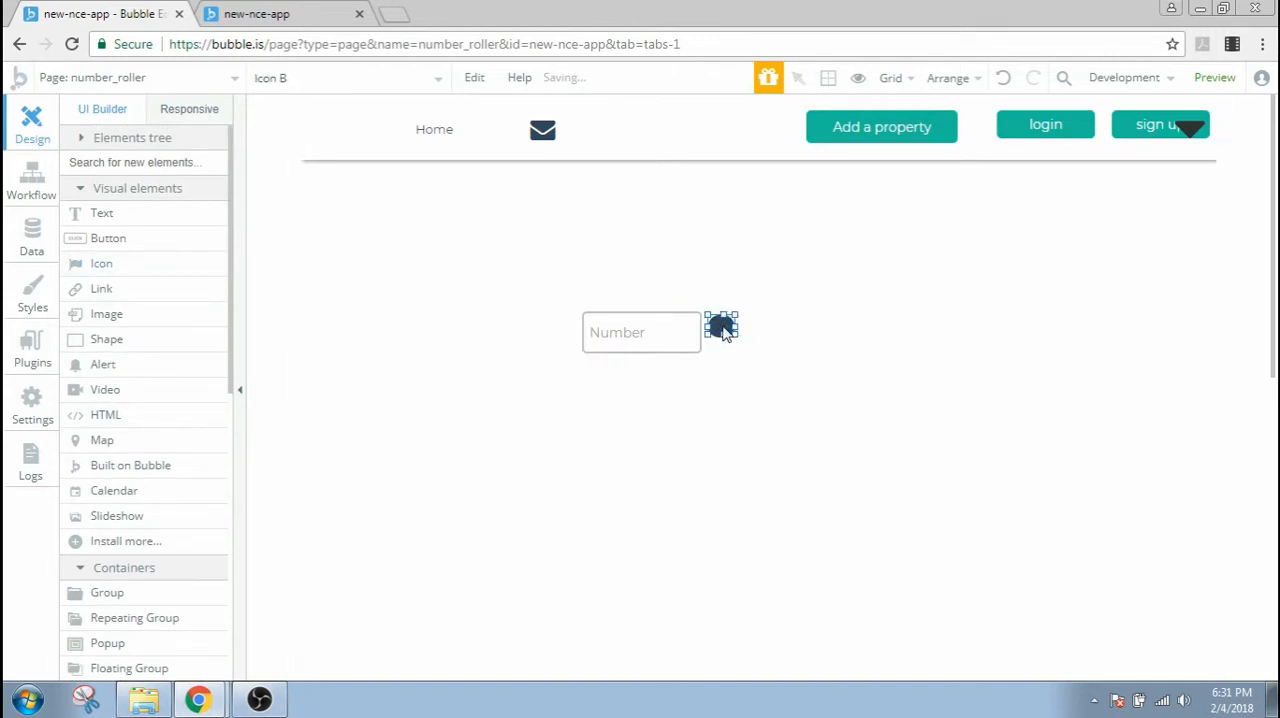
# - Make the new icon a fa-sort-asc arrow with no background style
pyautogui.click(722, 328)
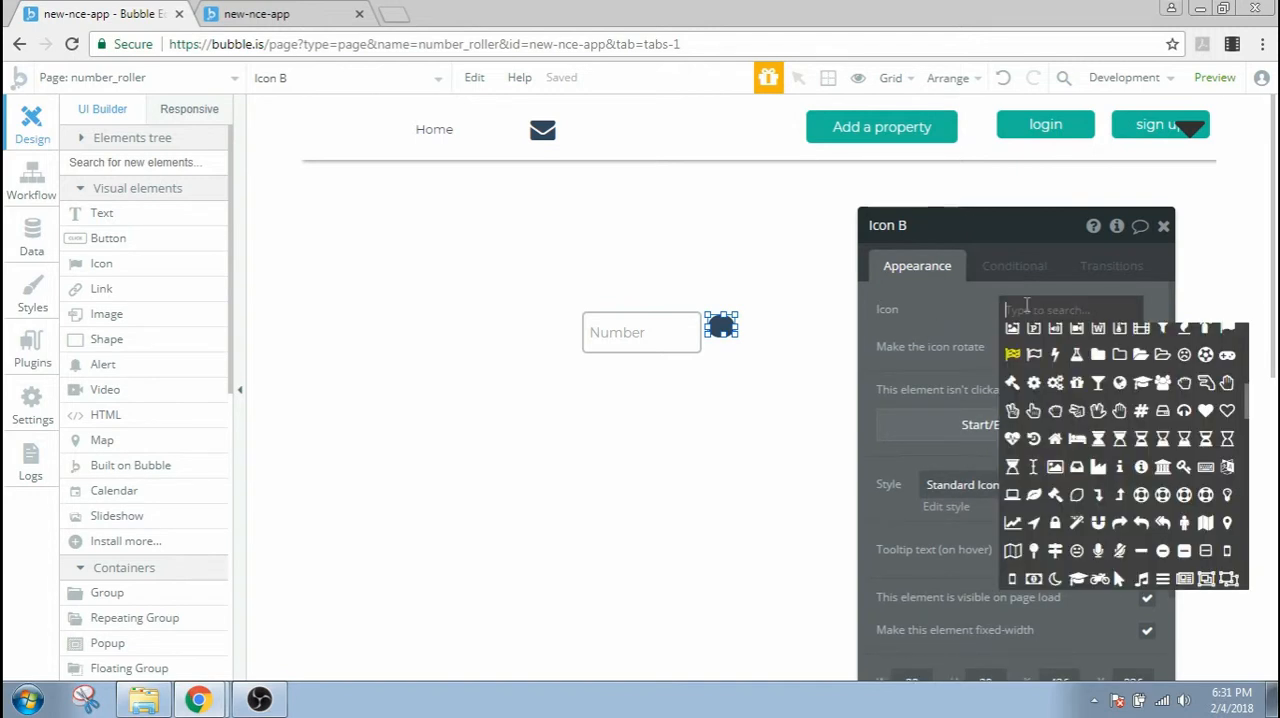
pyautogui.scroll(-3)
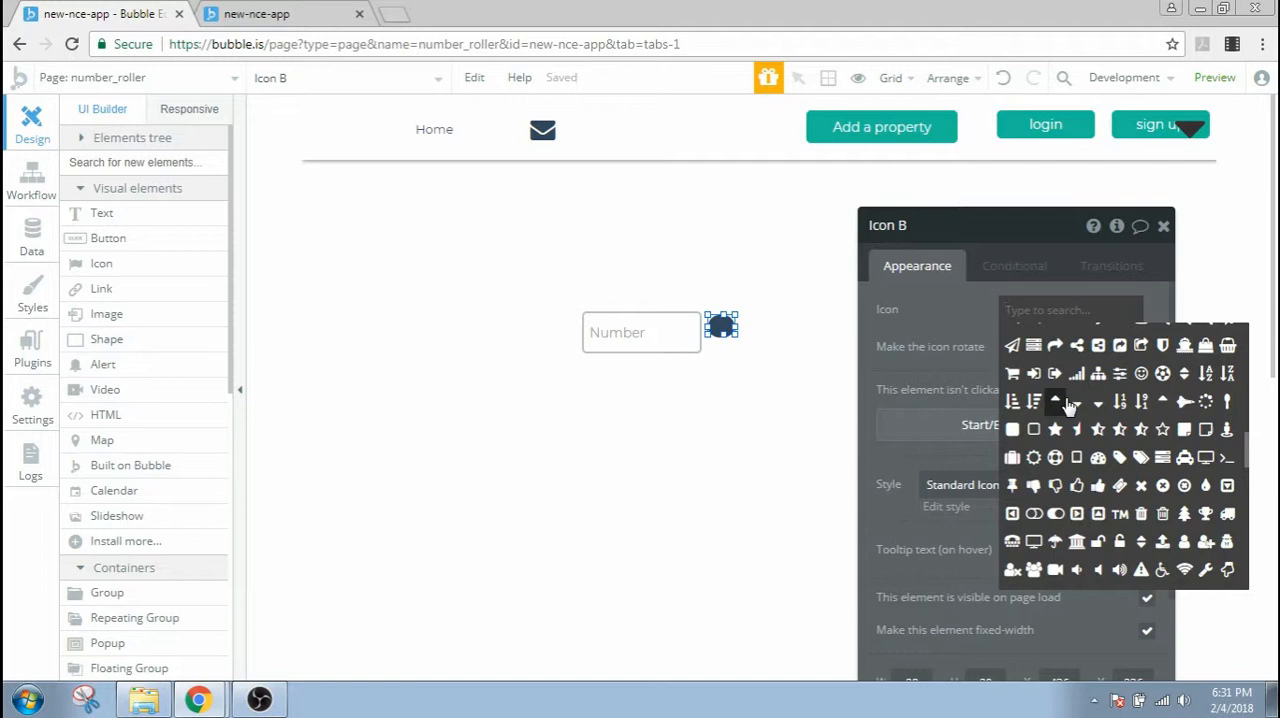
pyautogui.click(1056, 400)
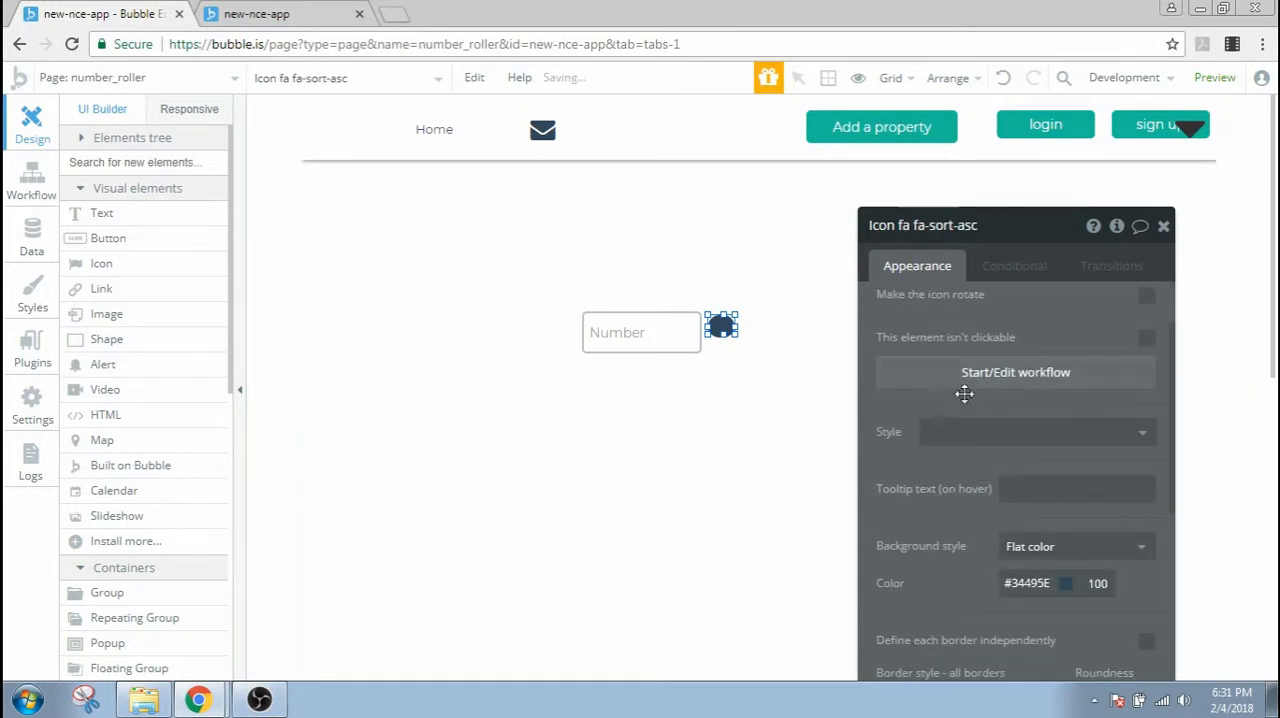
pyautogui.click(1020, 328)
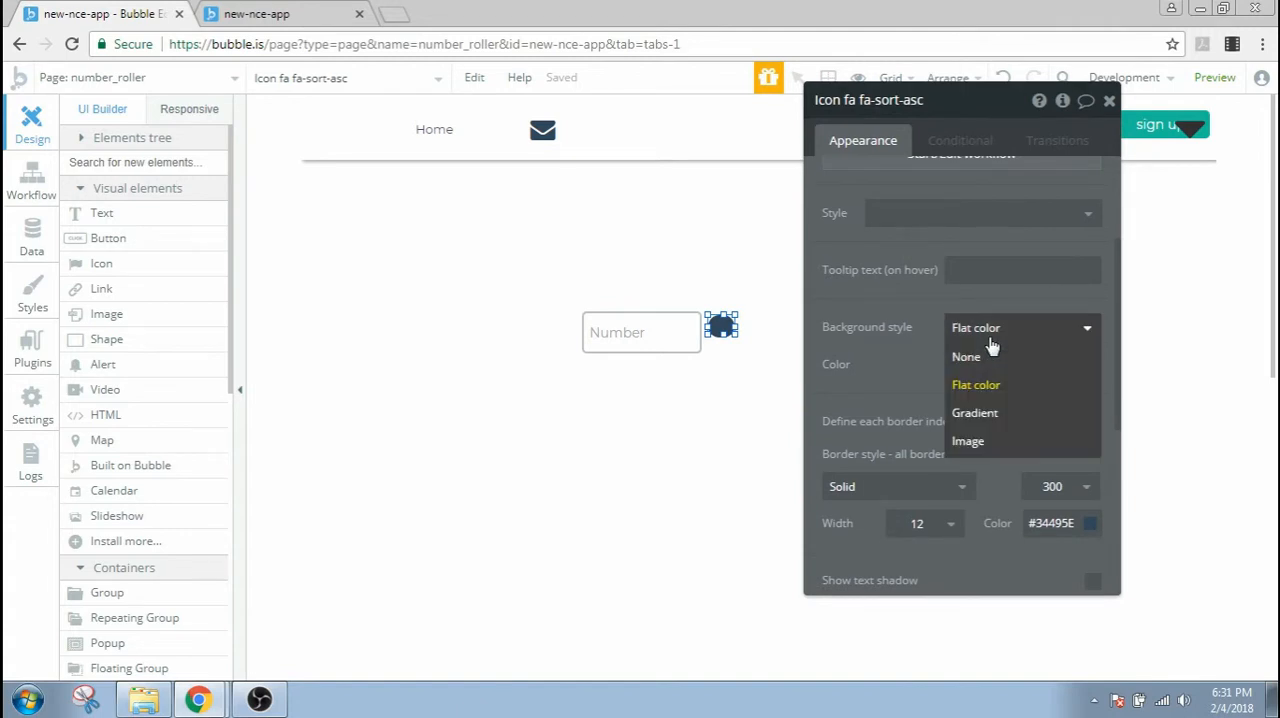
pyautogui.click(964, 356)
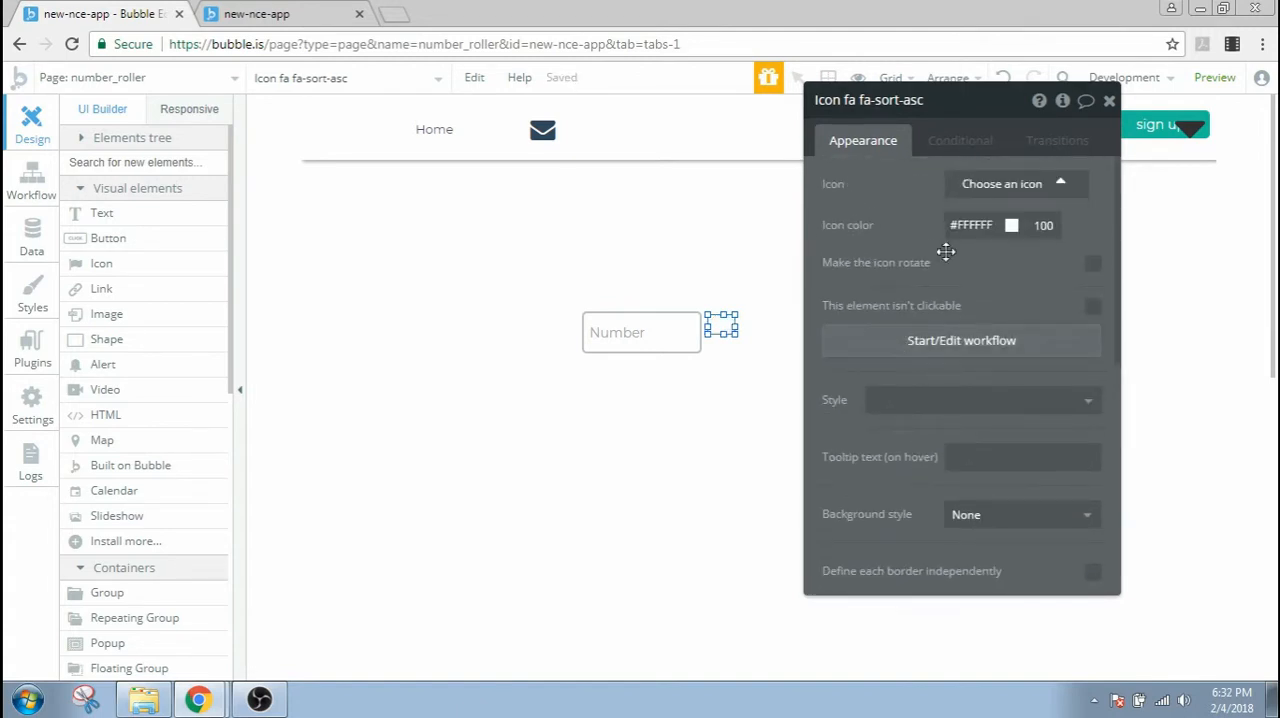
# - Colour the arrow icon red and line it up with the Number input
pyautogui.click(1012, 224)
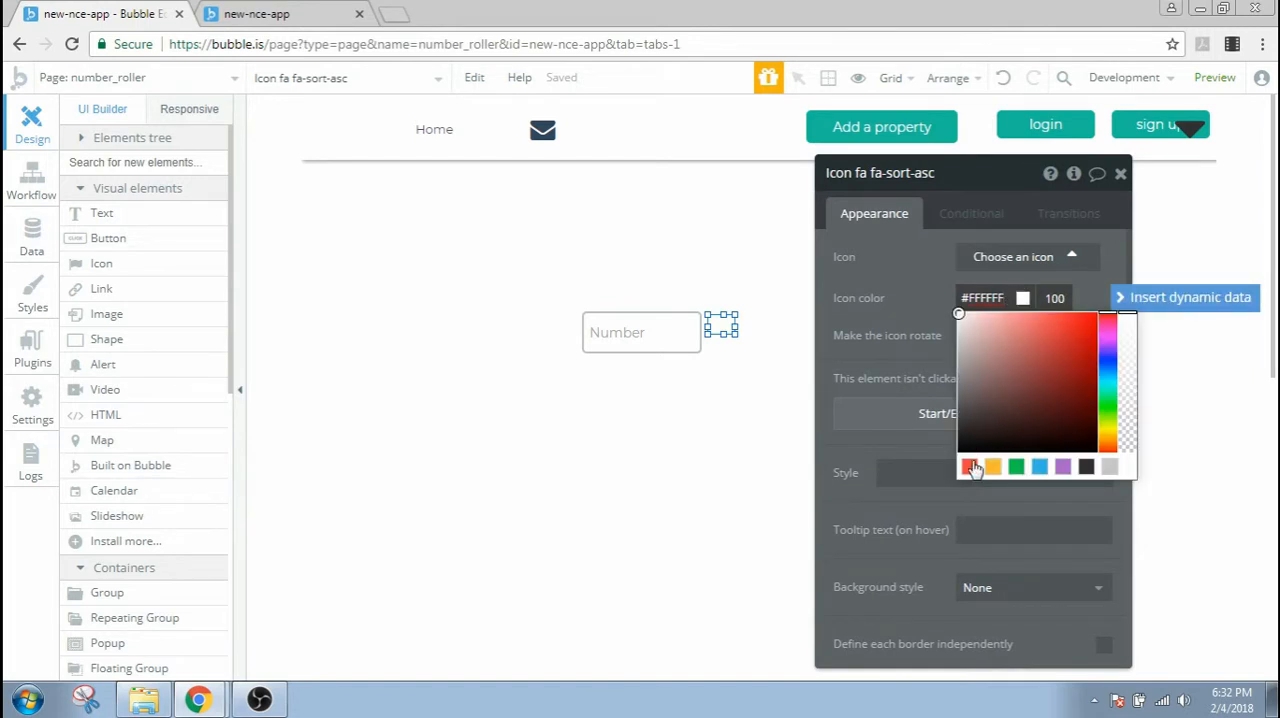
pyautogui.click(972, 466)
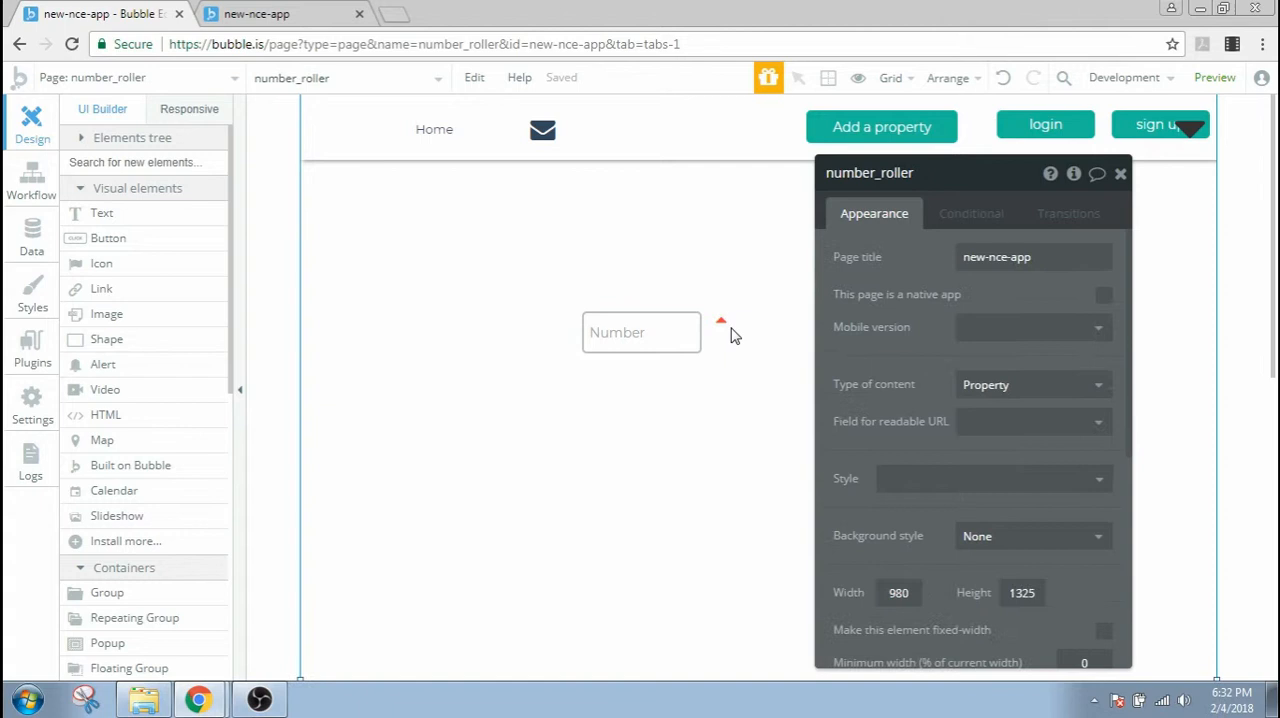
pyautogui.click(720, 324)
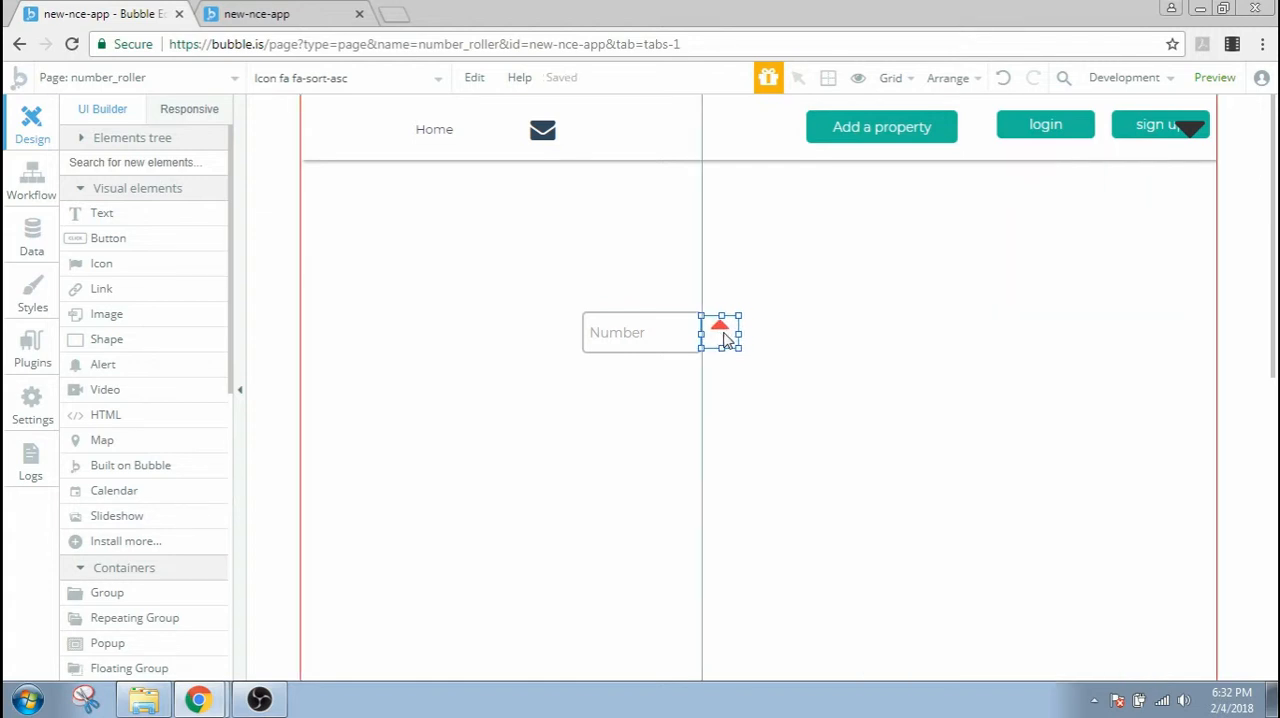
pyautogui.click(720, 330)
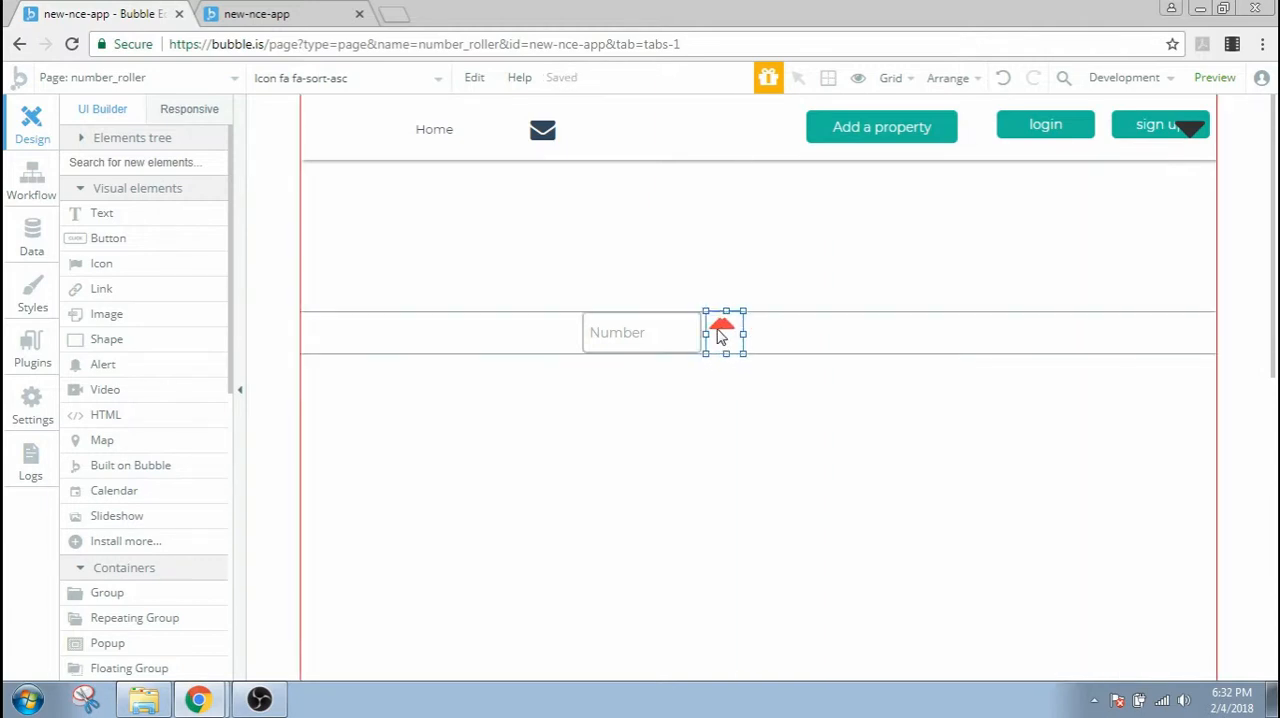
# - Swap the icon for the up-and-down sort arrow from the icon chooser
pyautogui.click(720, 330)
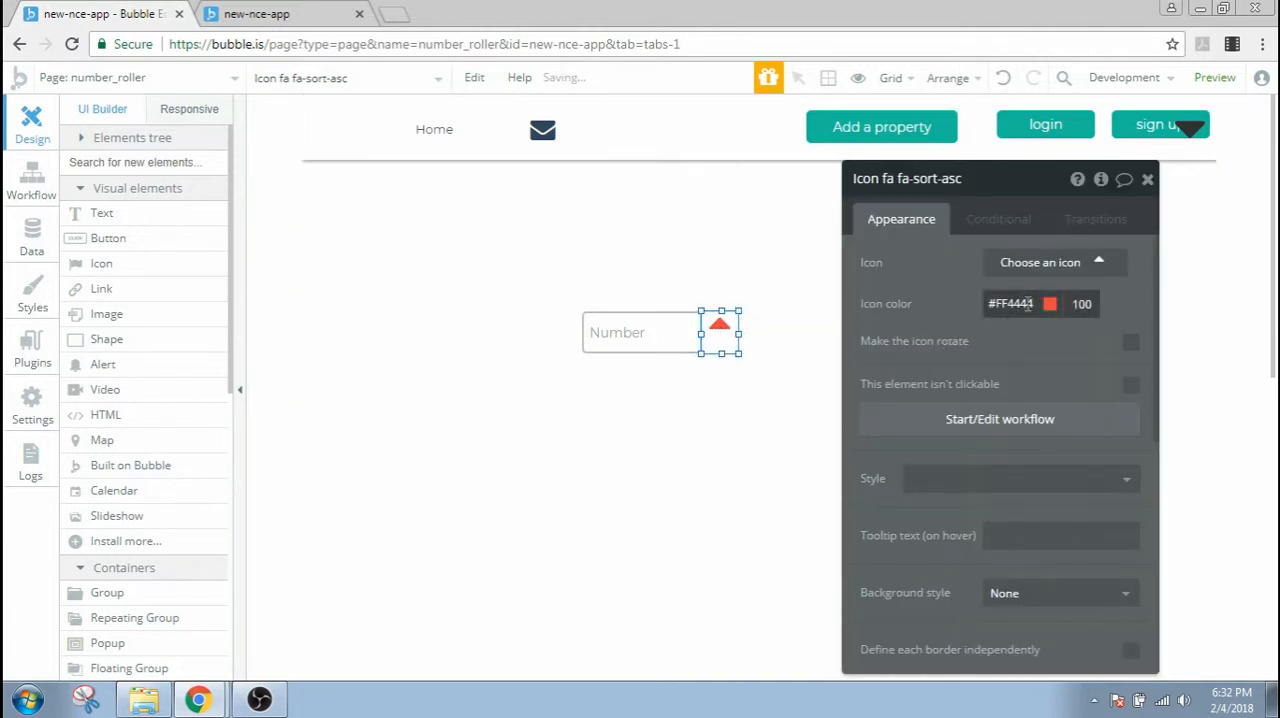
pyautogui.click(1040, 262)
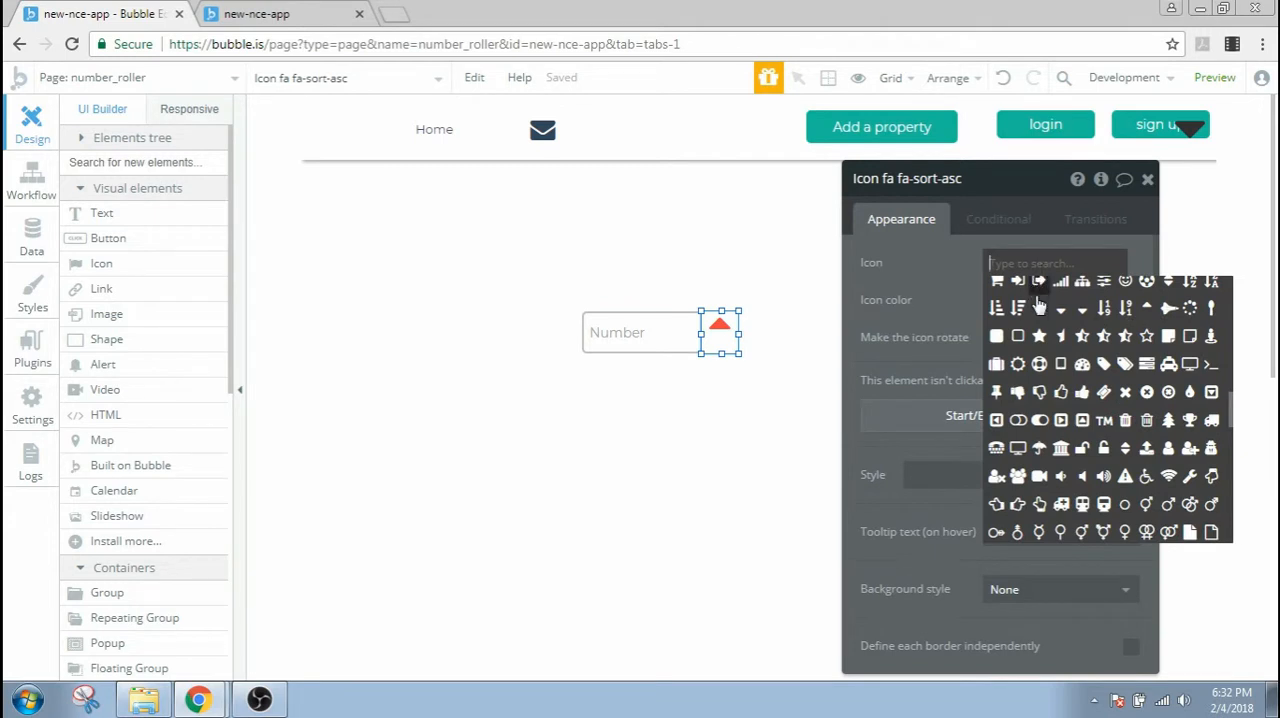
pyautogui.click(1038, 308)
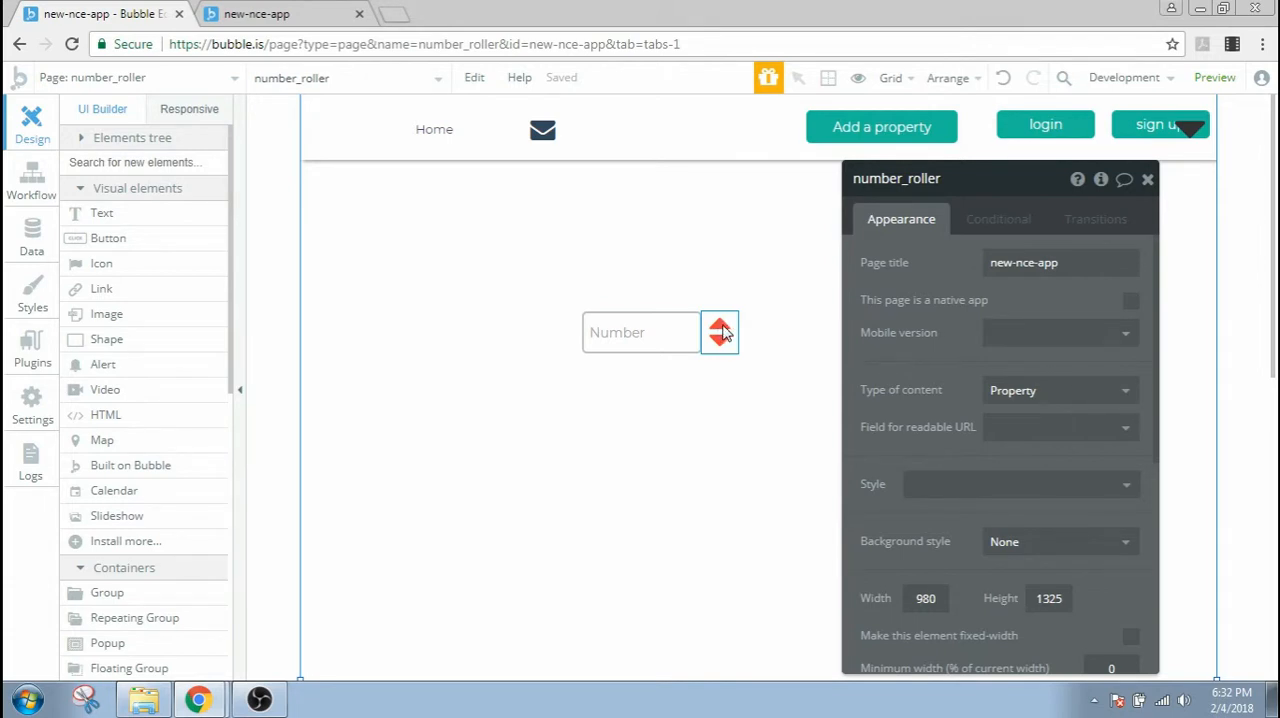
pyautogui.moveTo(708, 320)
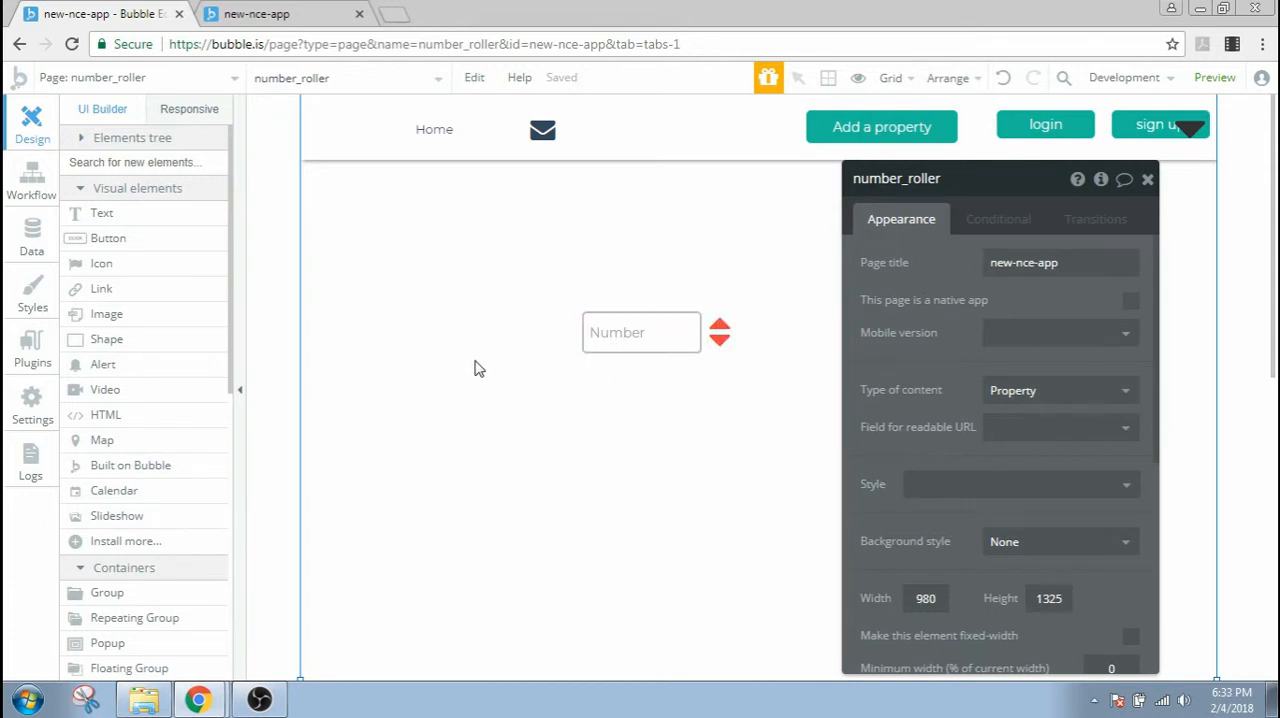
pyautogui.moveTo(220, 332)
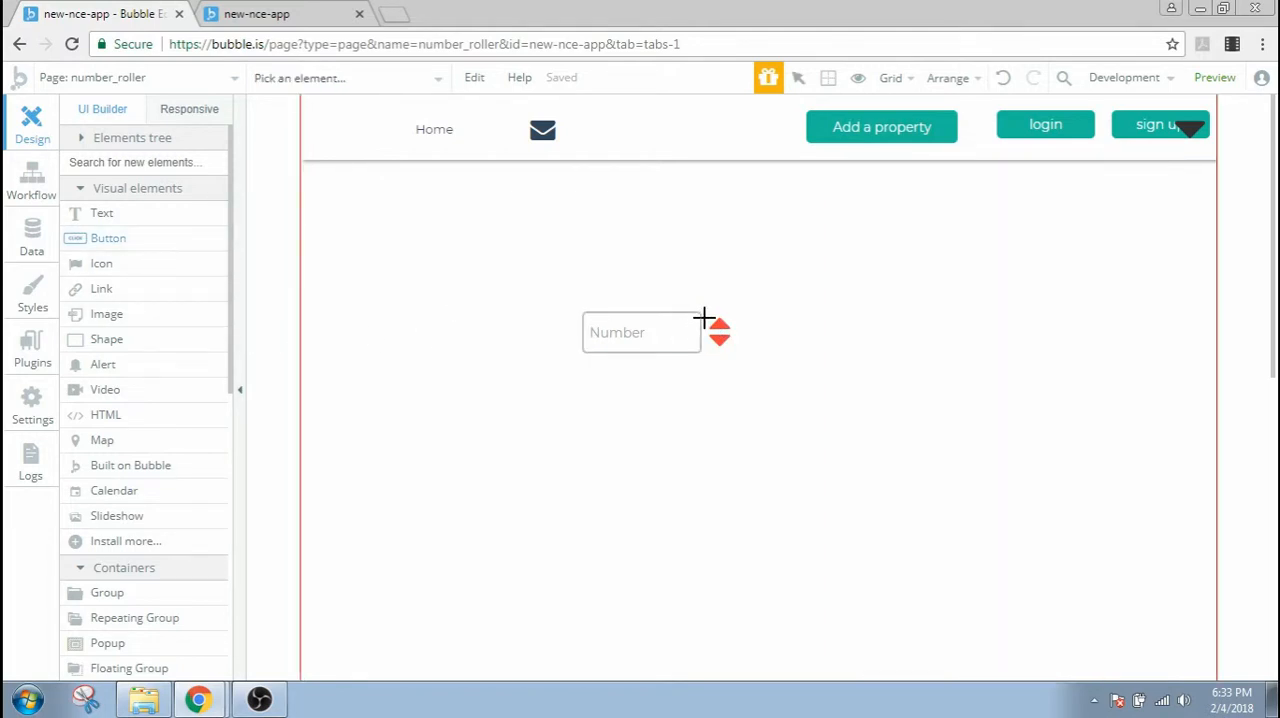
pyautogui.moveTo(702, 312)
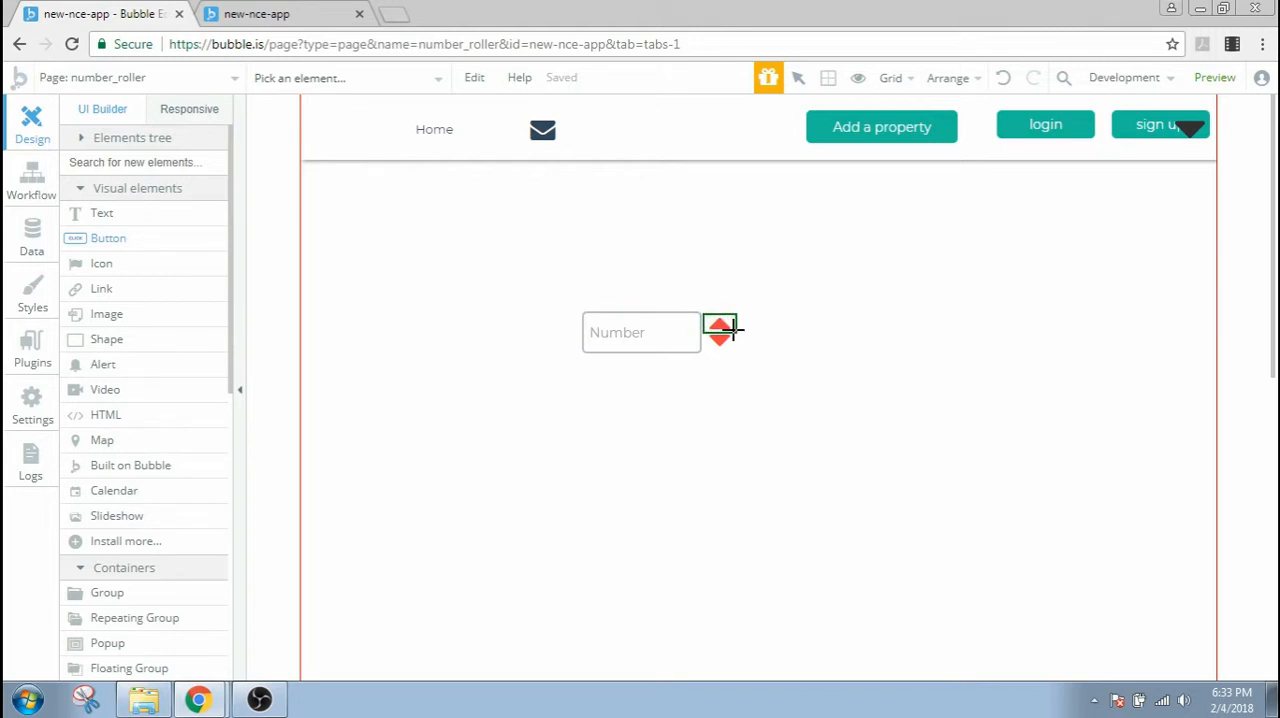
# - Cover the upper arrow with Button Up styled as No Background Button
pyautogui.click(720, 328)
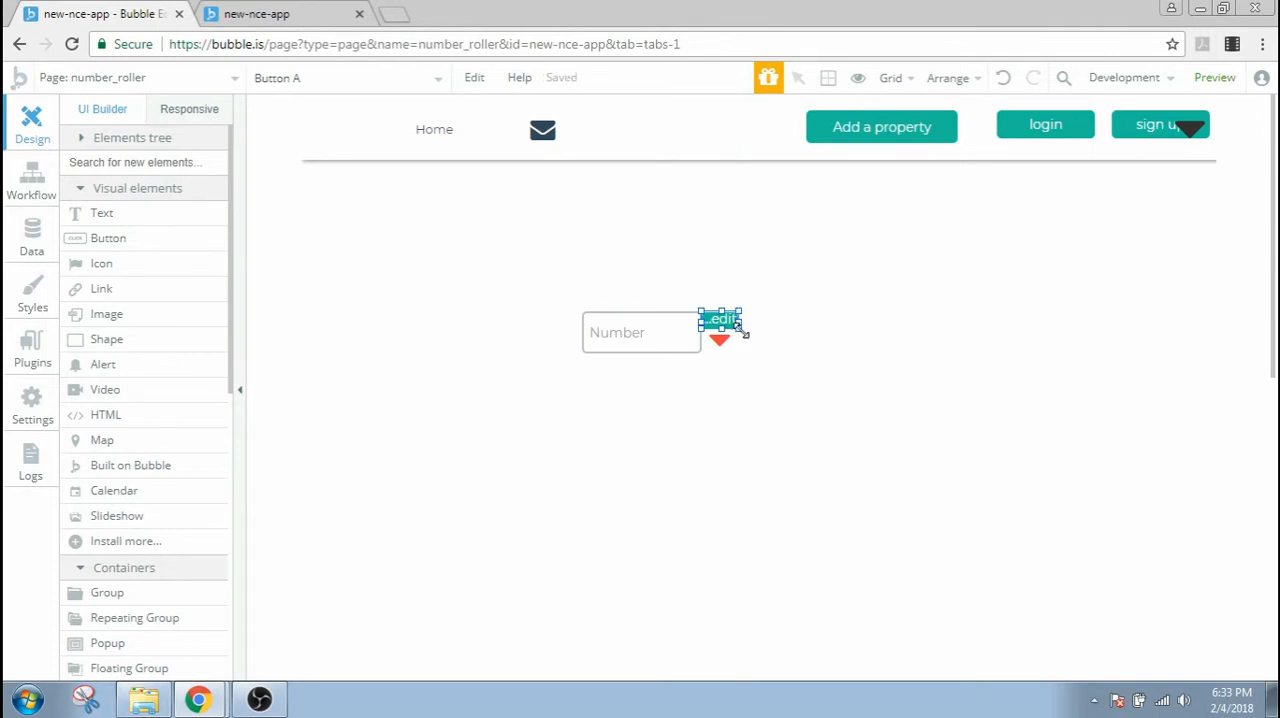
pyautogui.click(720, 318)
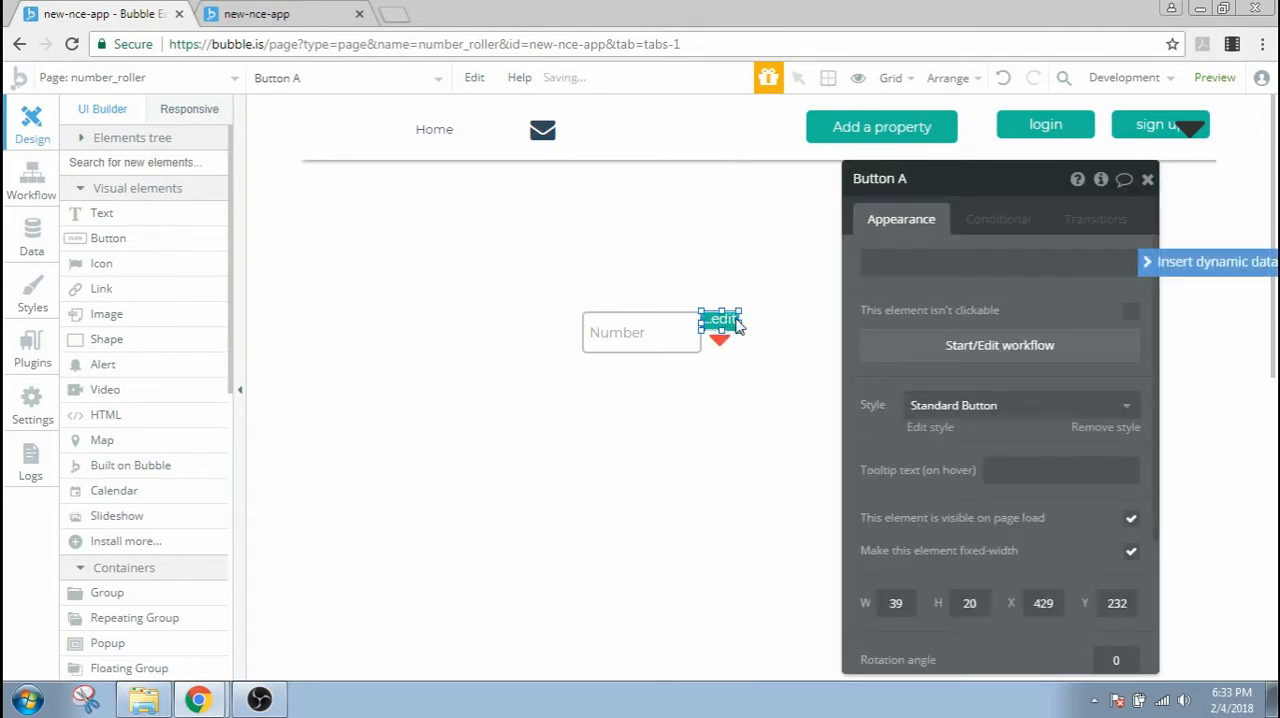
pyautogui.click(1020, 404)
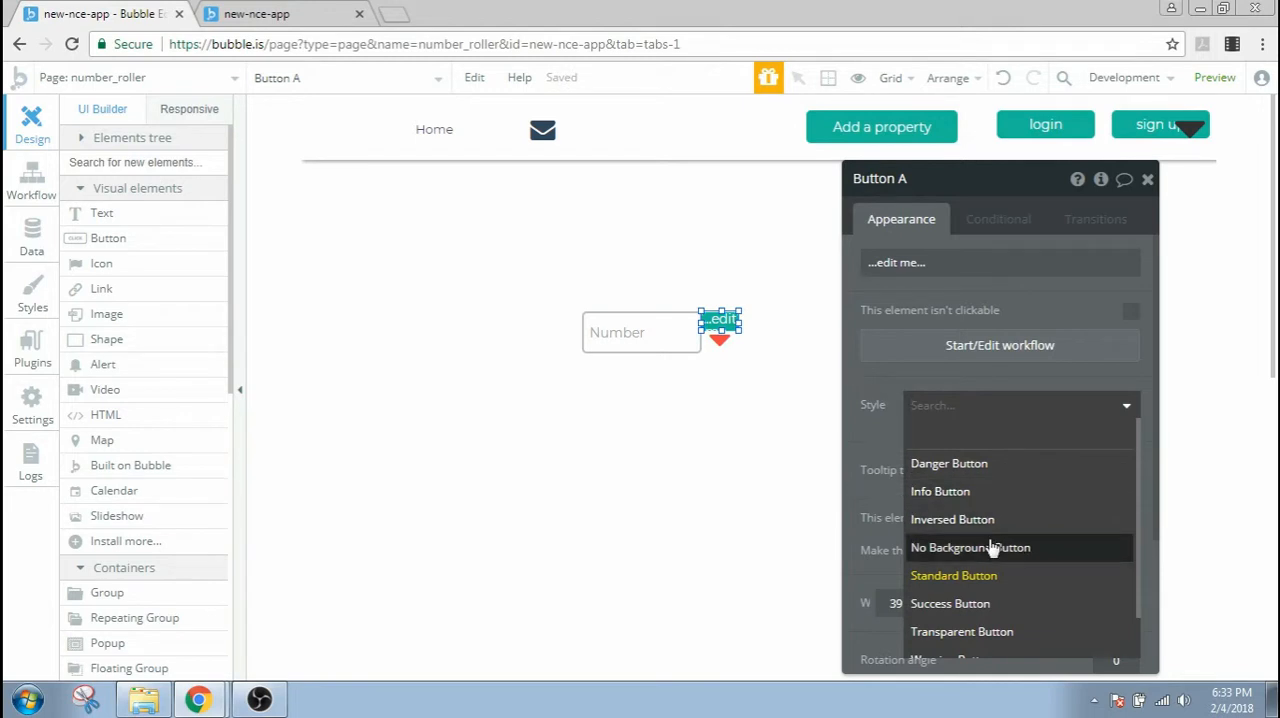
pyautogui.click(970, 548)
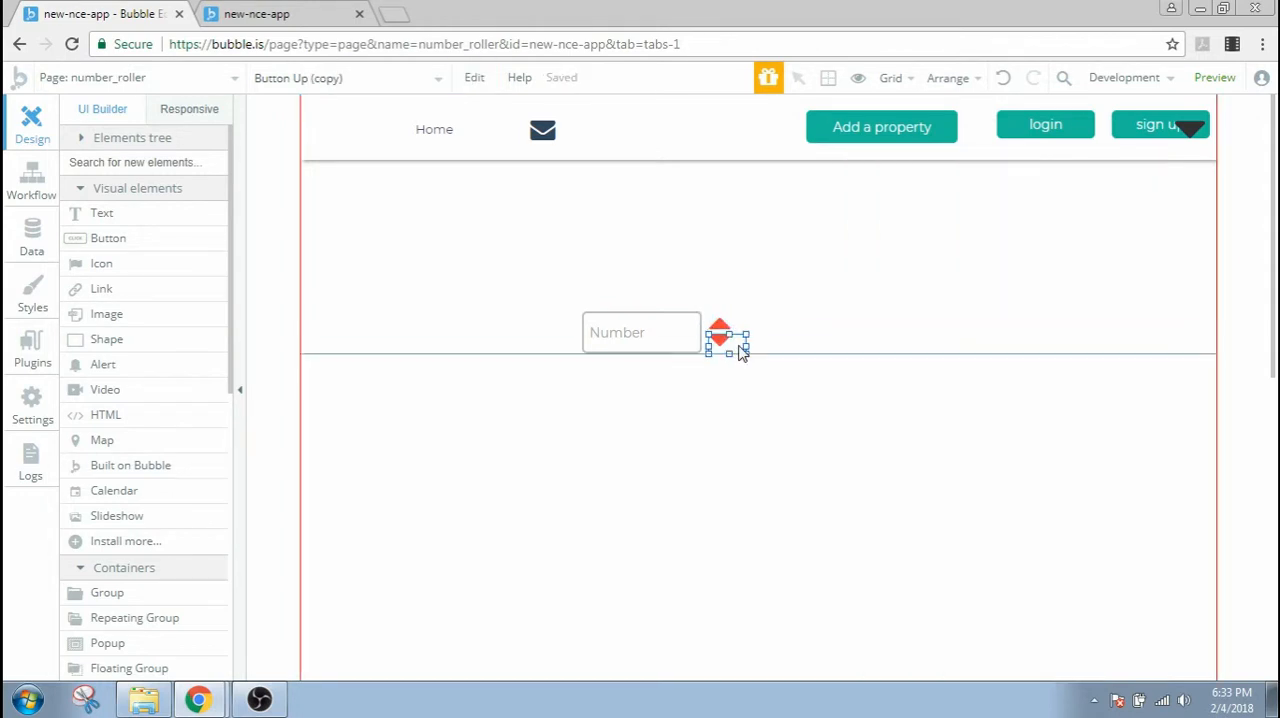
# - Position the copied button over the lower arrow at X 429, Y 252 as the down button
pyautogui.click(720, 332)
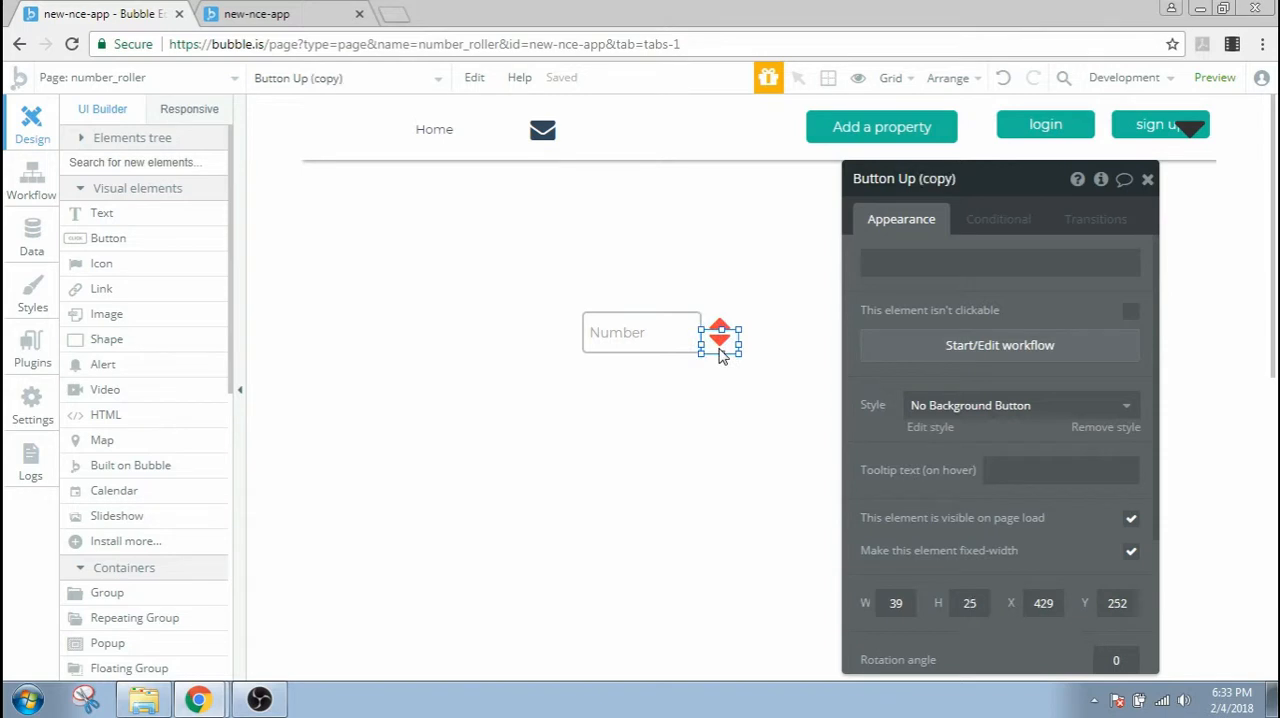
pyautogui.click(940, 178)
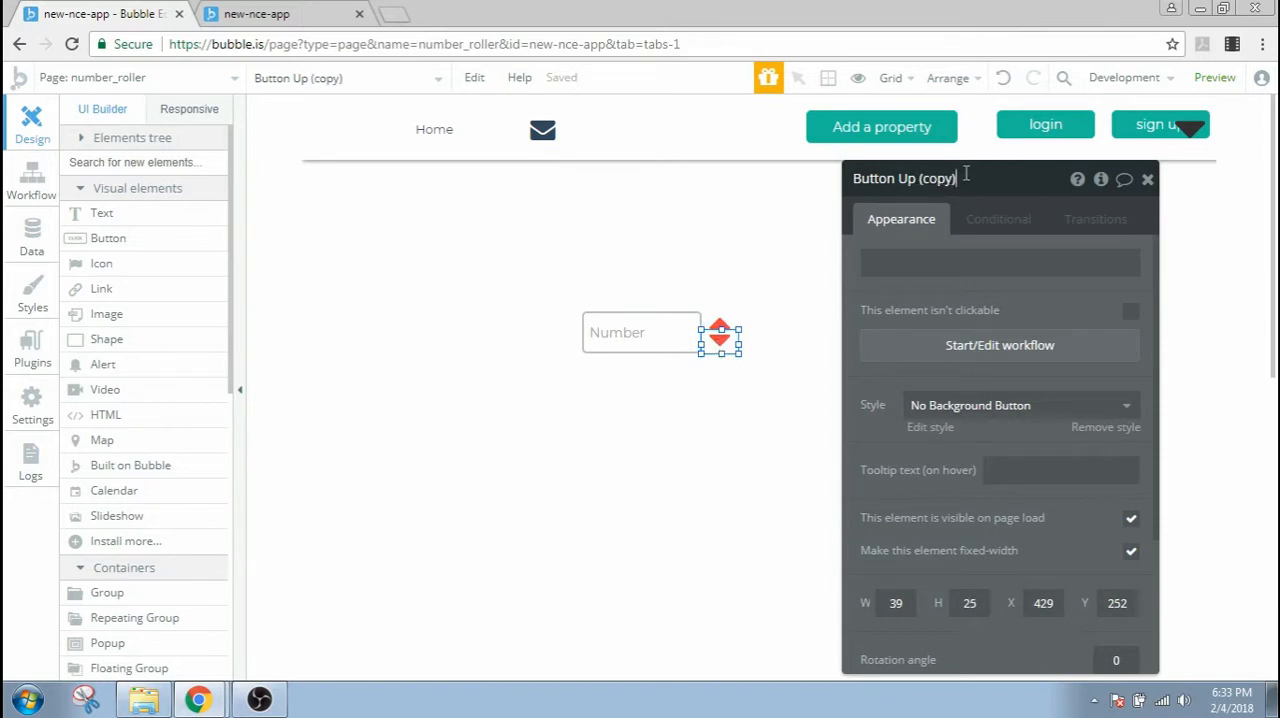
pyautogui.press('BackSpace')
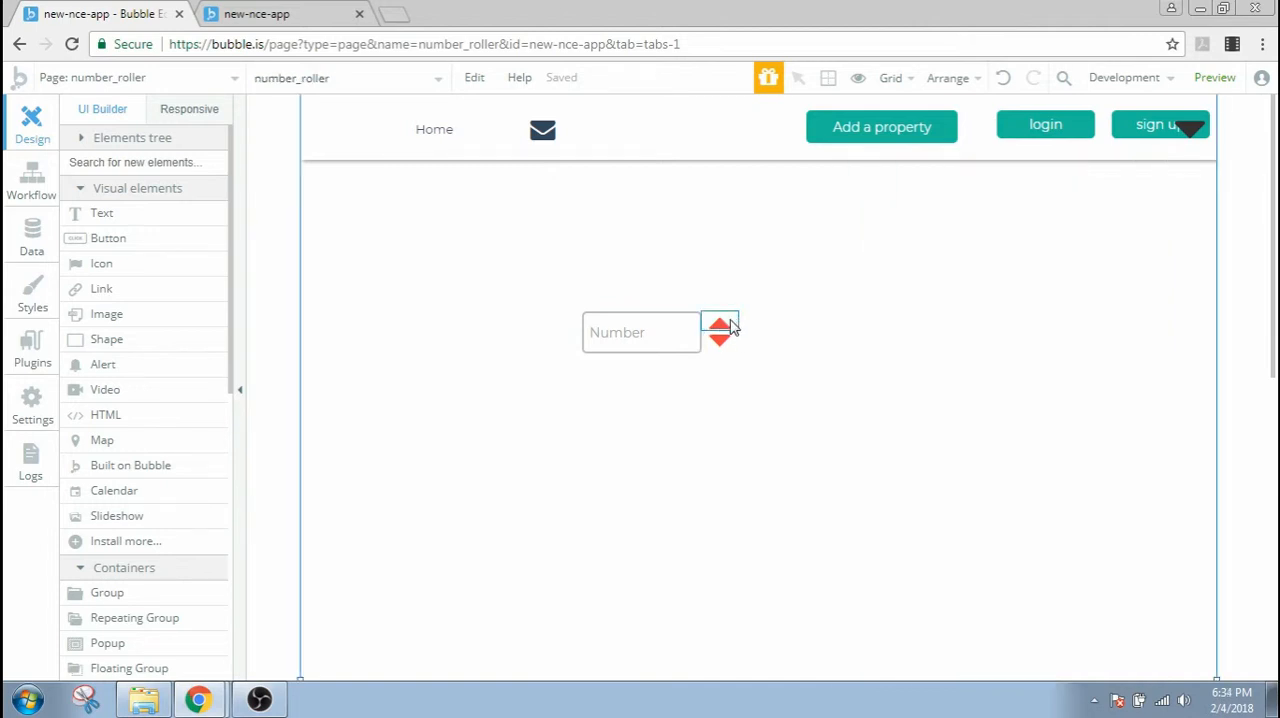
pyautogui.click(640, 332)
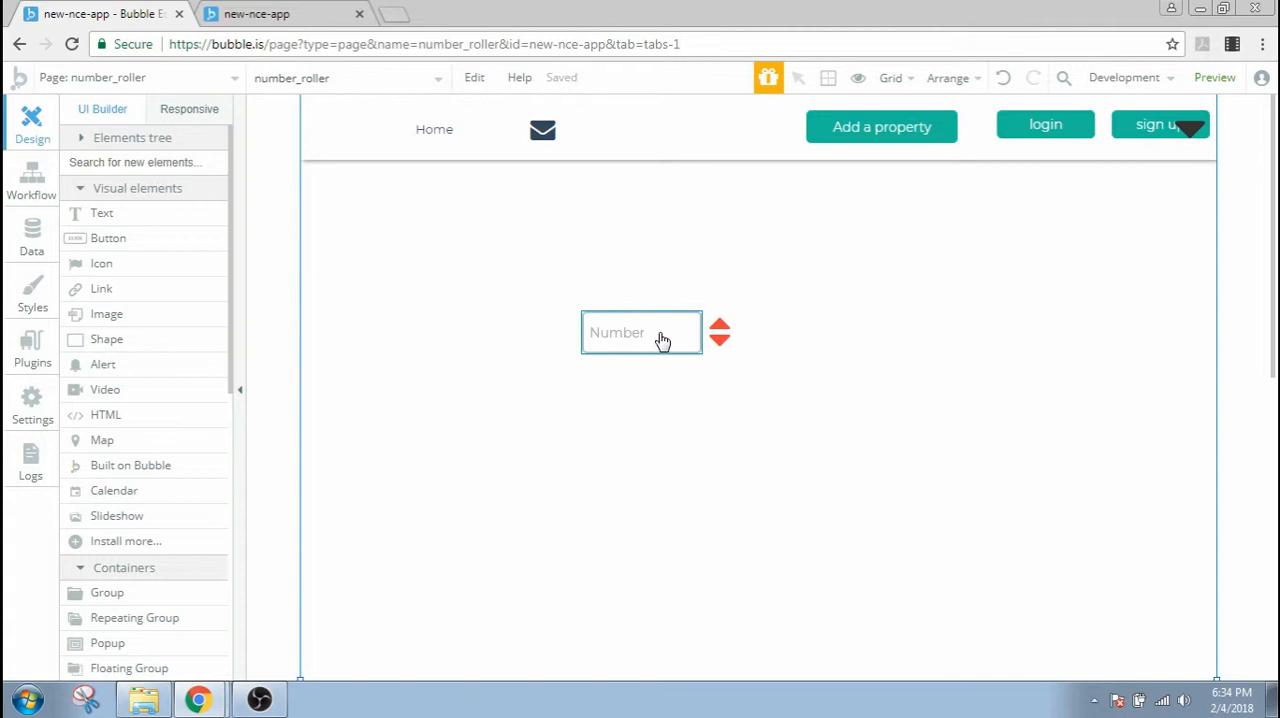
pyautogui.moveTo(632, 334)
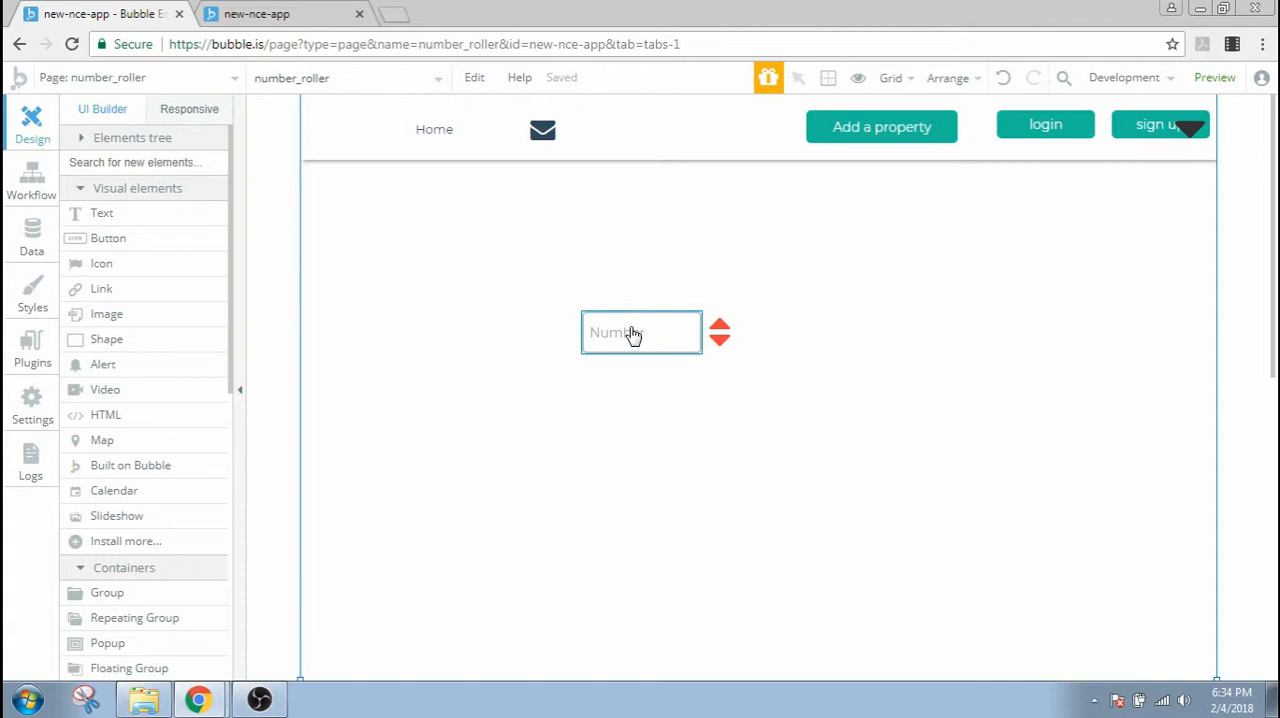
pyautogui.moveTo(630, 338)
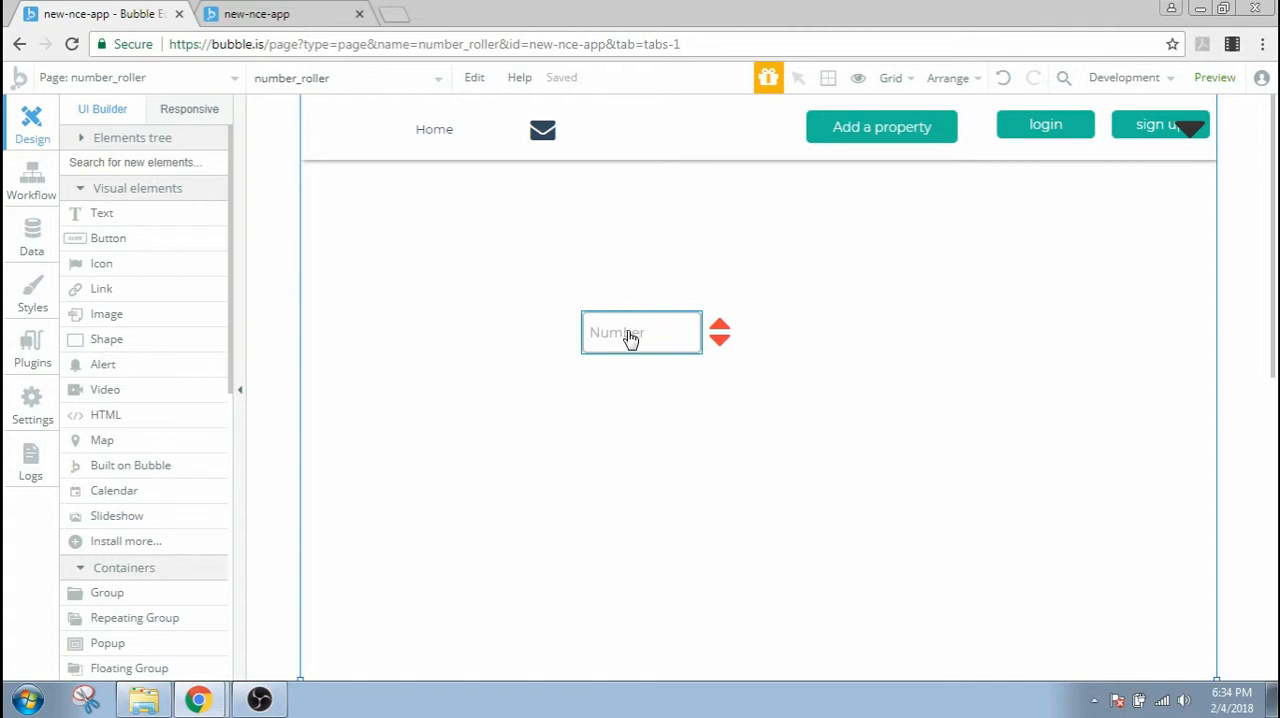
pyautogui.moveTo(620, 336)
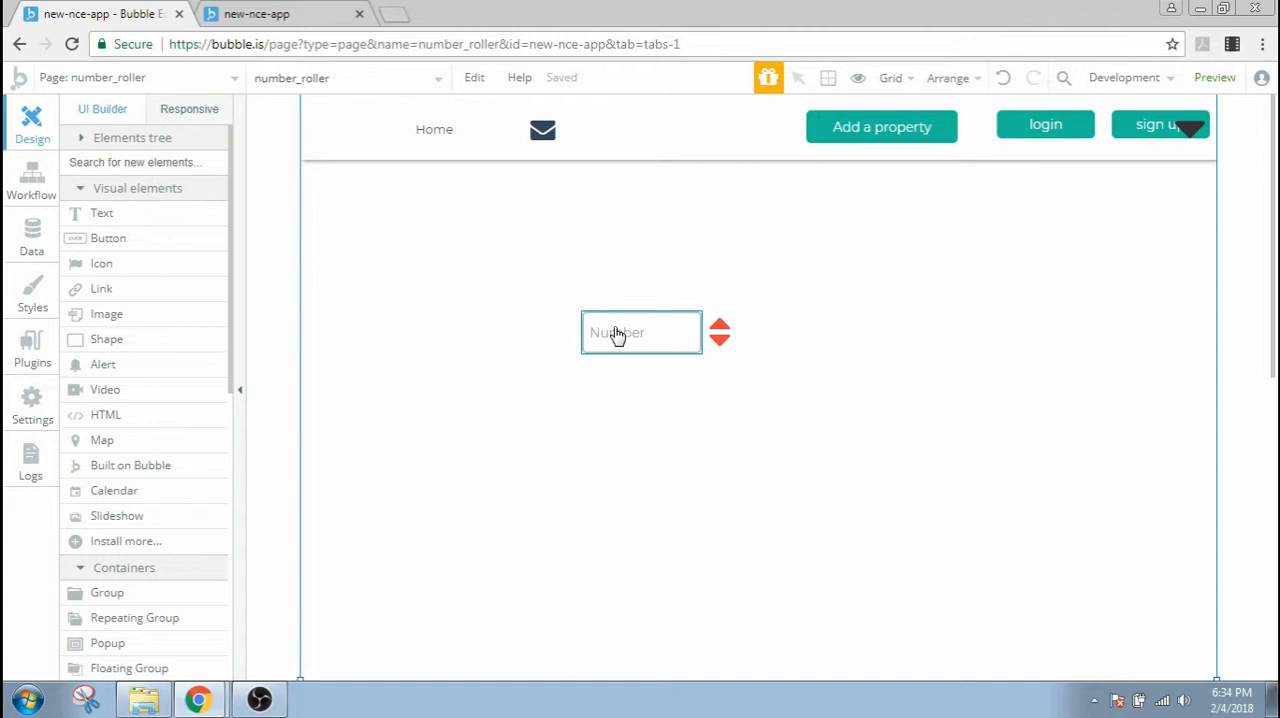
pyautogui.click(720, 324)
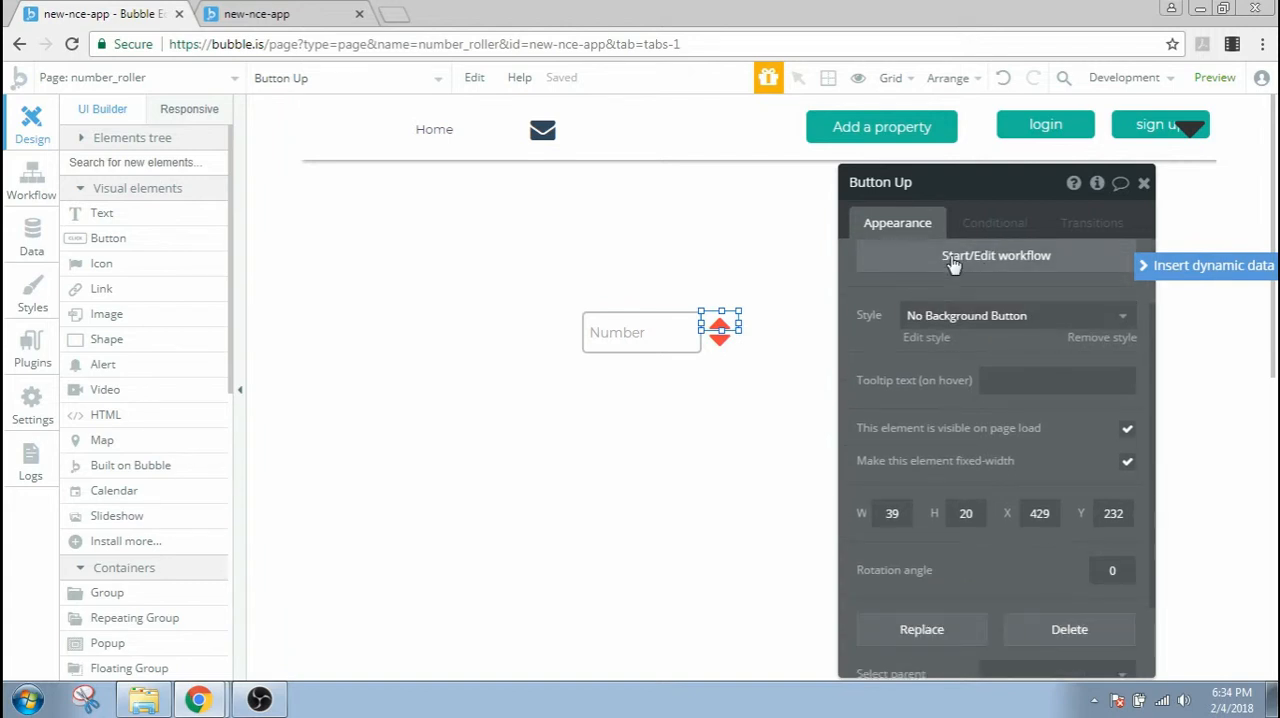
# - Give Button Up a click workflow with a Set state action on Real Input, starting a new custom state
pyautogui.click(996, 256)
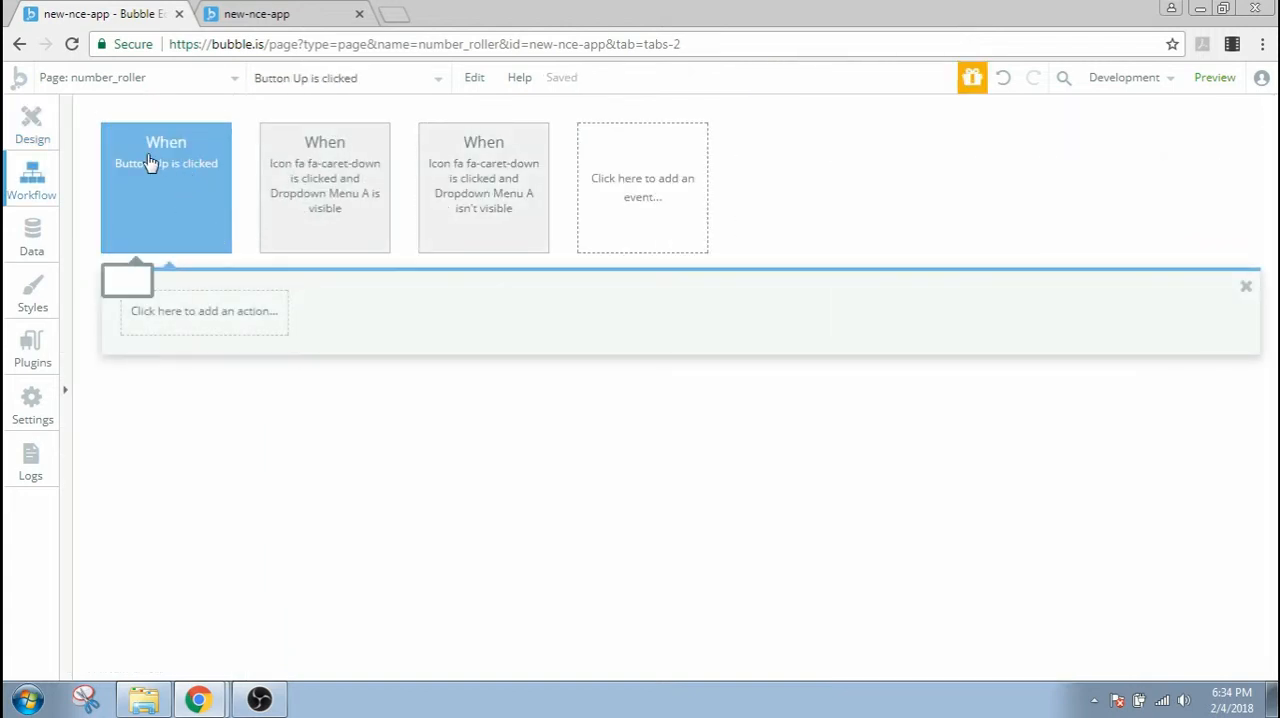
pyautogui.click(204, 312)
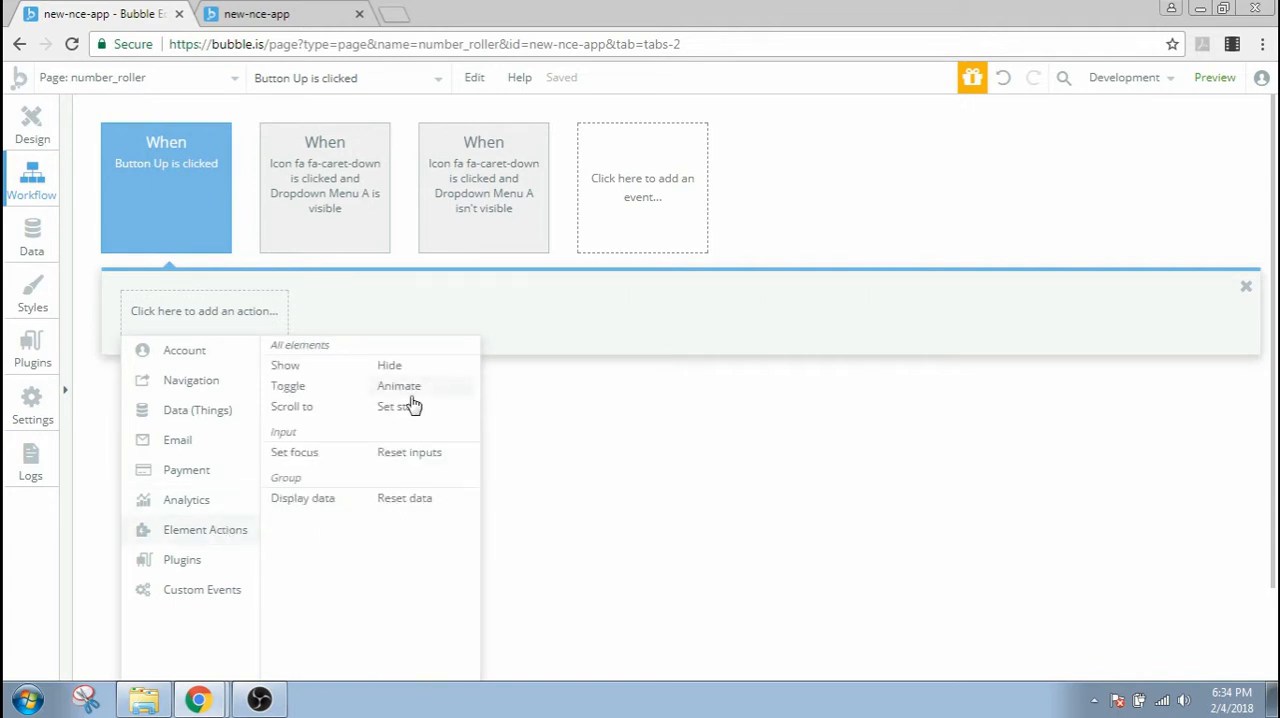
pyautogui.click(392, 406)
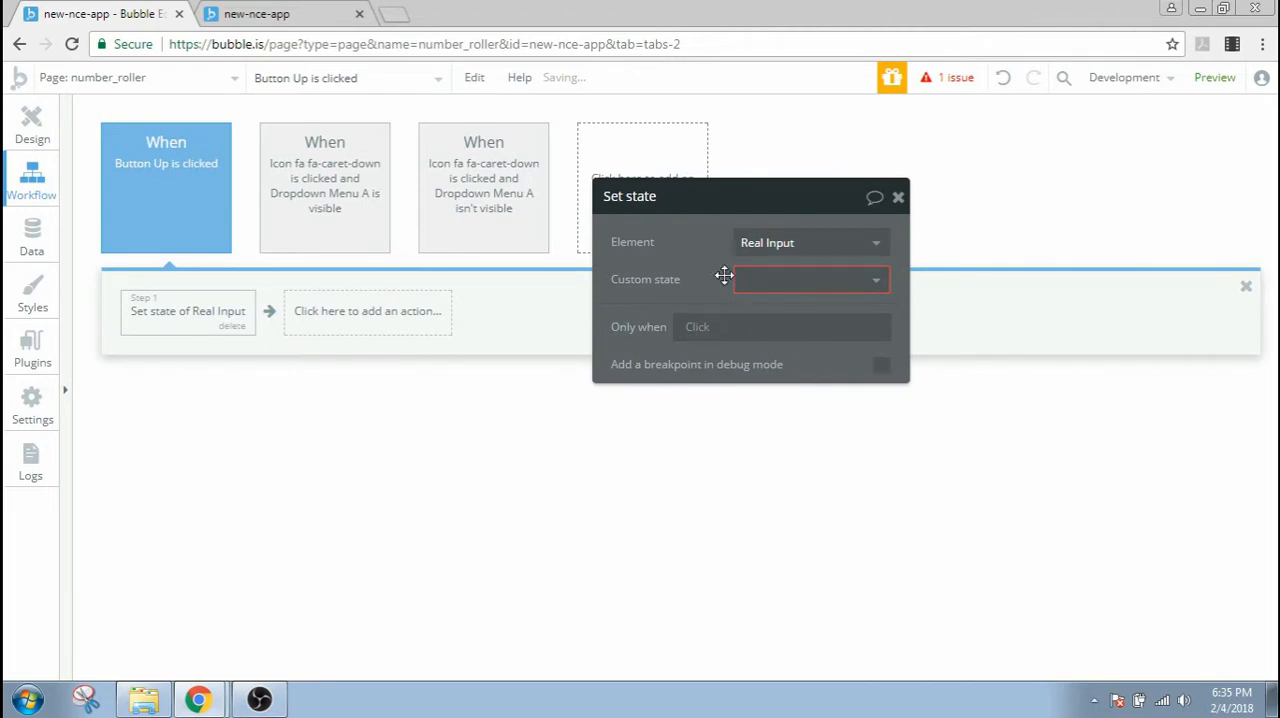
pyautogui.moveTo(730, 250)
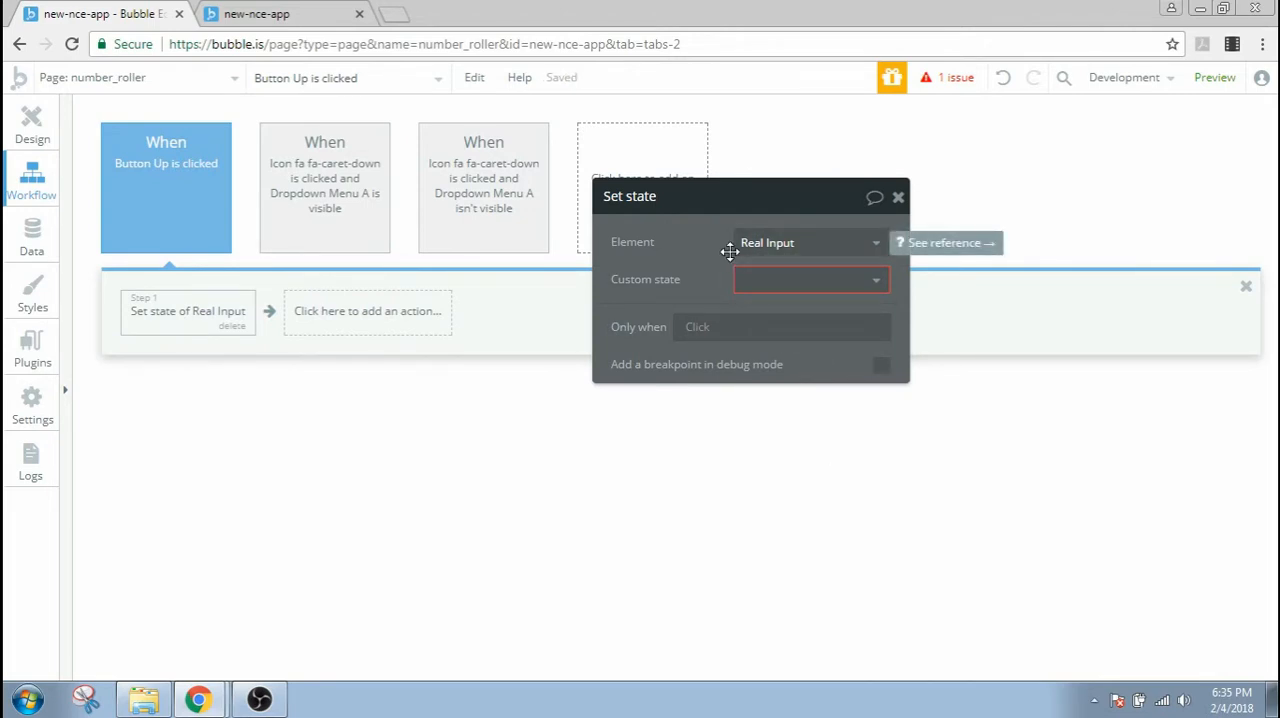
pyautogui.moveTo(692, 280)
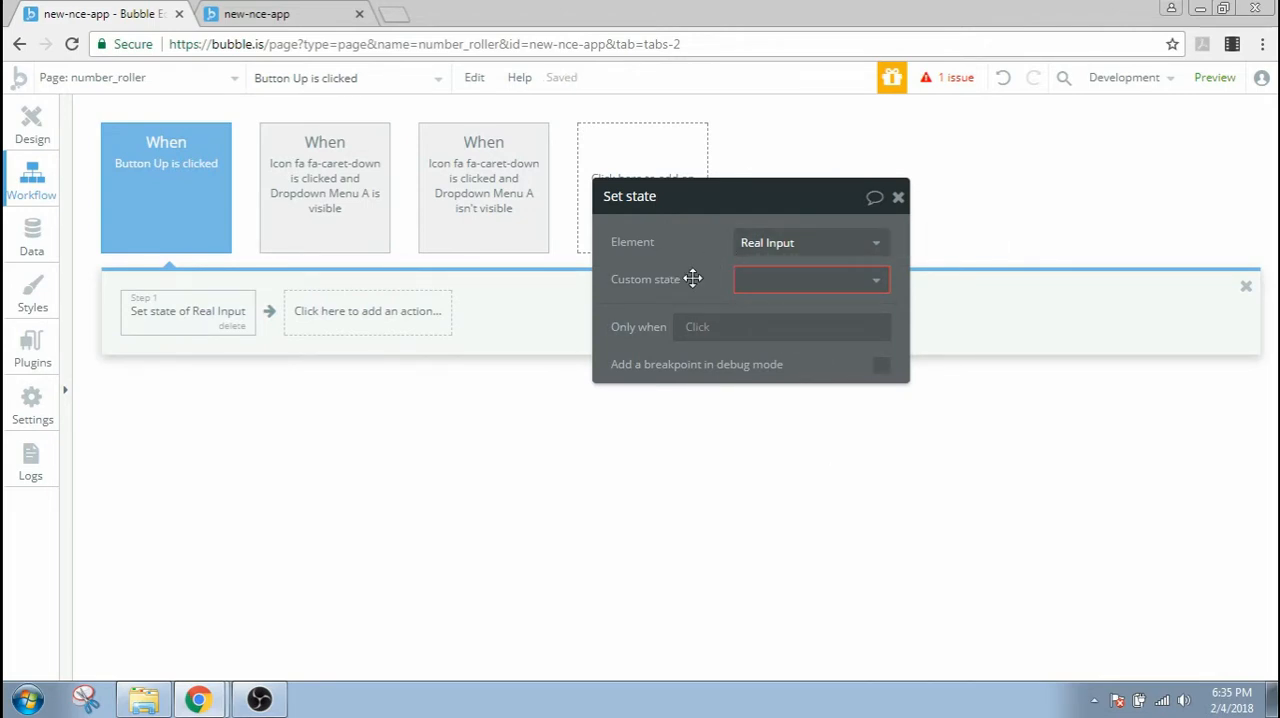
pyautogui.click(810, 280)
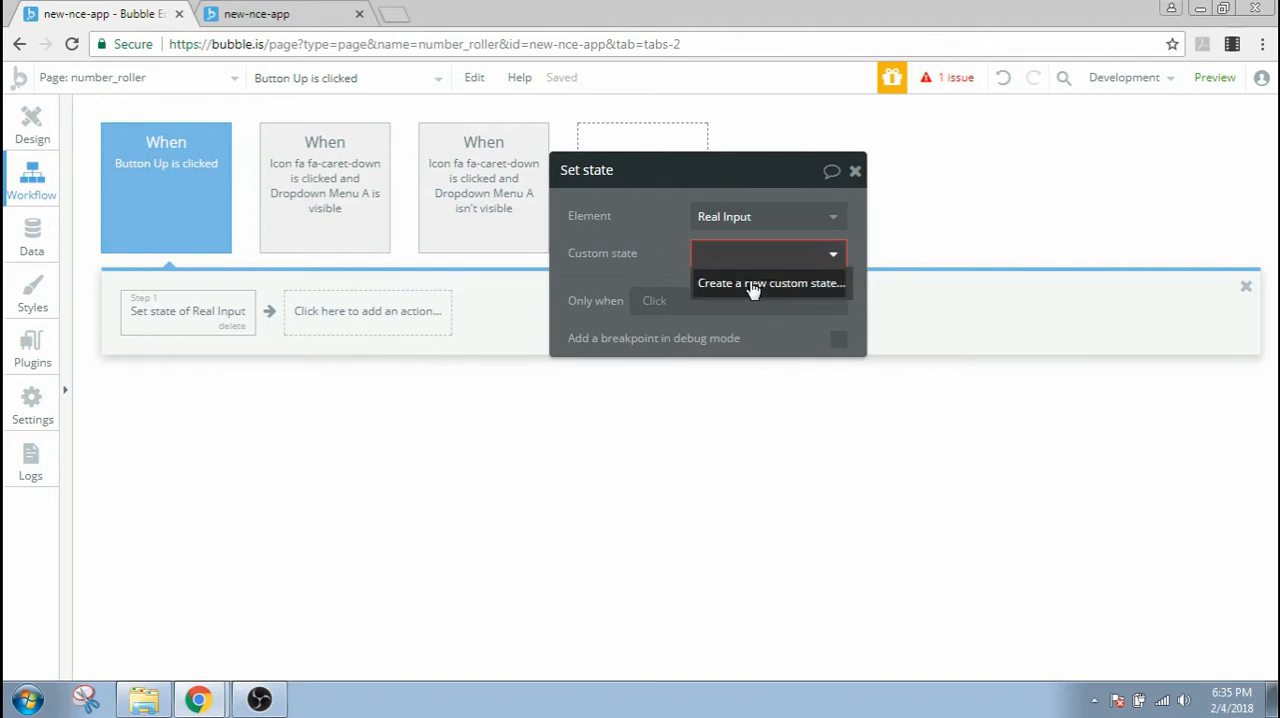
pyautogui.click(770, 284)
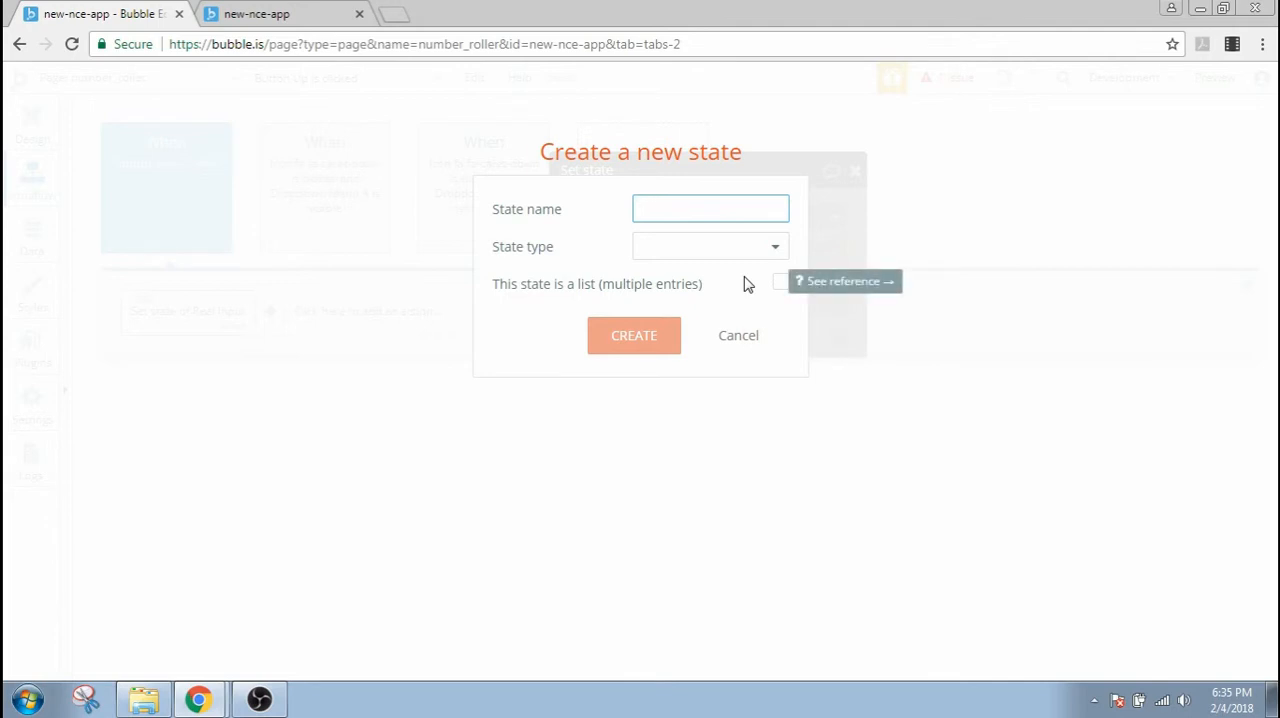
# - Create the number state 'variable 1' and set its value from Real Input's value
pyautogui.write('variable 1')
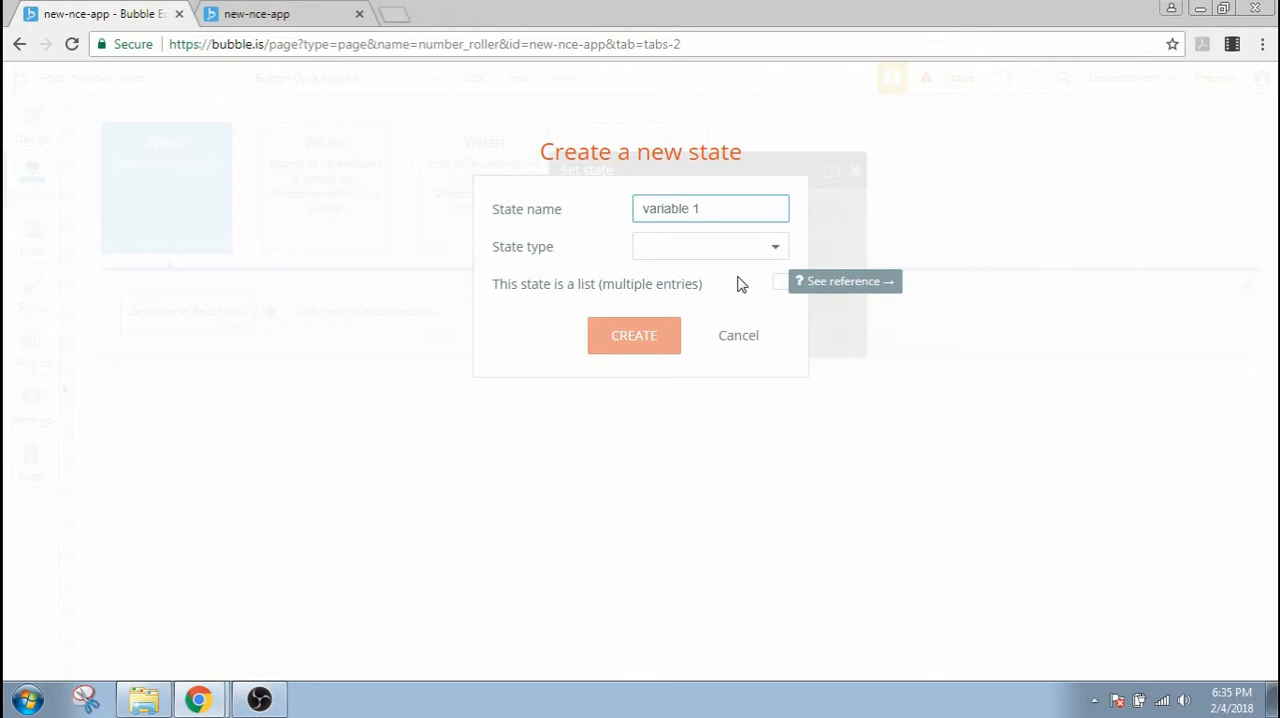
pyautogui.click(710, 246)
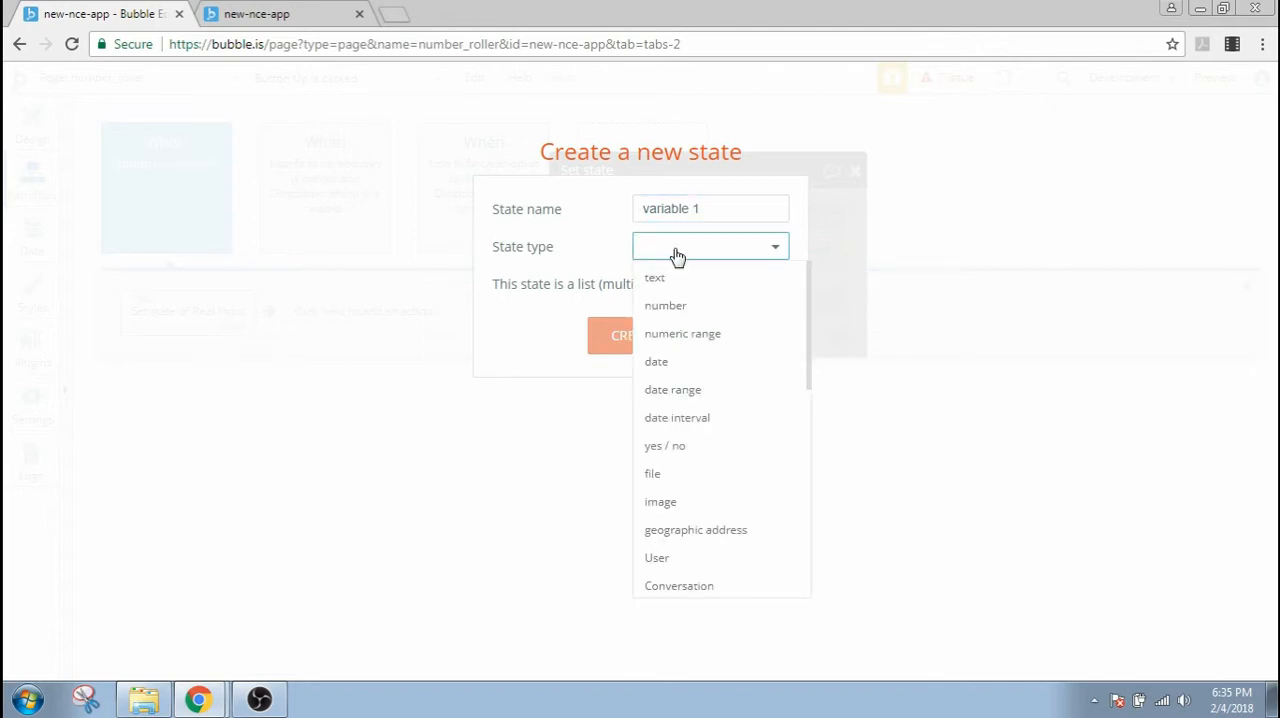
pyautogui.click(664, 304)
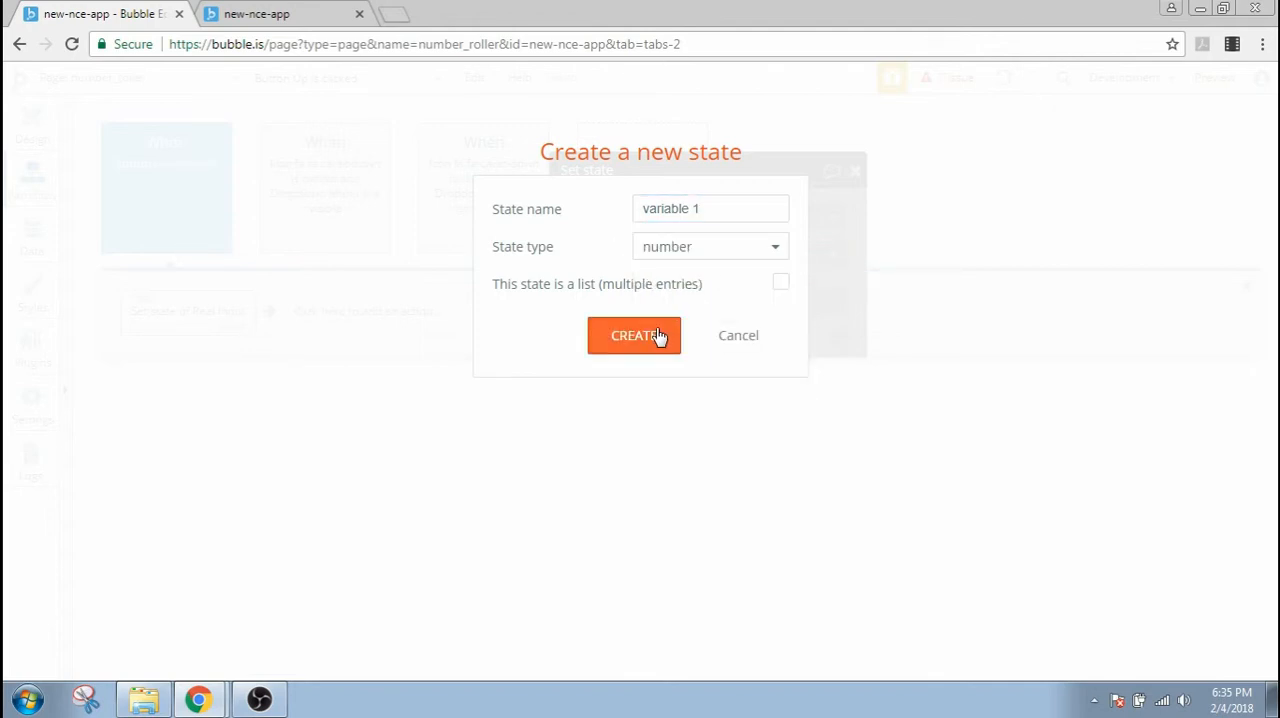
pyautogui.click(634, 336)
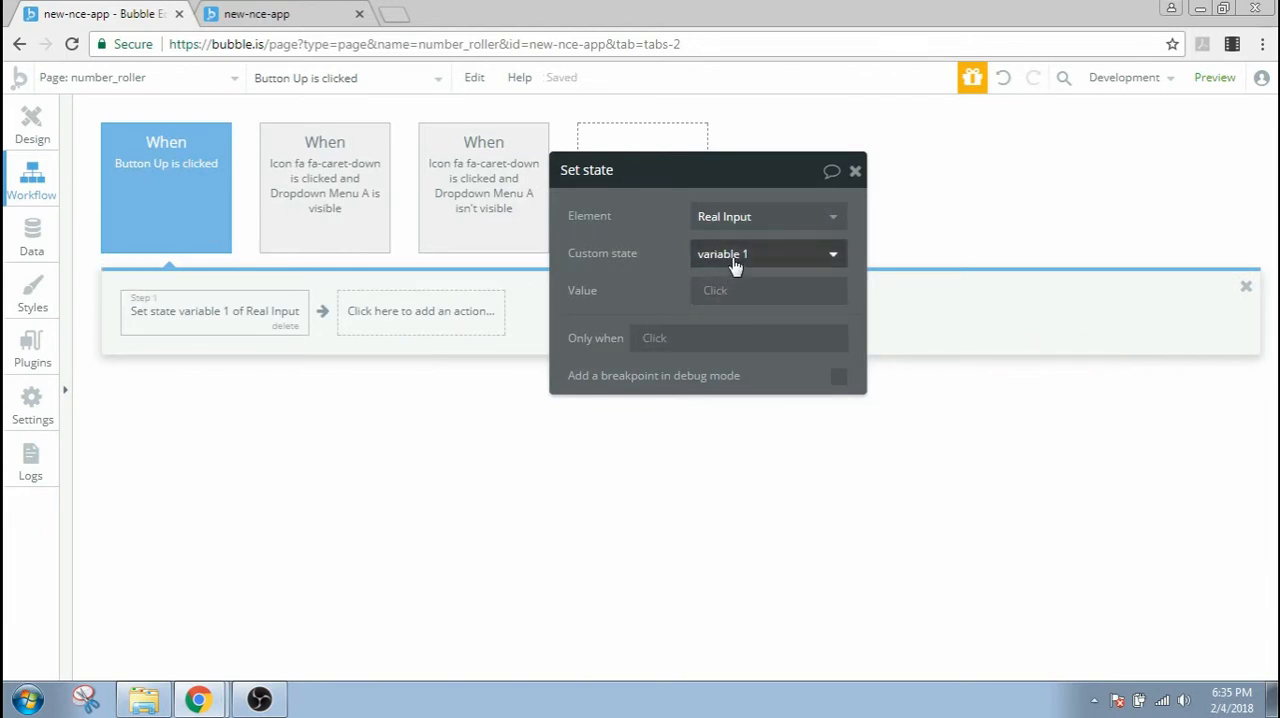
pyautogui.moveTo(736, 258)
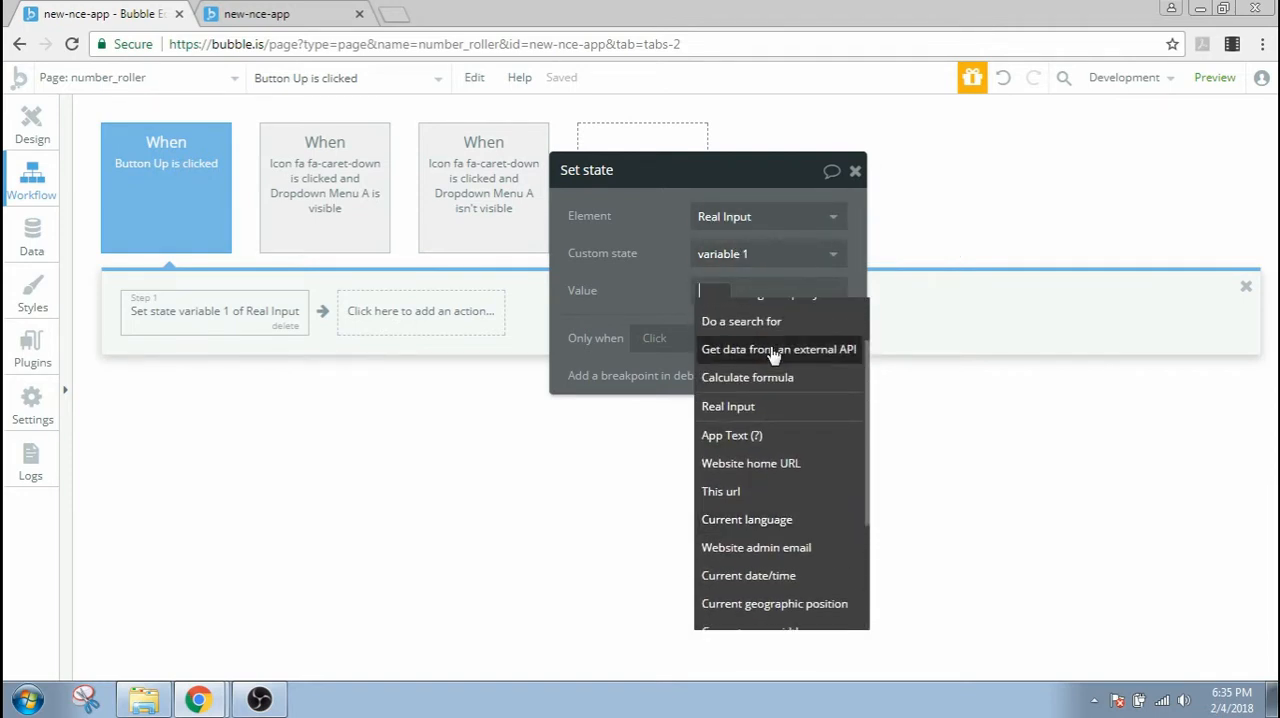
pyautogui.click(728, 406)
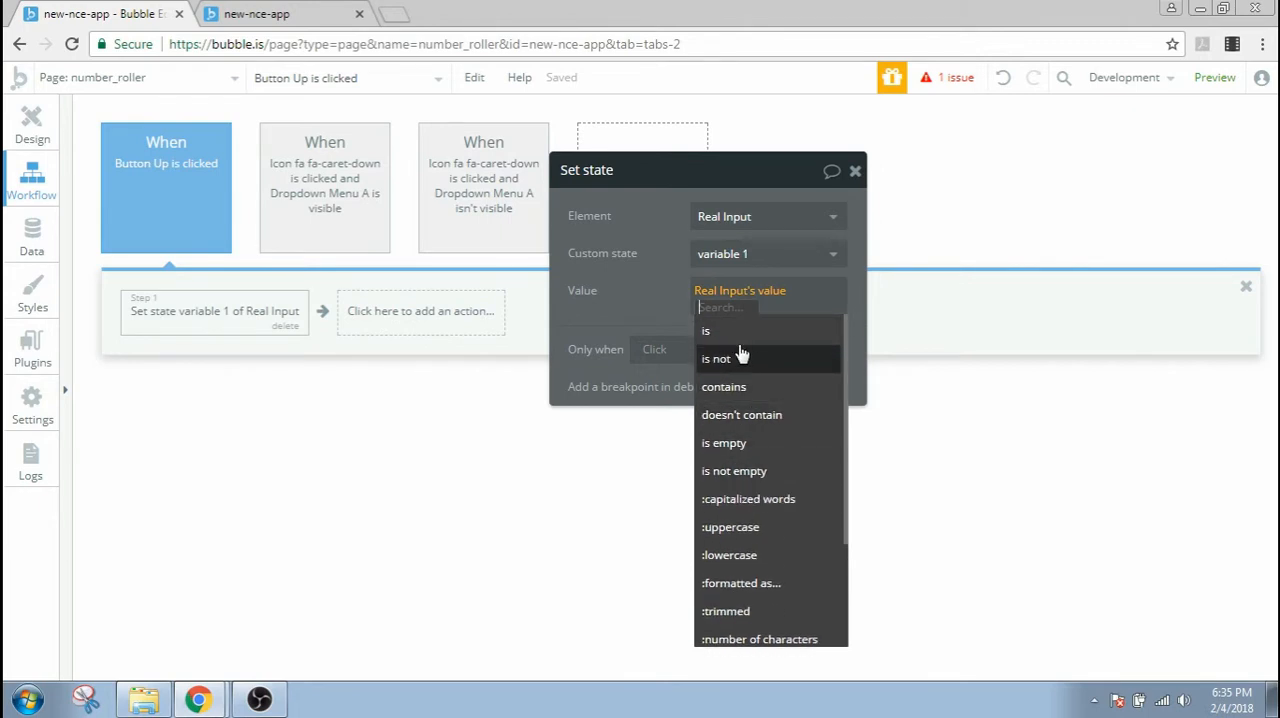
pyautogui.click(704, 332)
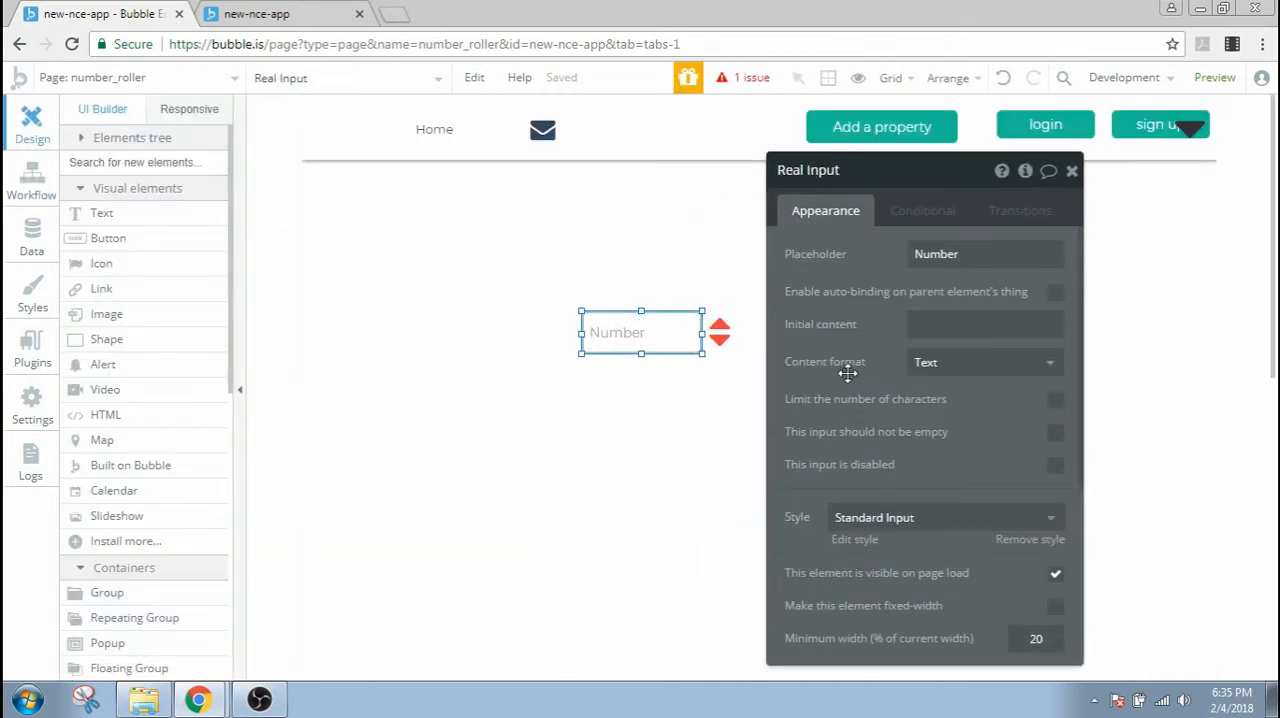
# - Change Real Input's content format to Decimal and return to the up-arrow workflow
pyautogui.click(984, 362)
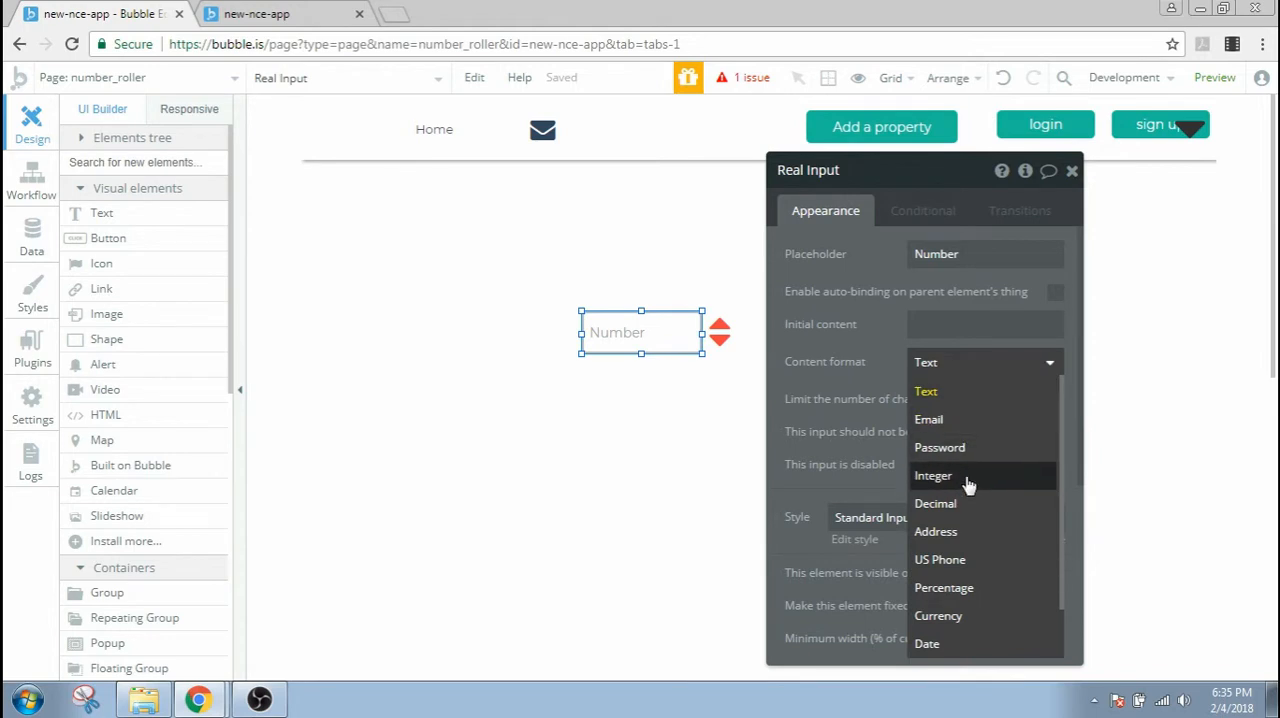
pyautogui.moveTo(956, 504)
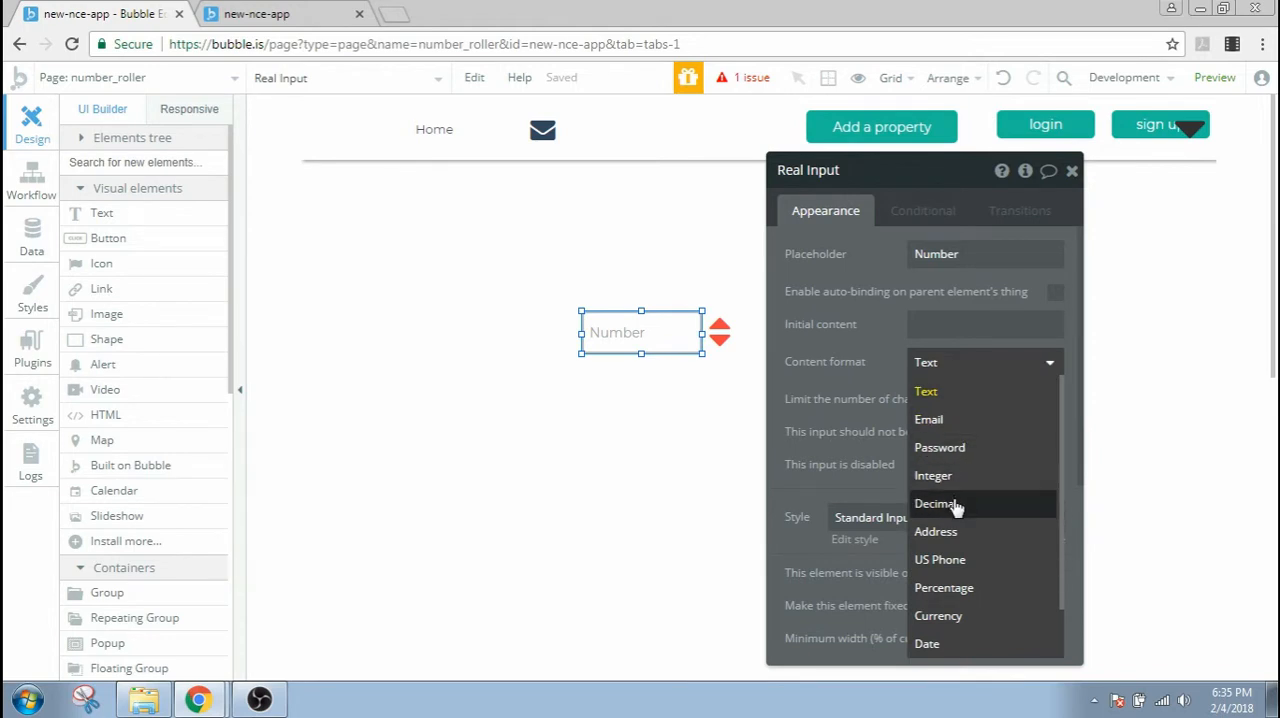
pyautogui.click(938, 504)
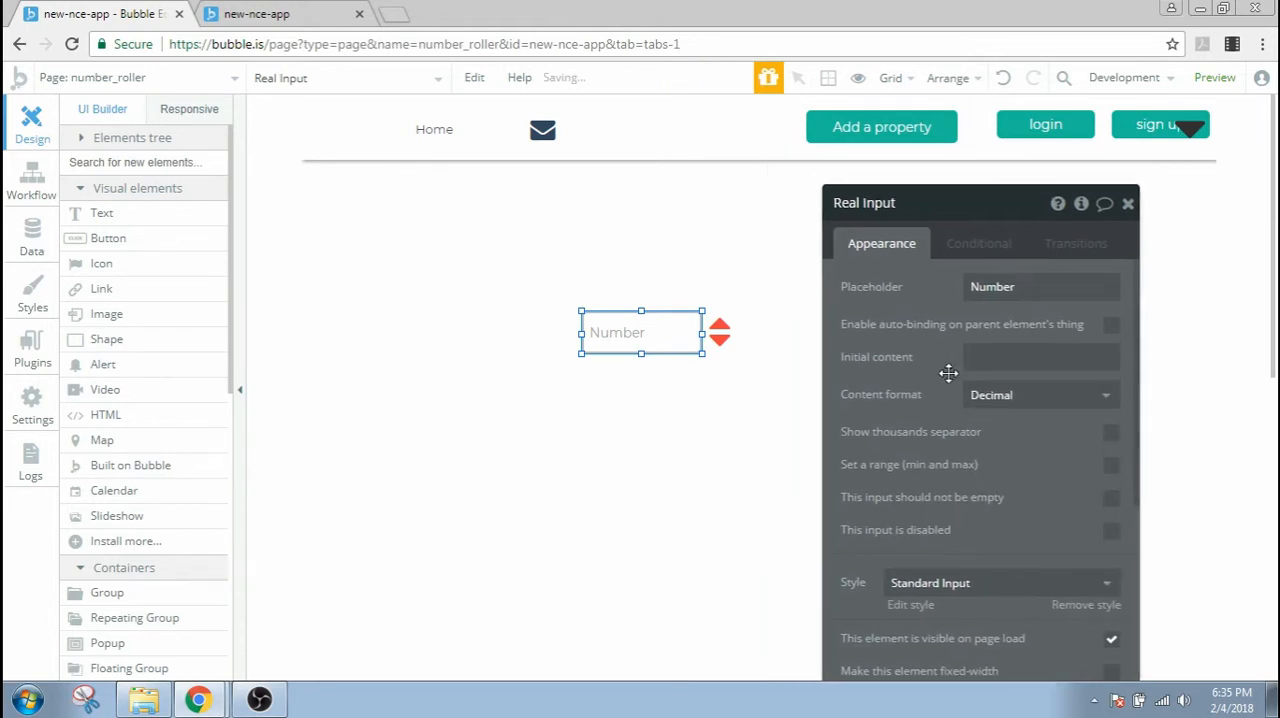
pyautogui.click(1128, 204)
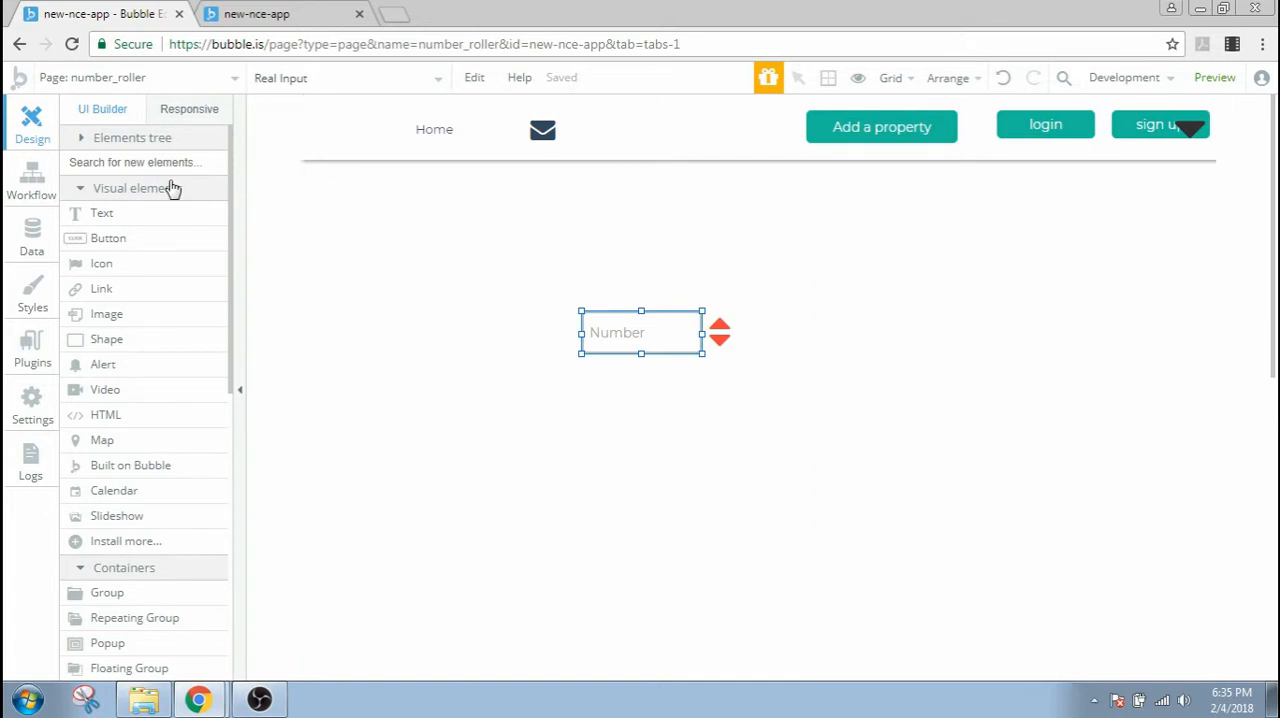
pyautogui.click(32, 180)
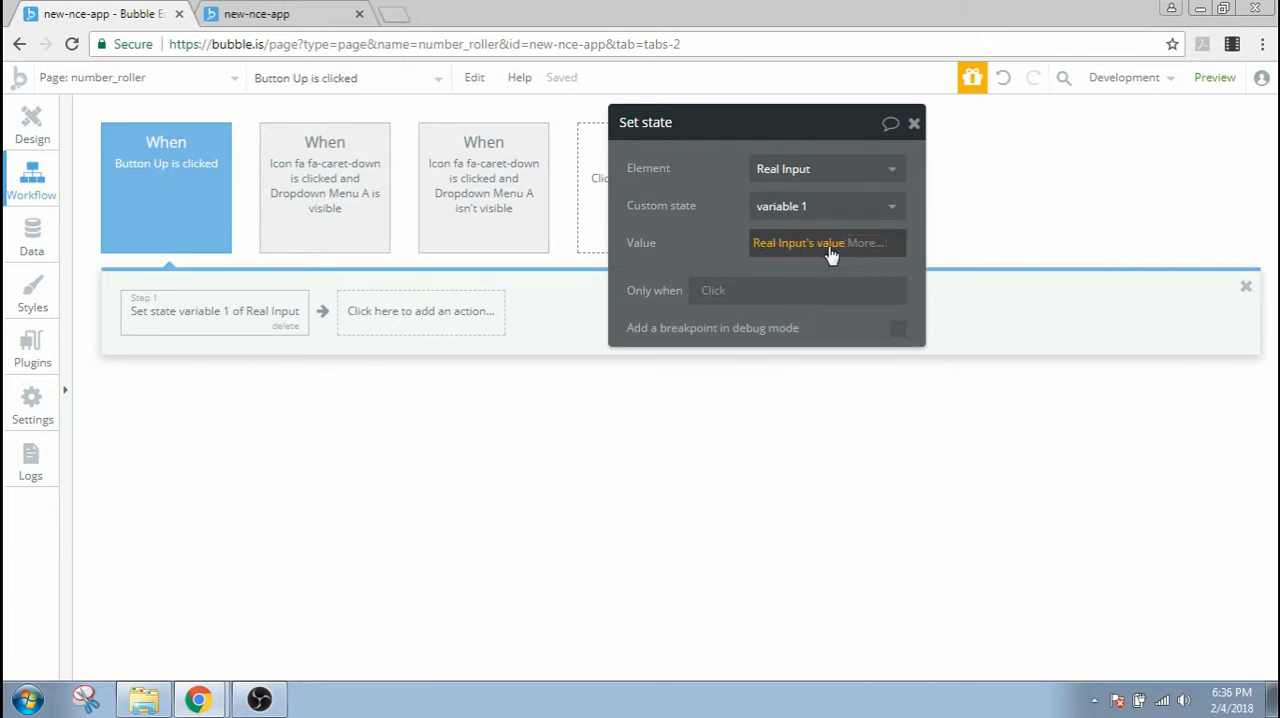
# - Extend the Set state value to Real Input's value + 1
pyautogui.click(820, 242)
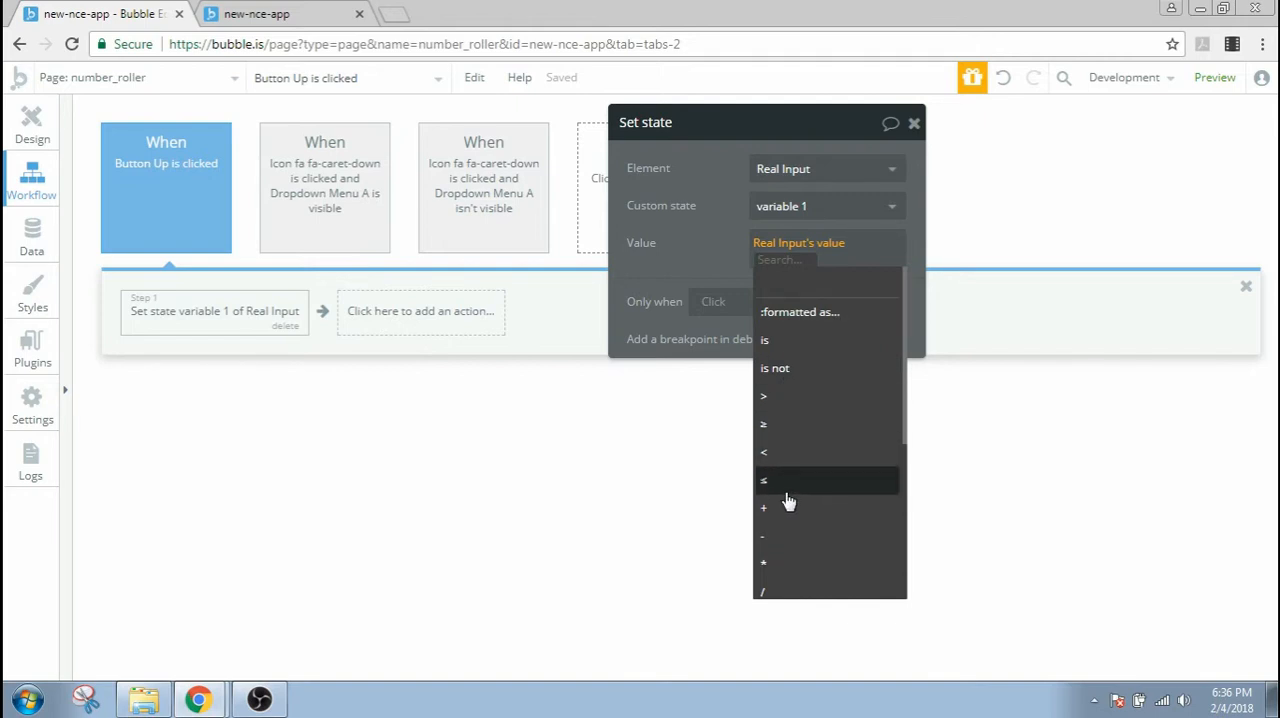
pyautogui.click(764, 508)
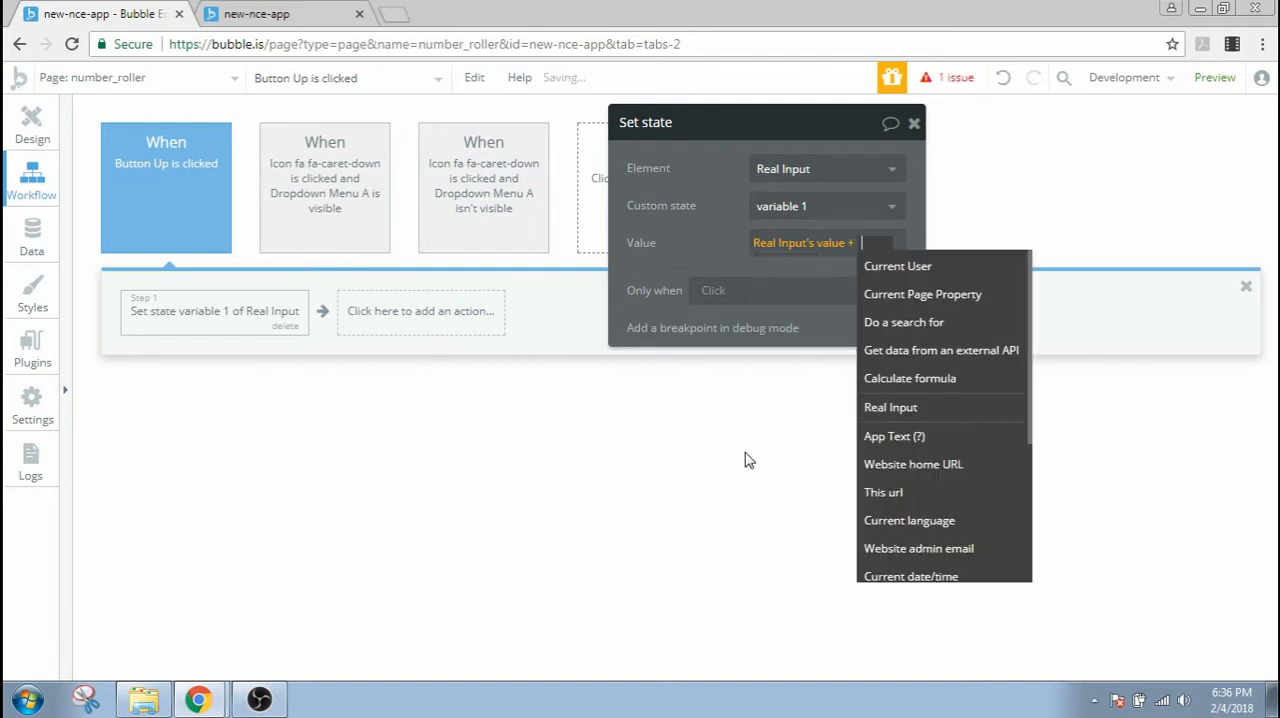
pyautogui.write('1')
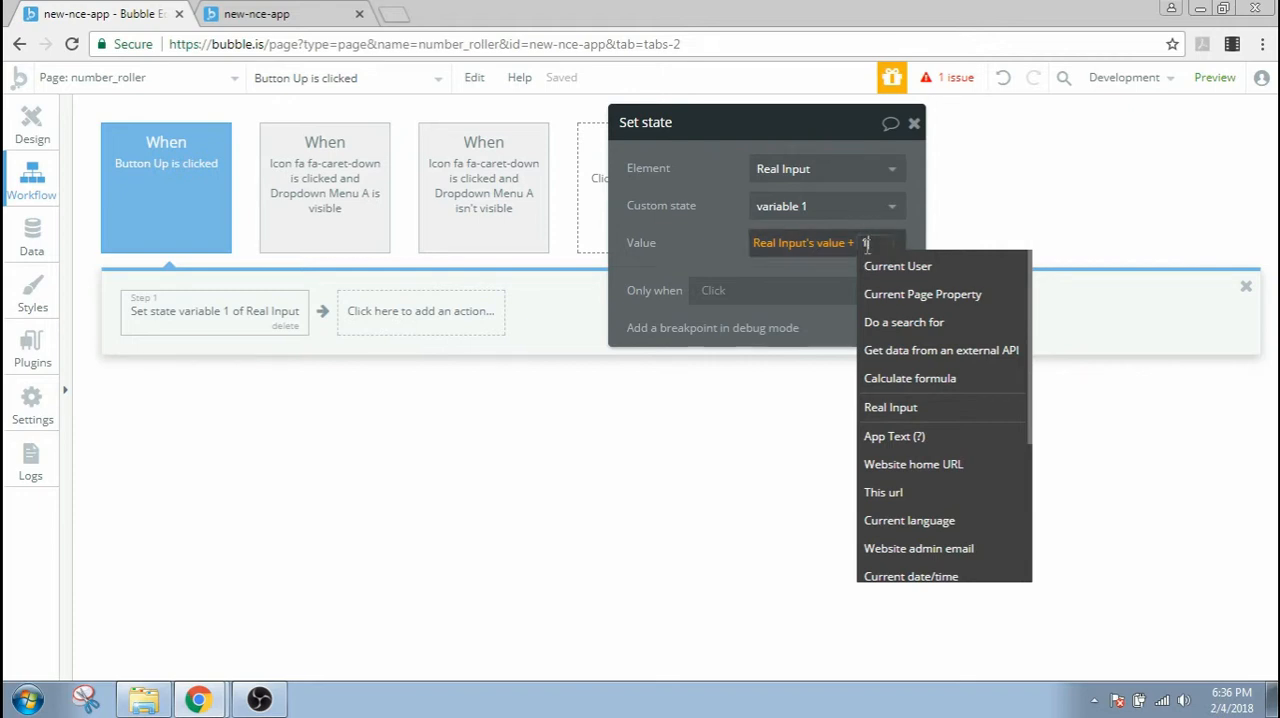
pyautogui.write('1')
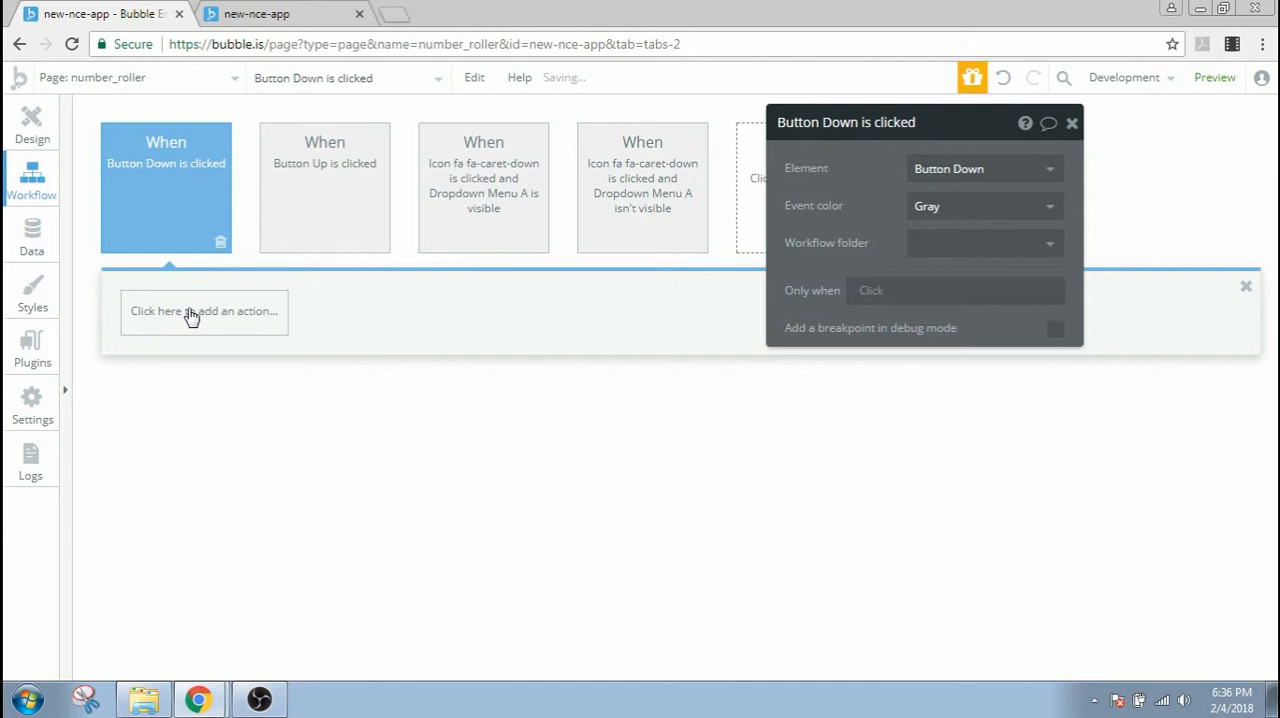
# - Add a Set state action on Real Input's variable 1 to the Button Down workflow
pyautogui.click(204, 312)
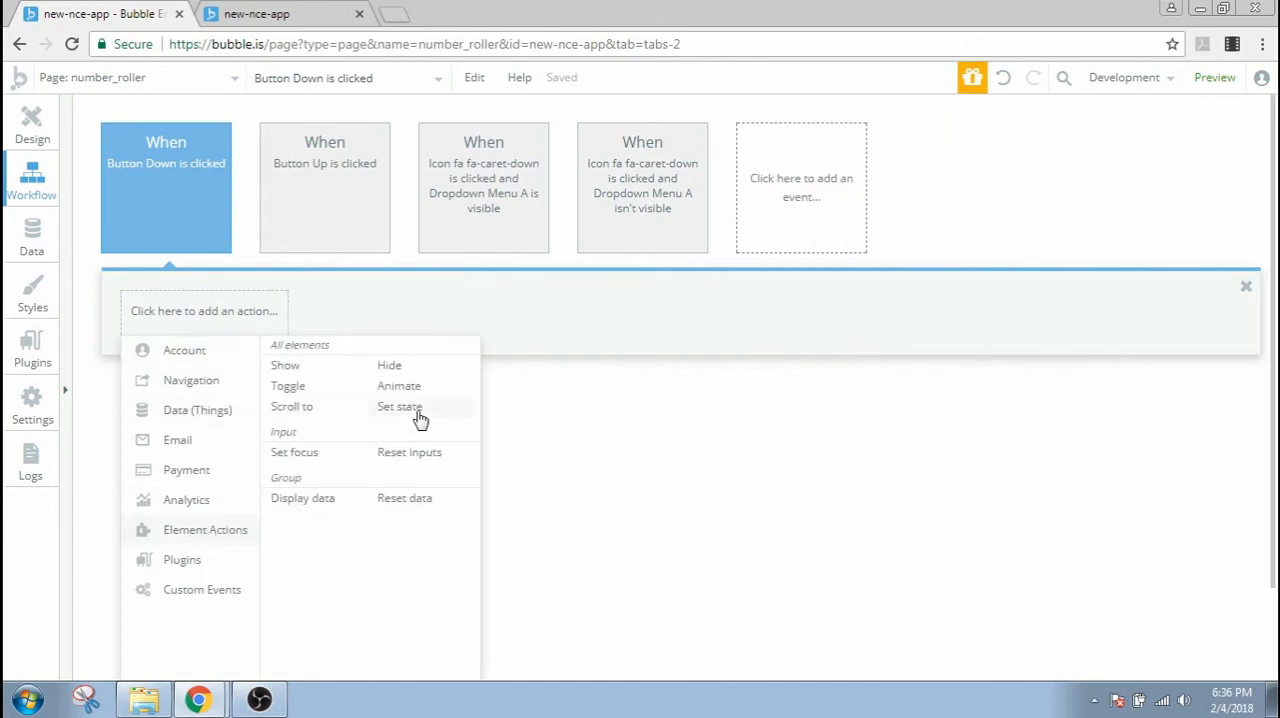
pyautogui.click(400, 406)
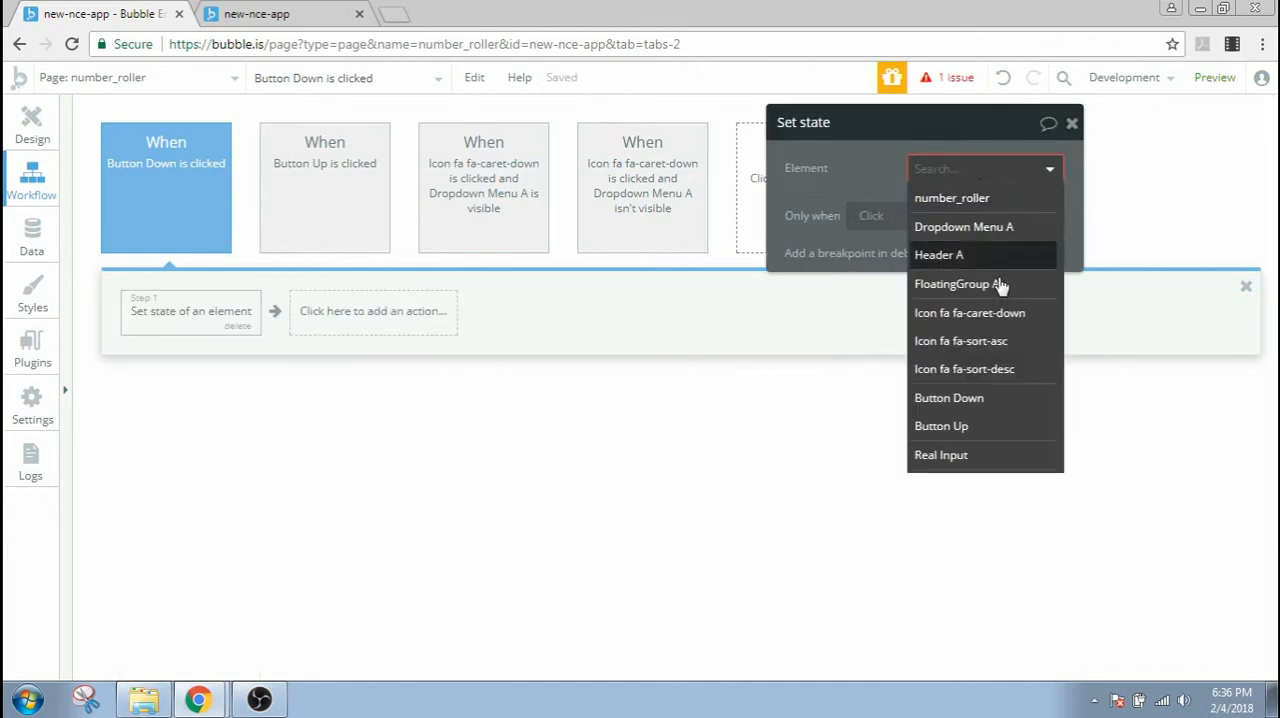
pyautogui.click(940, 454)
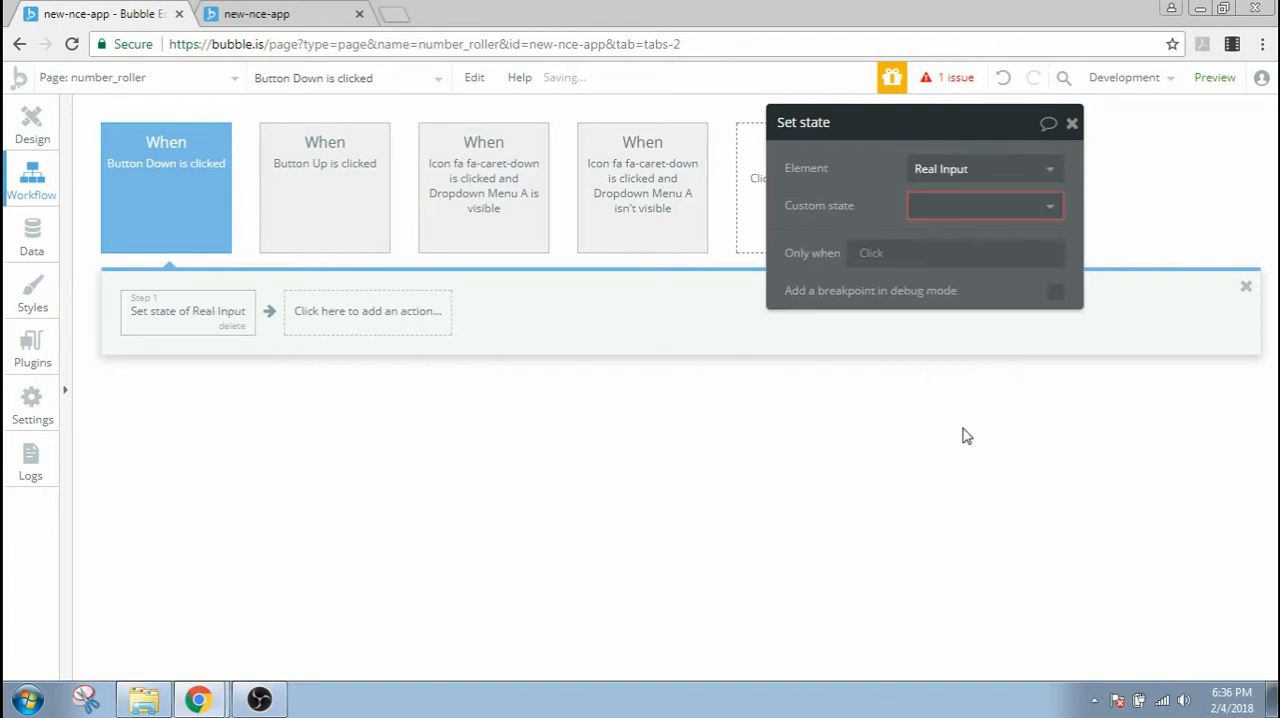
pyautogui.click(984, 206)
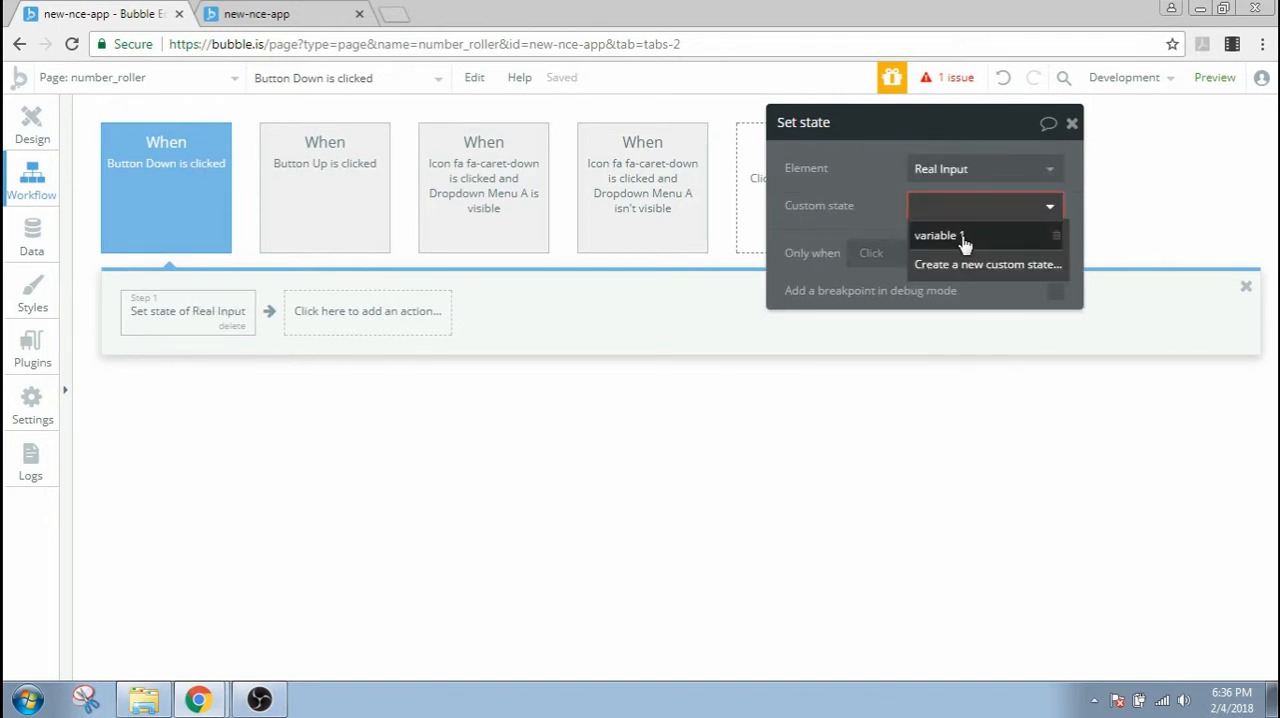
pyautogui.click(938, 236)
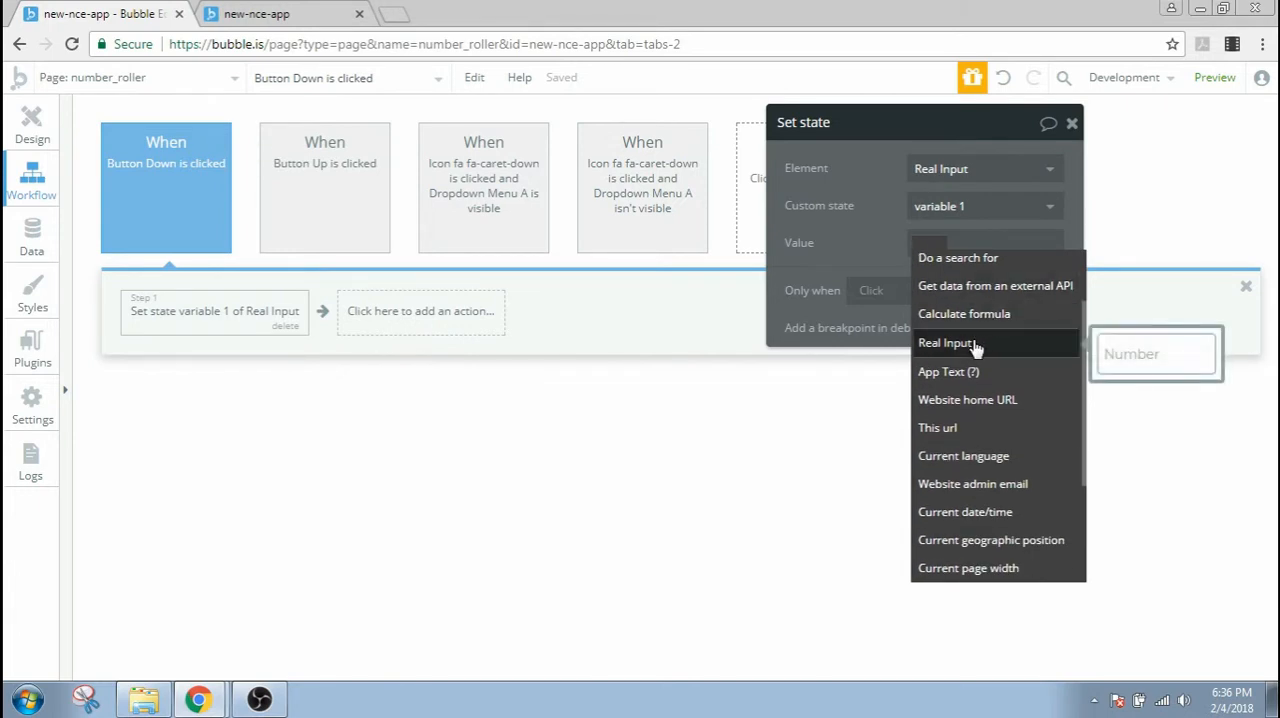
# - Set its value to Real Input's value - 1
pyautogui.click(948, 342)
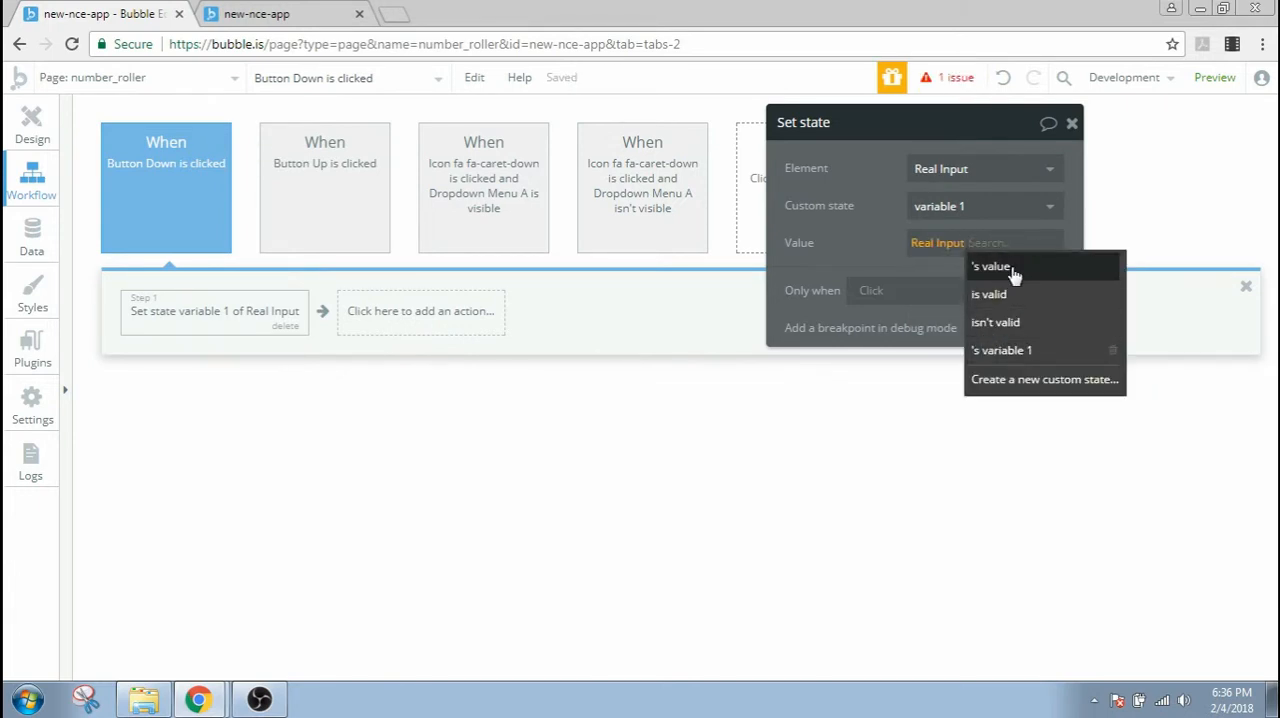
pyautogui.click(992, 266)
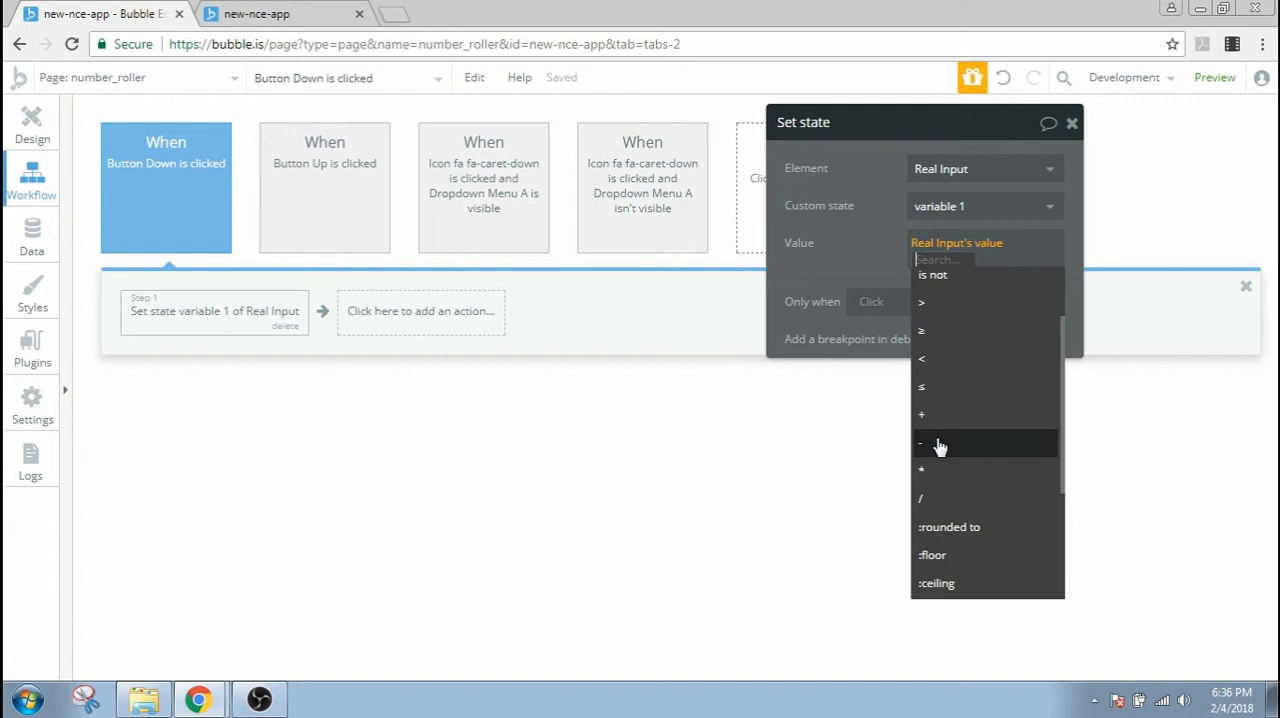
pyautogui.click(920, 444)
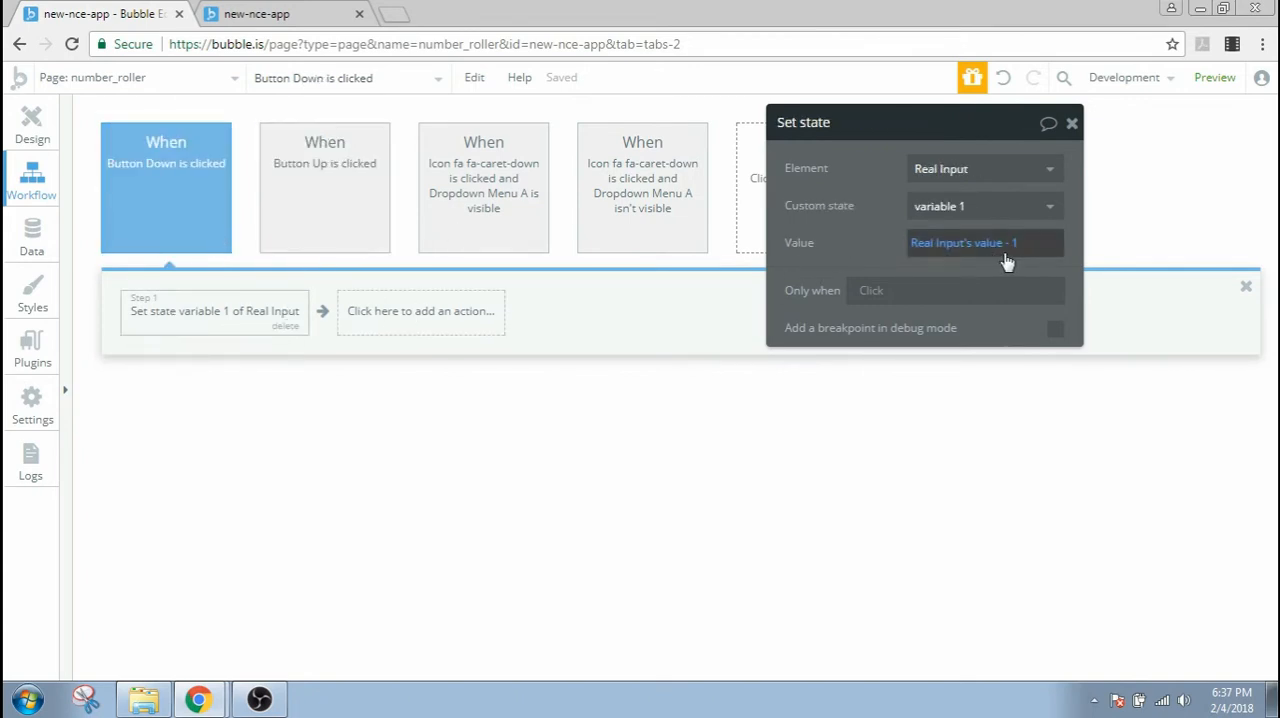
pyautogui.click(32, 120)
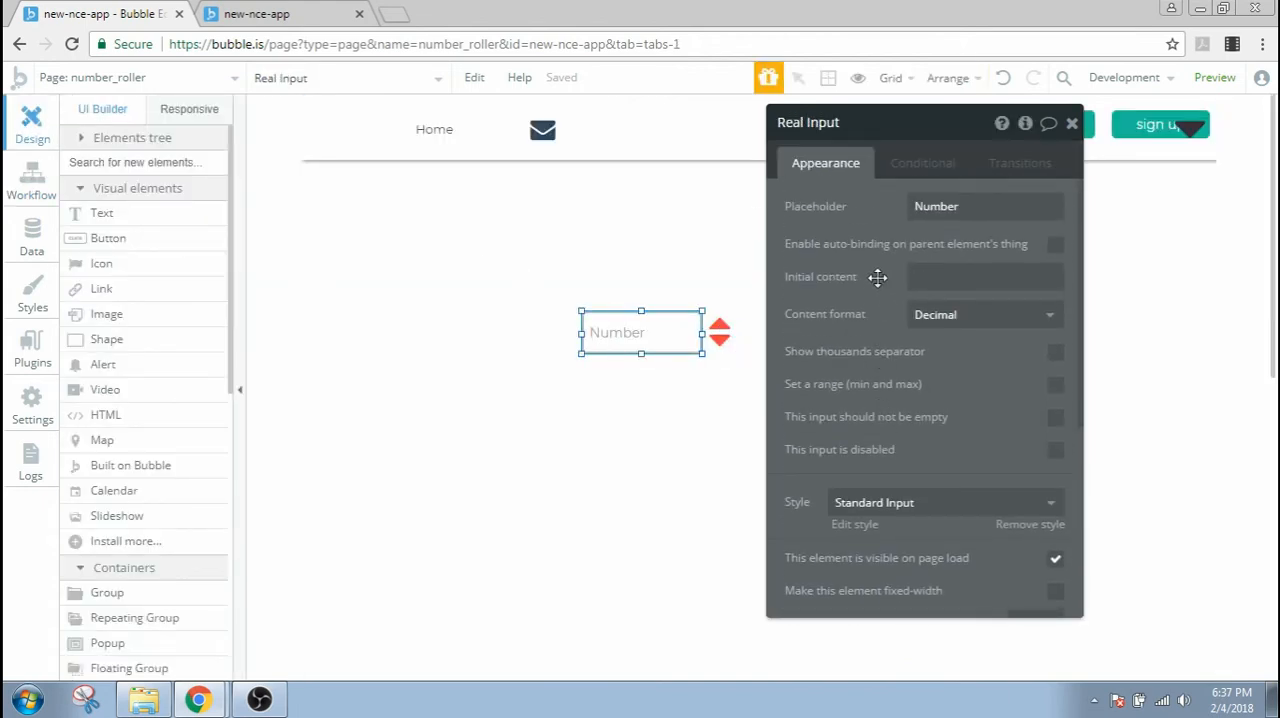
# - Give Real Input an initial content of 0 and mark it 'This input is disabled'
pyautogui.click(984, 276)
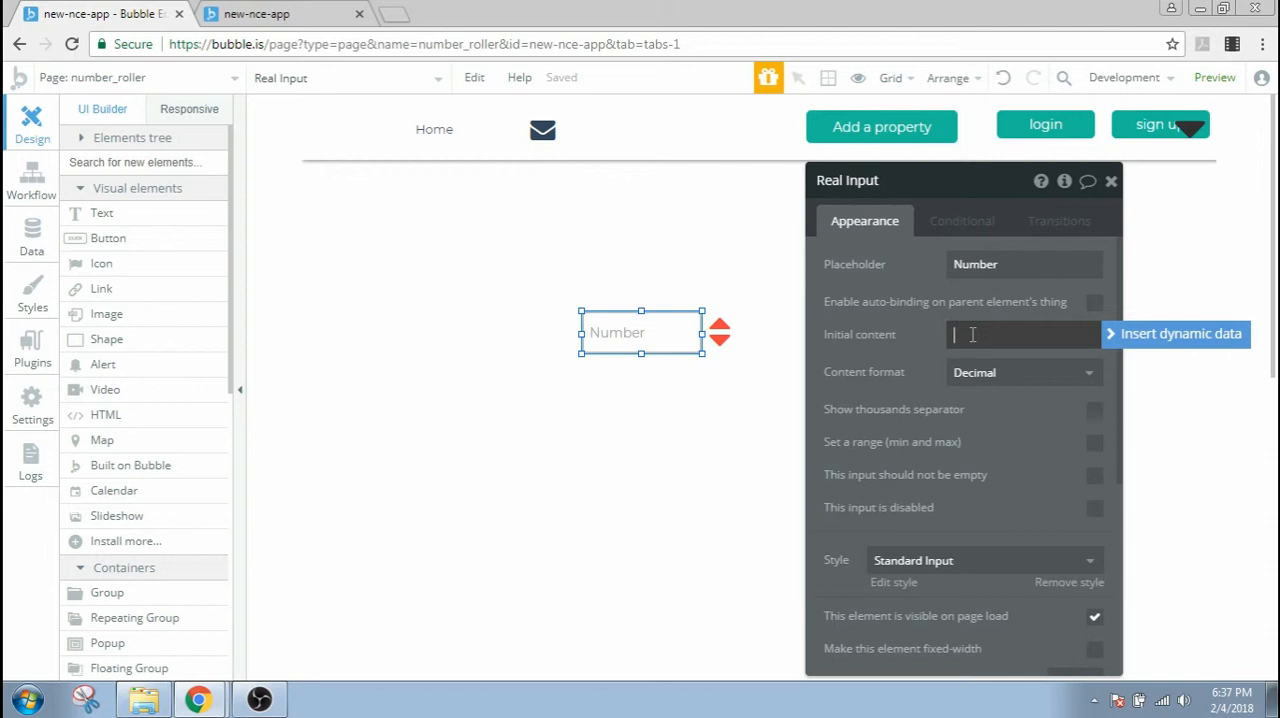
pyautogui.write('0')
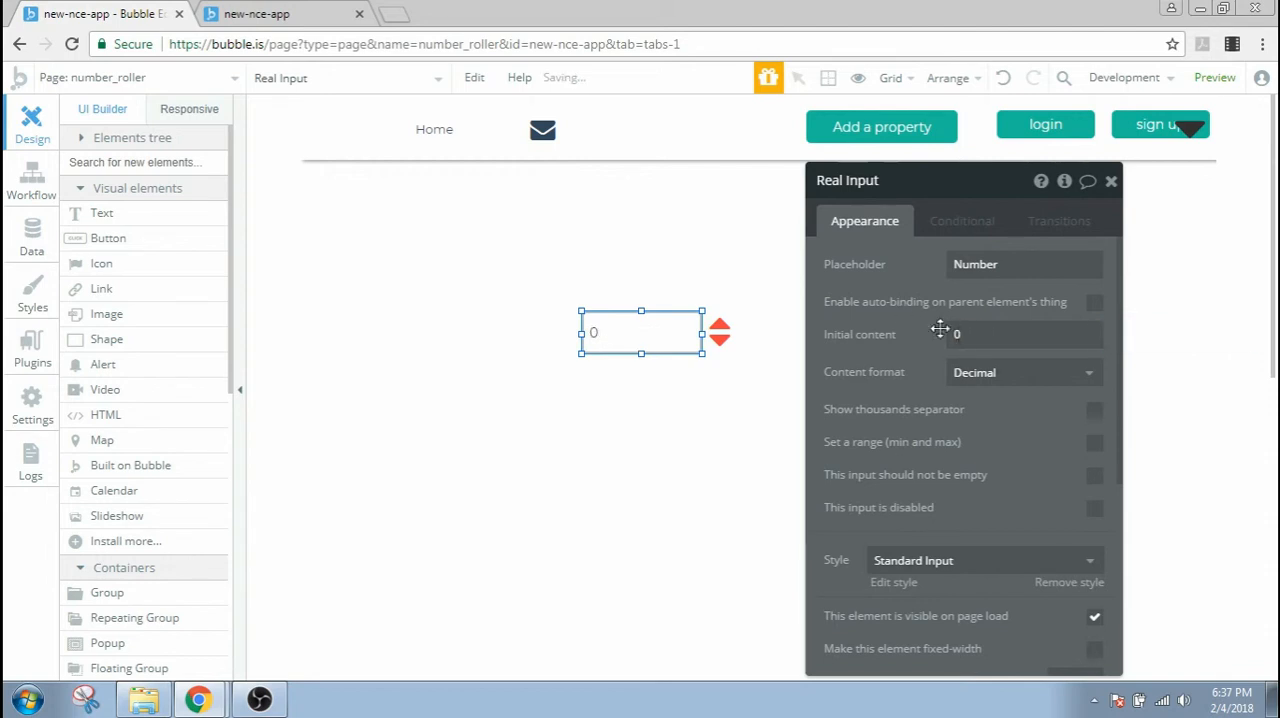
pyautogui.click(1020, 334)
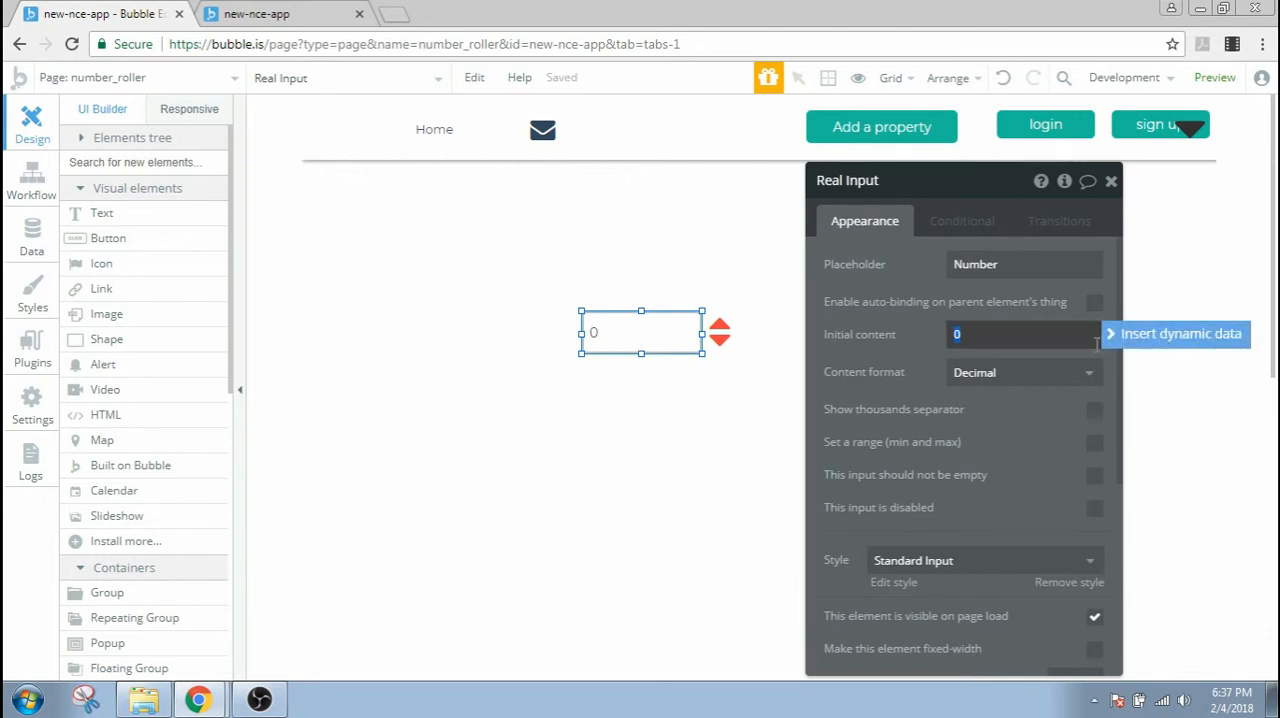
pyautogui.scroll(-3)
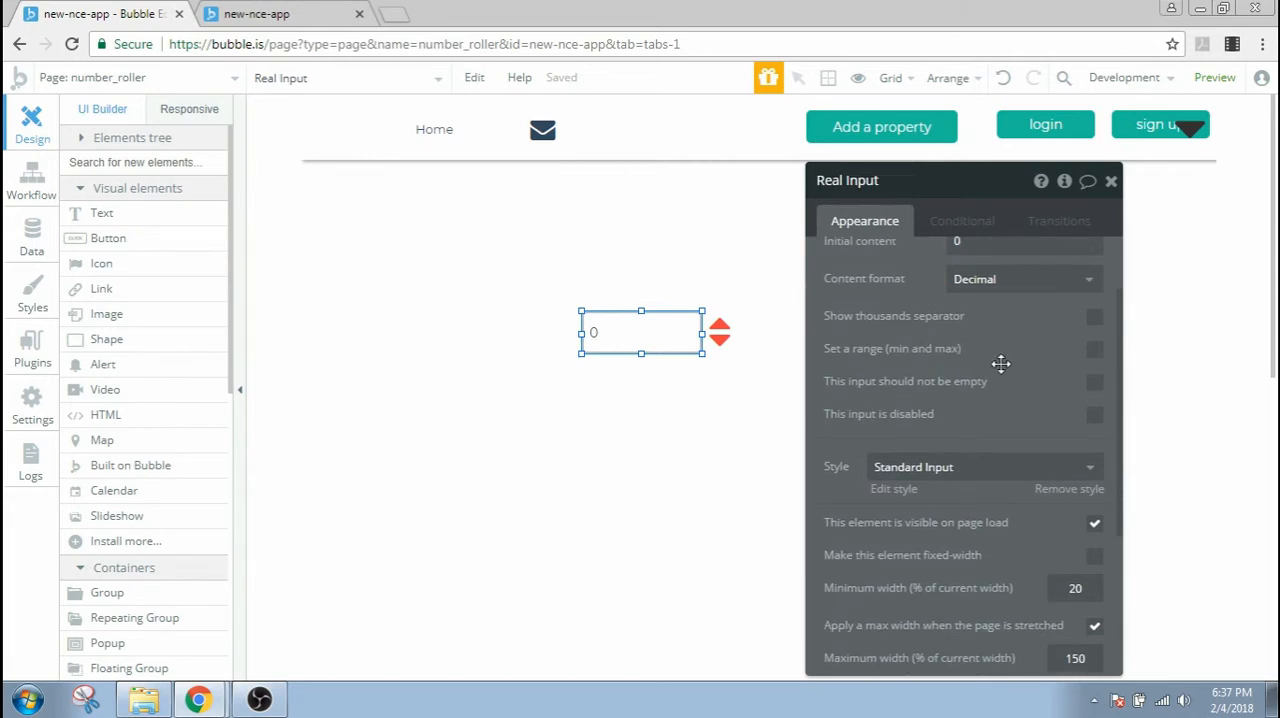
pyautogui.moveTo(888, 422)
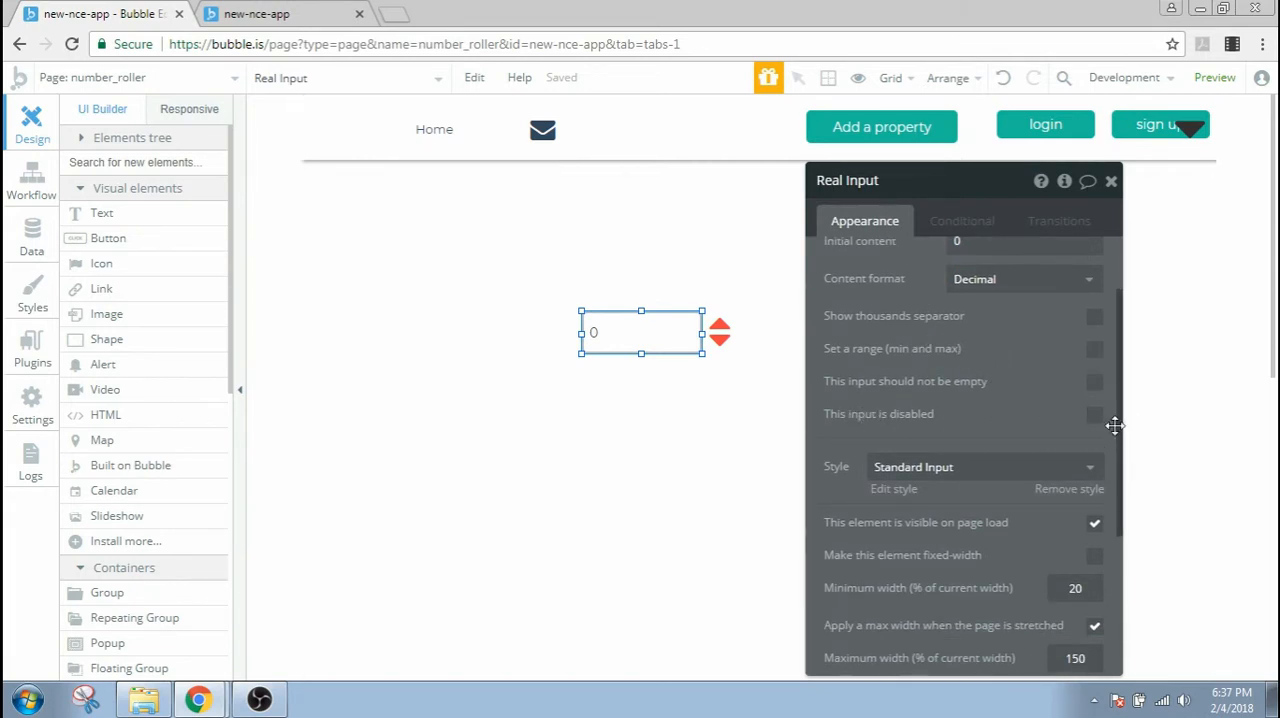
pyautogui.click(1094, 412)
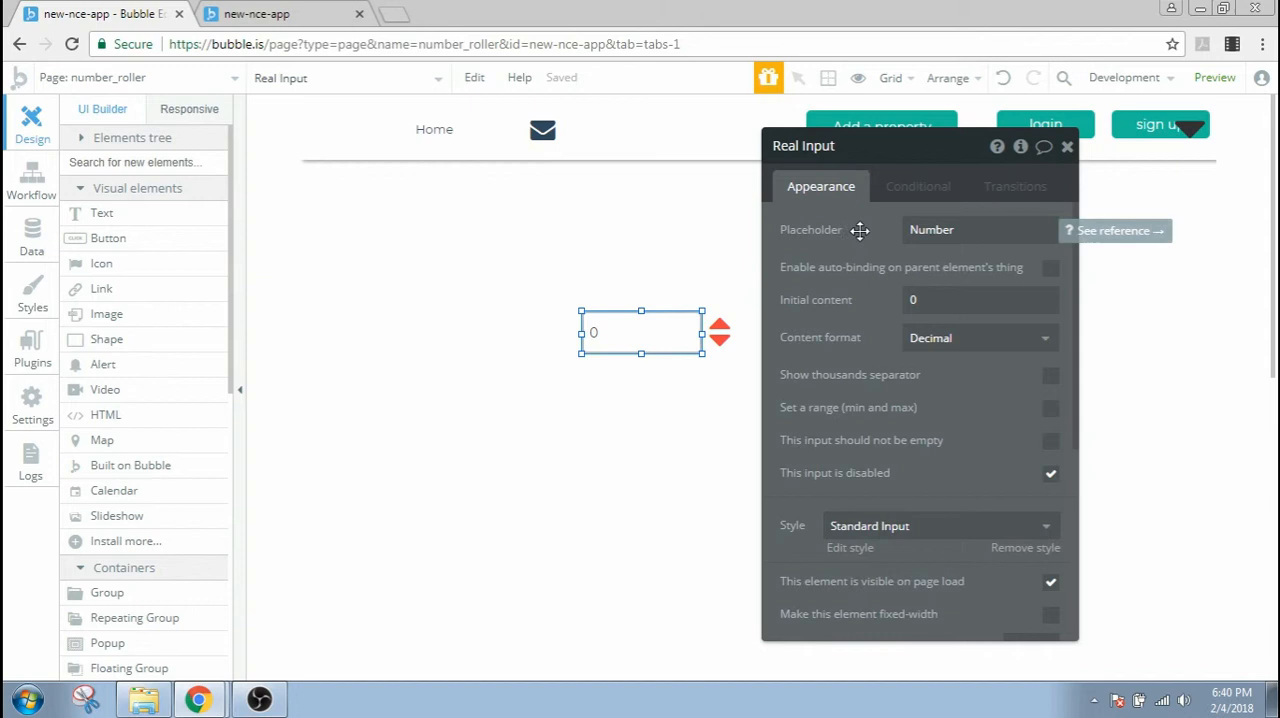
# - Add condition: when This Input's variable 1 is not empty, Initial content comes from This Input
pyautogui.click(916, 186)
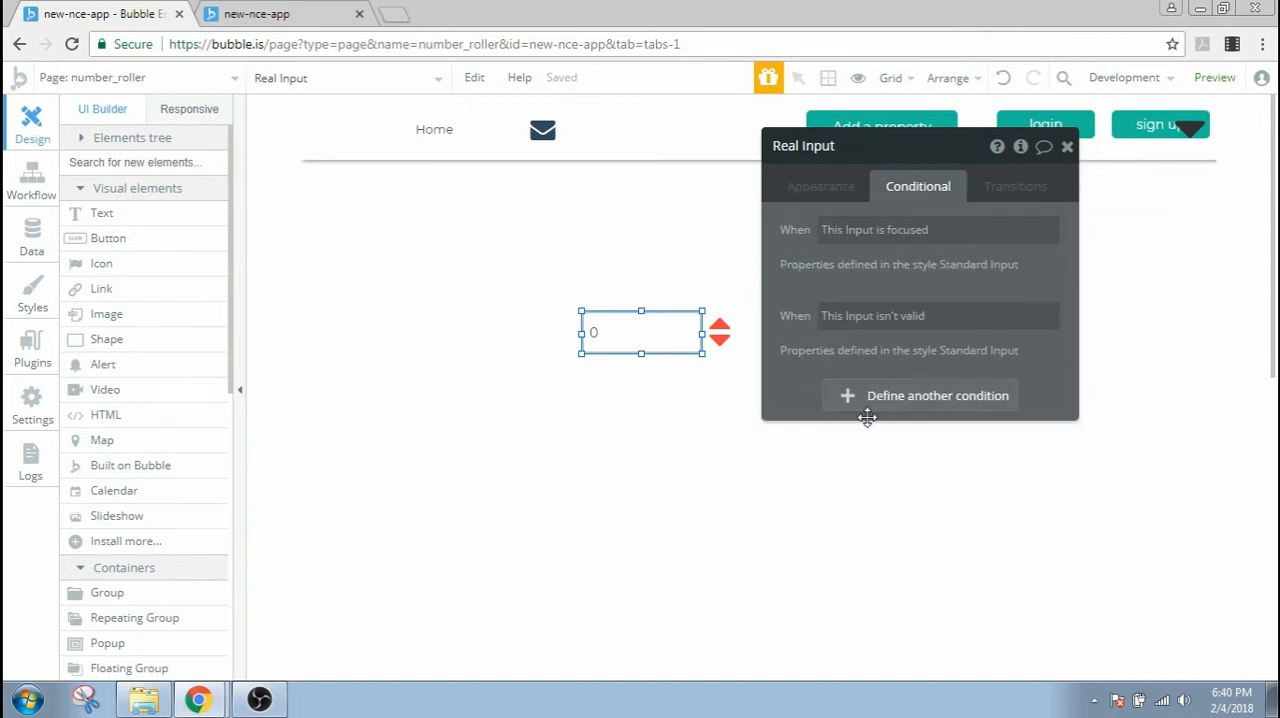
pyautogui.moveTo(868, 416); pyautogui.dragTo(880, 380)
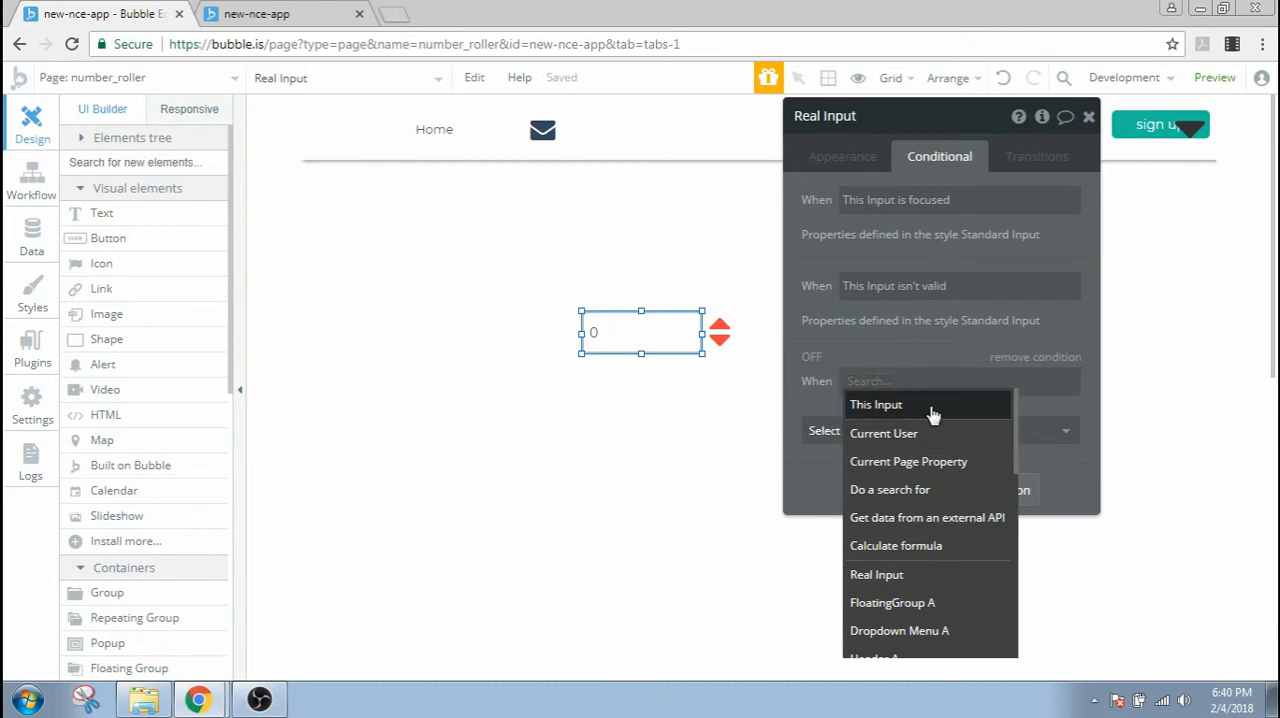
pyautogui.click(876, 404)
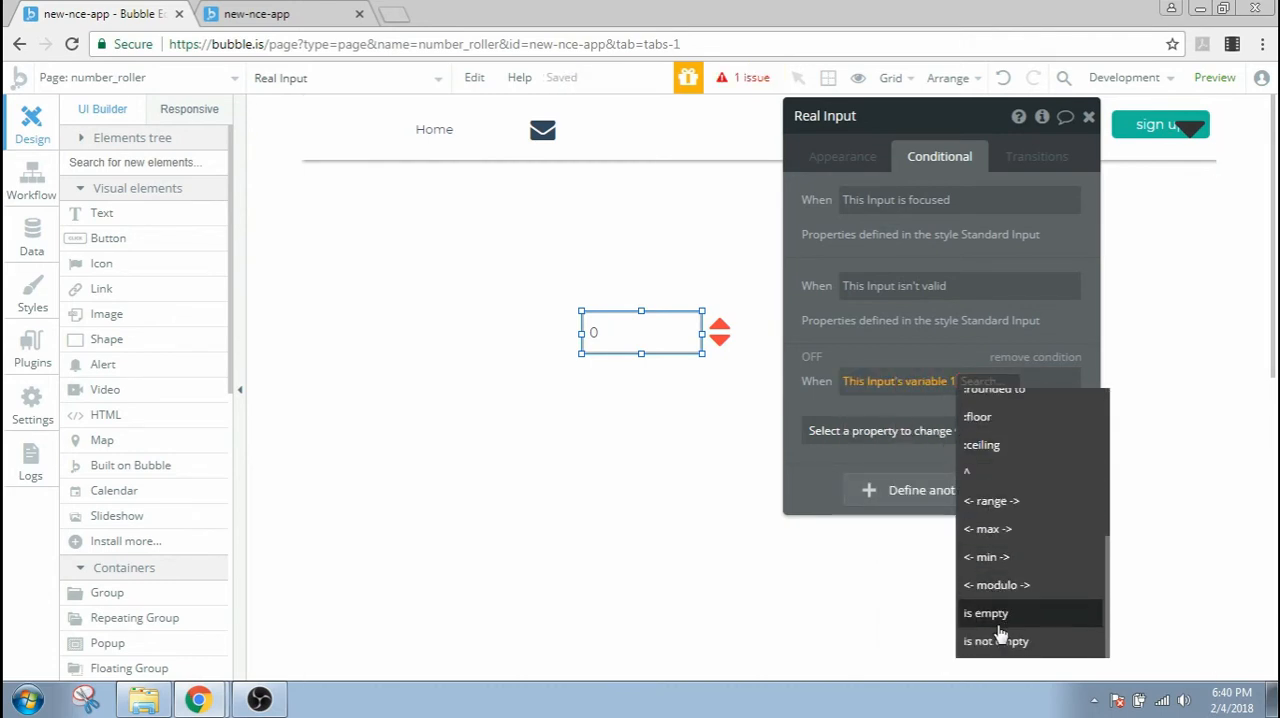
pyautogui.click(996, 640)
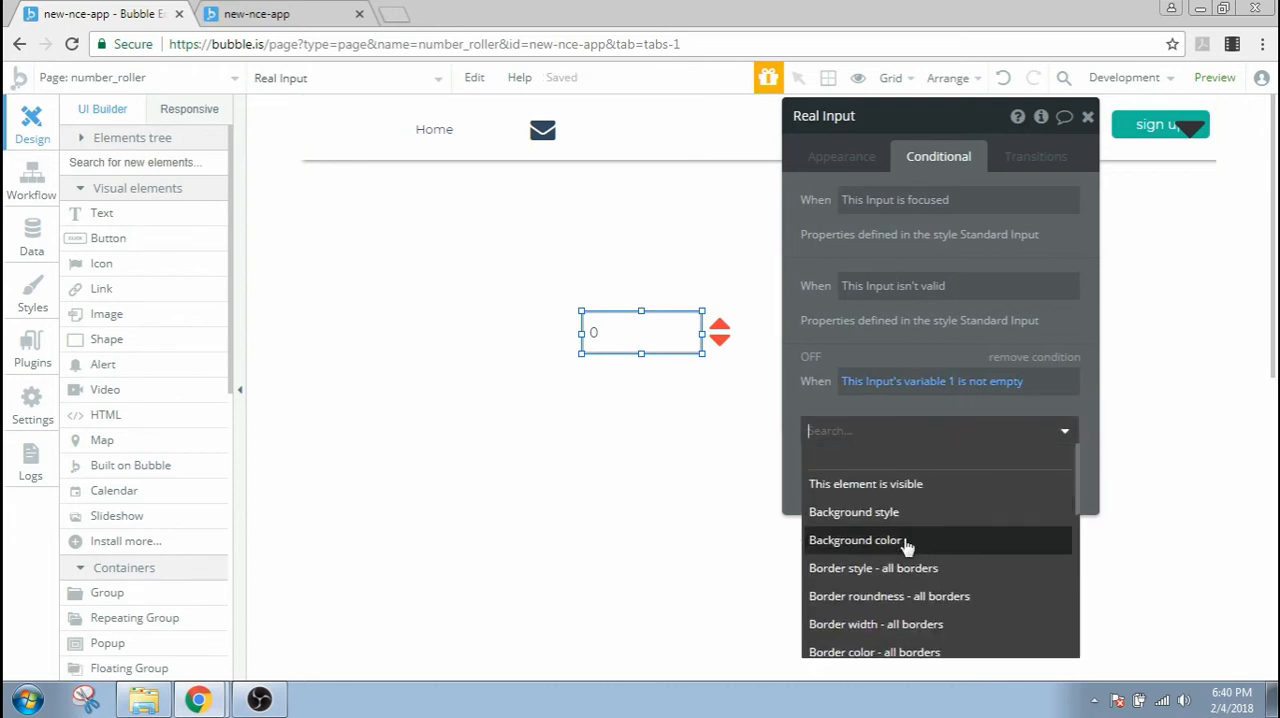
pyautogui.click(854, 540)
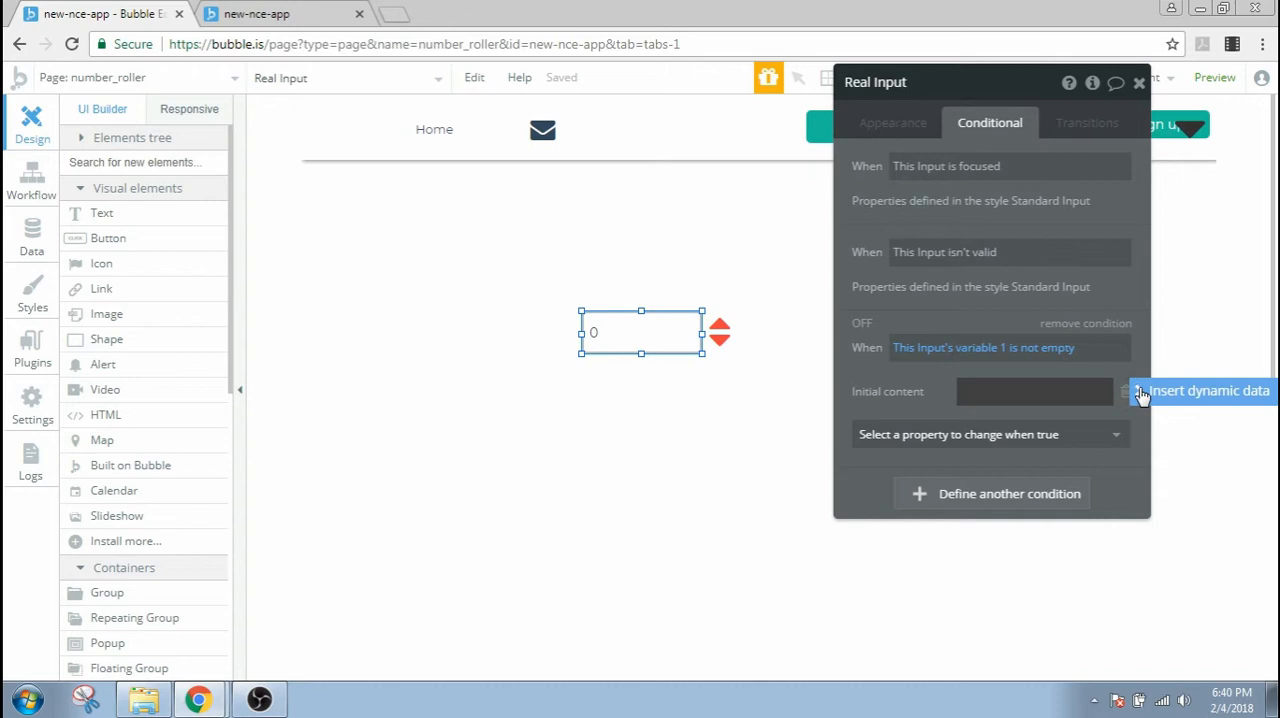
pyautogui.click(1200, 390)
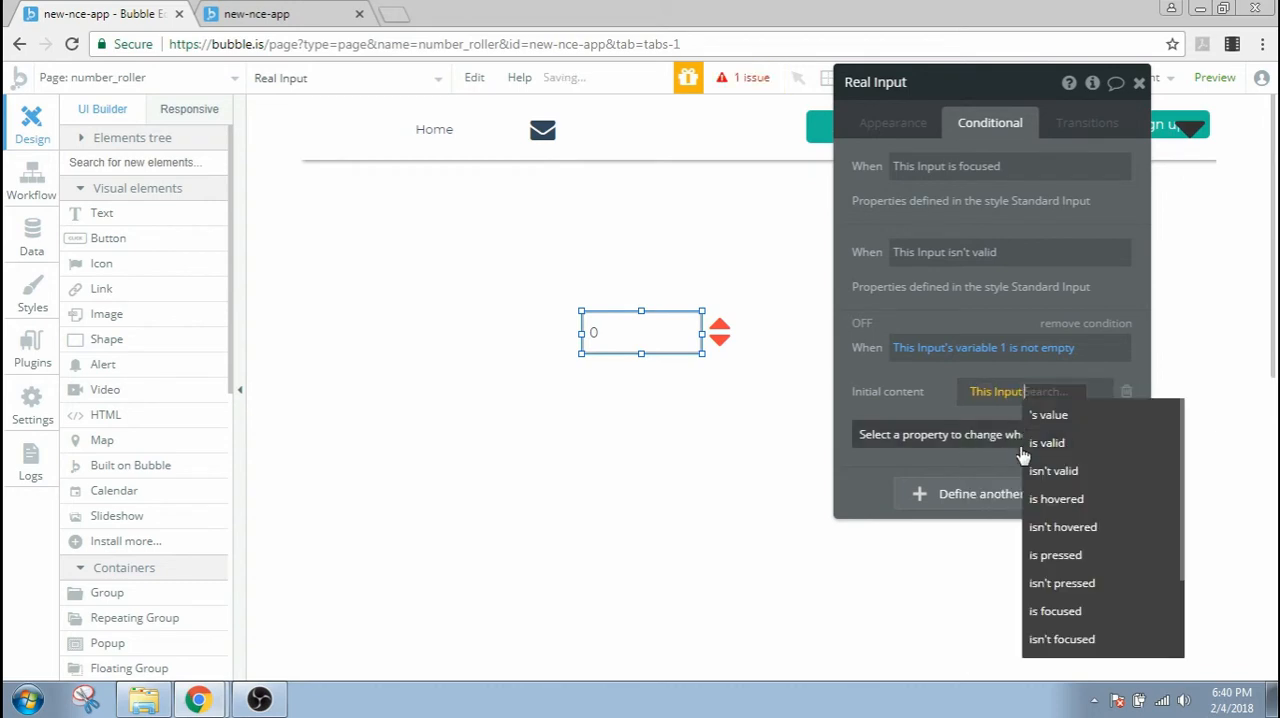
pyautogui.click(1048, 414)
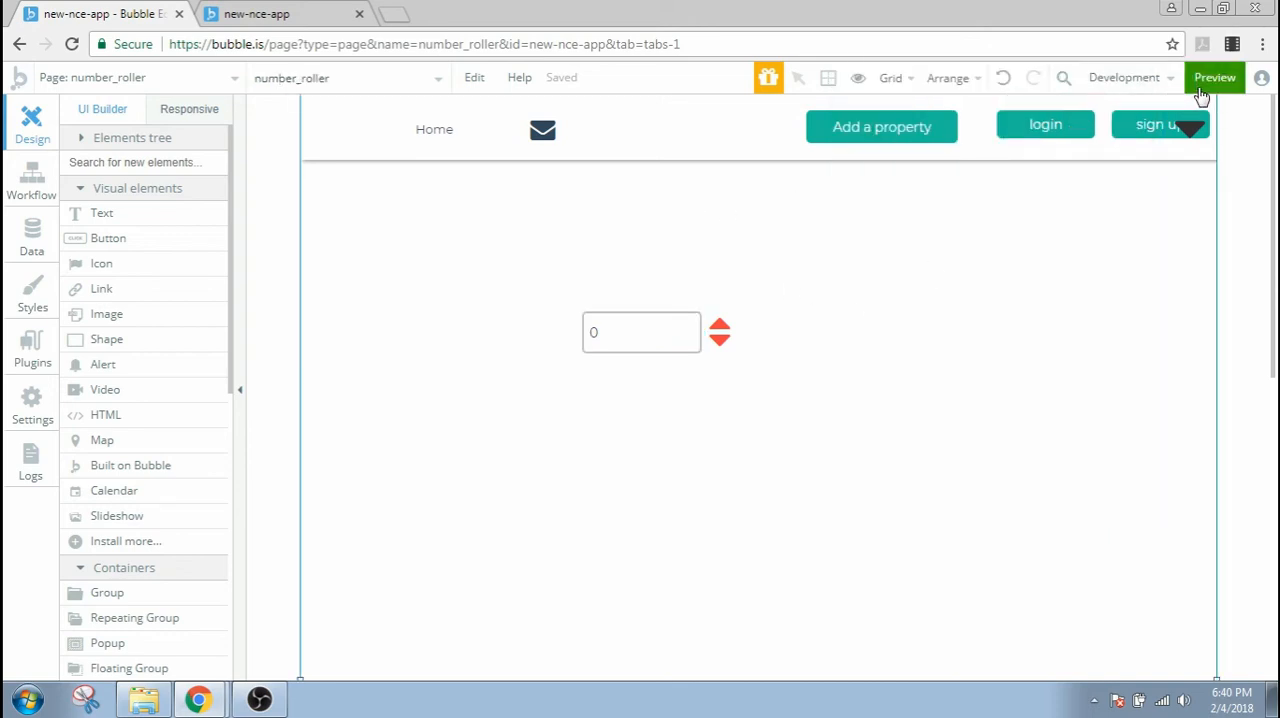
# - Preview the page and count the number up twice then down twice with the red arrows
pyautogui.click(1214, 76)
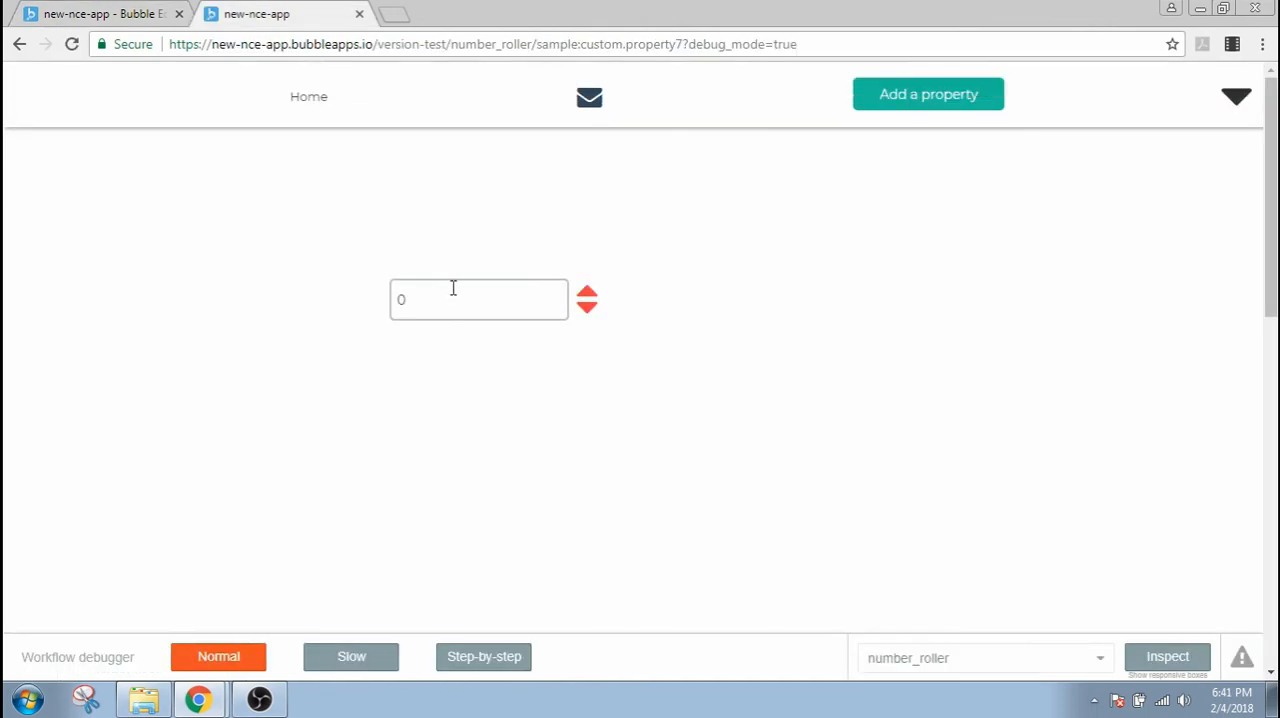
pyautogui.moveTo(480, 292)
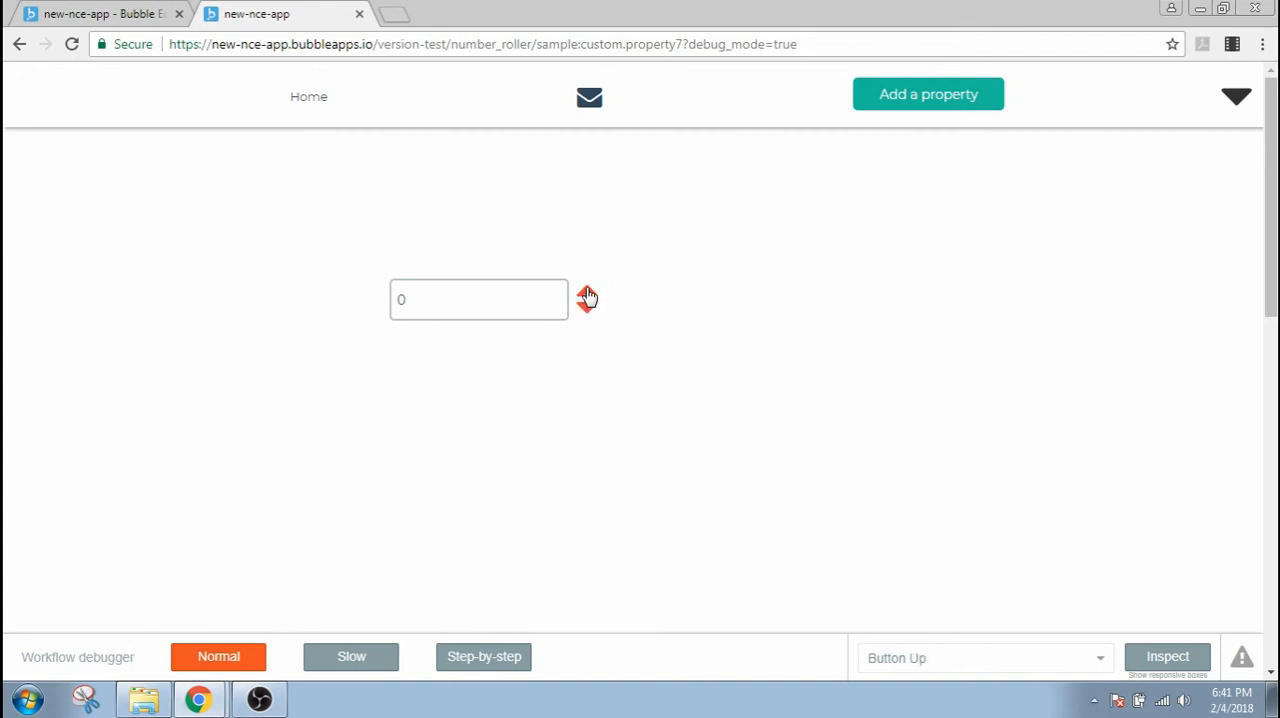
pyautogui.click(588, 294)
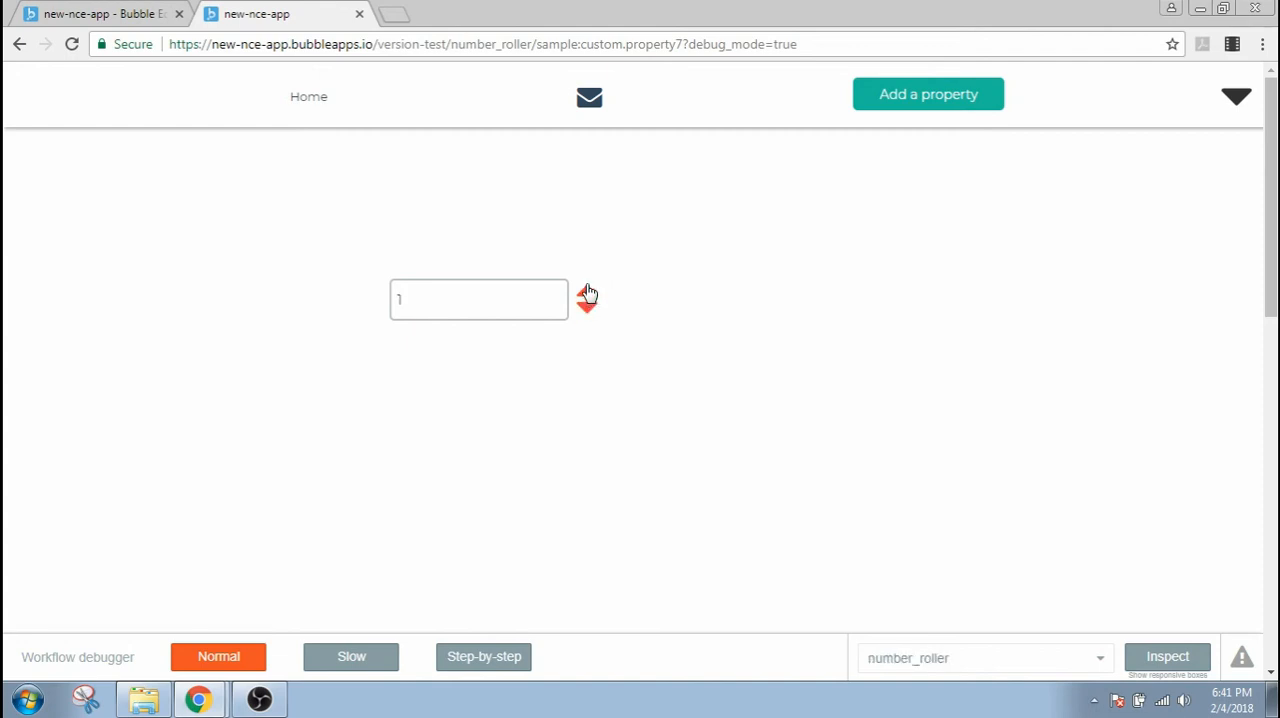
pyautogui.click(588, 292)
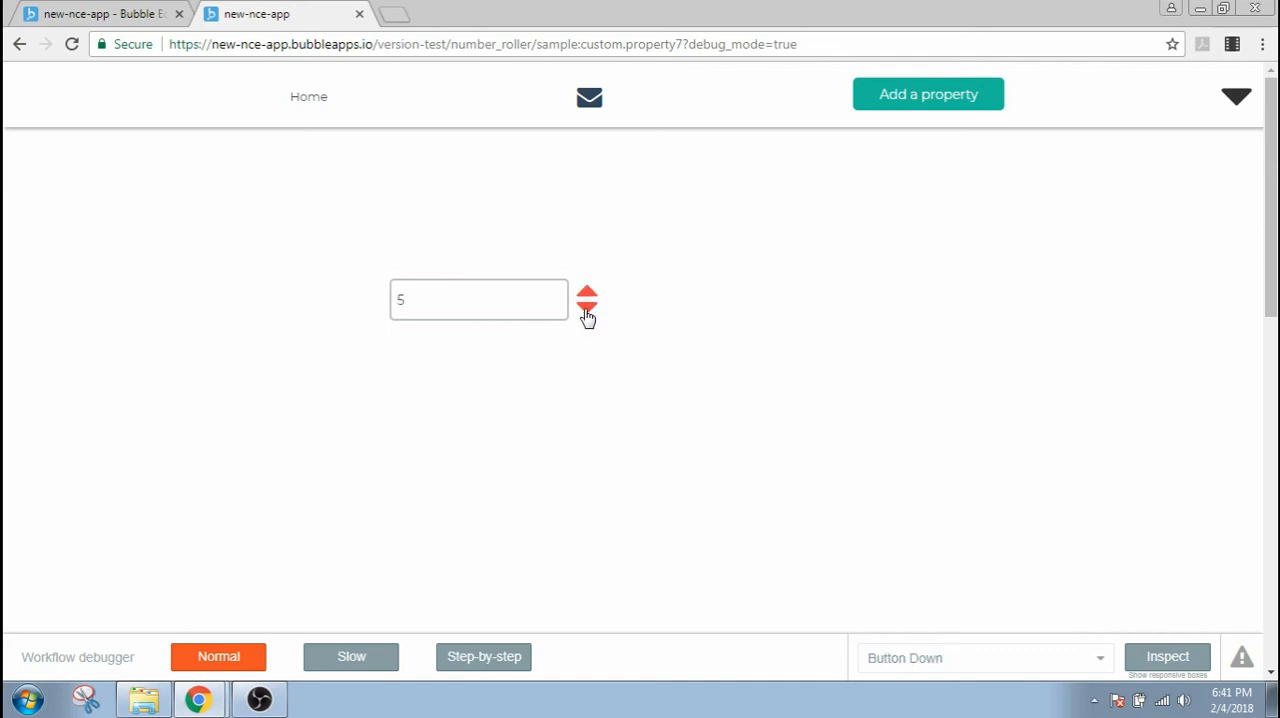
pyautogui.click(588, 308)
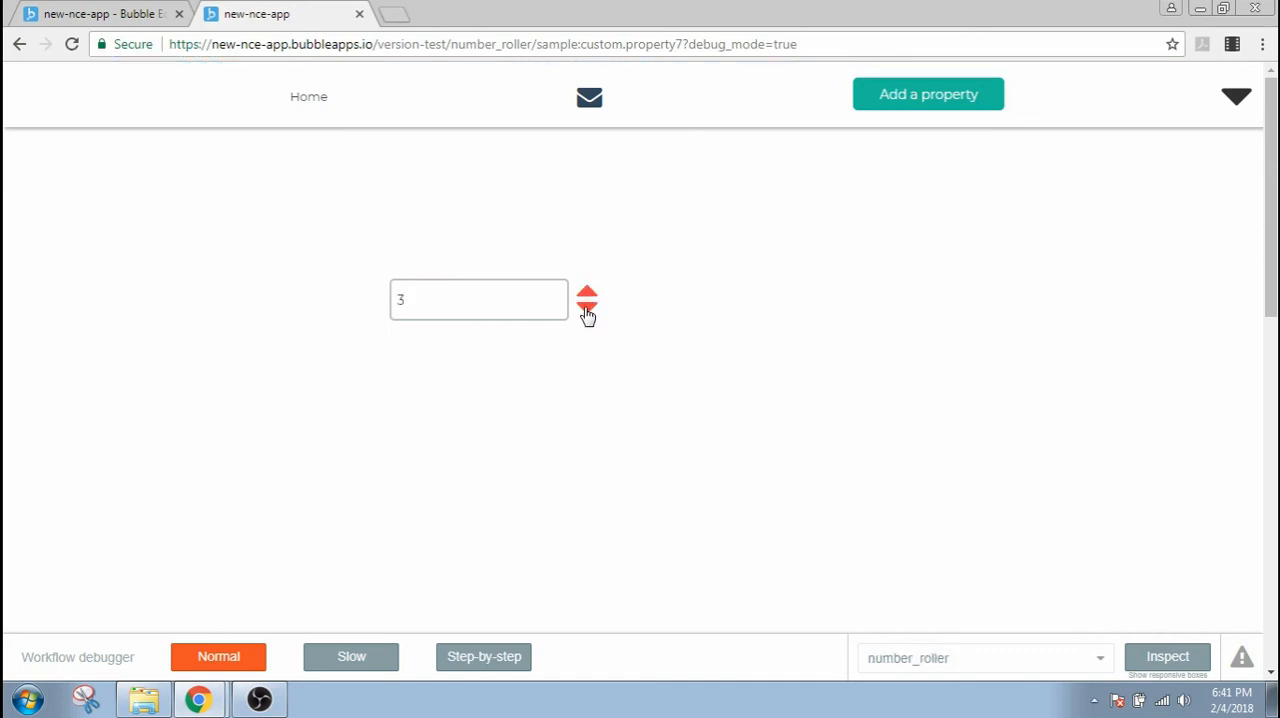
pyautogui.click(588, 308)
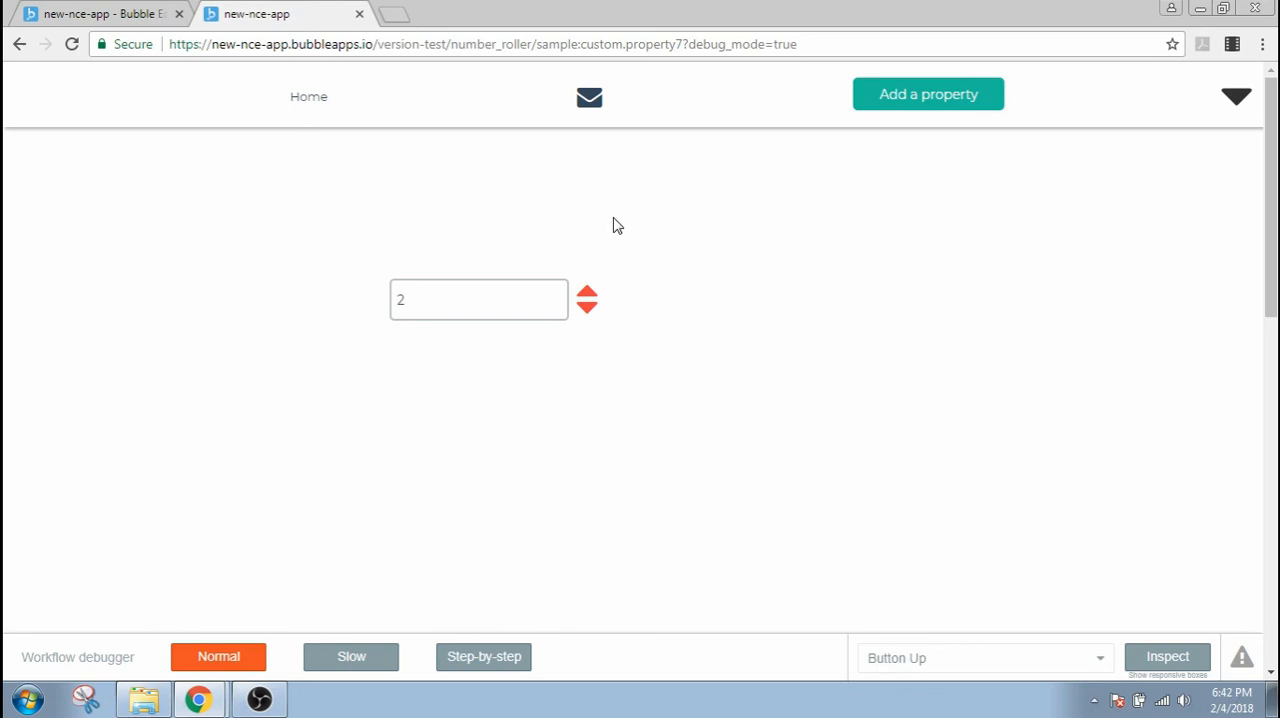